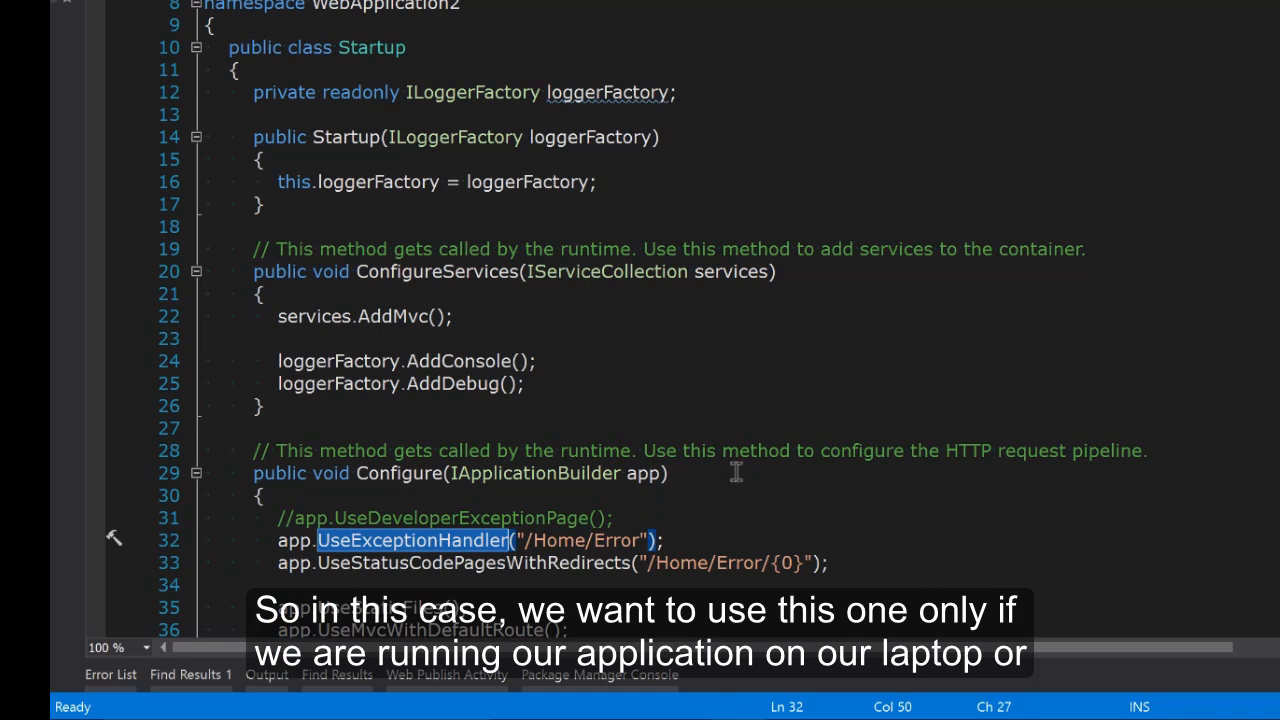
- Uncomment UseDeveloperExceptionPage inside #if DEBUG, with the error handlers under #else, then #endif
left_click(470, 517)
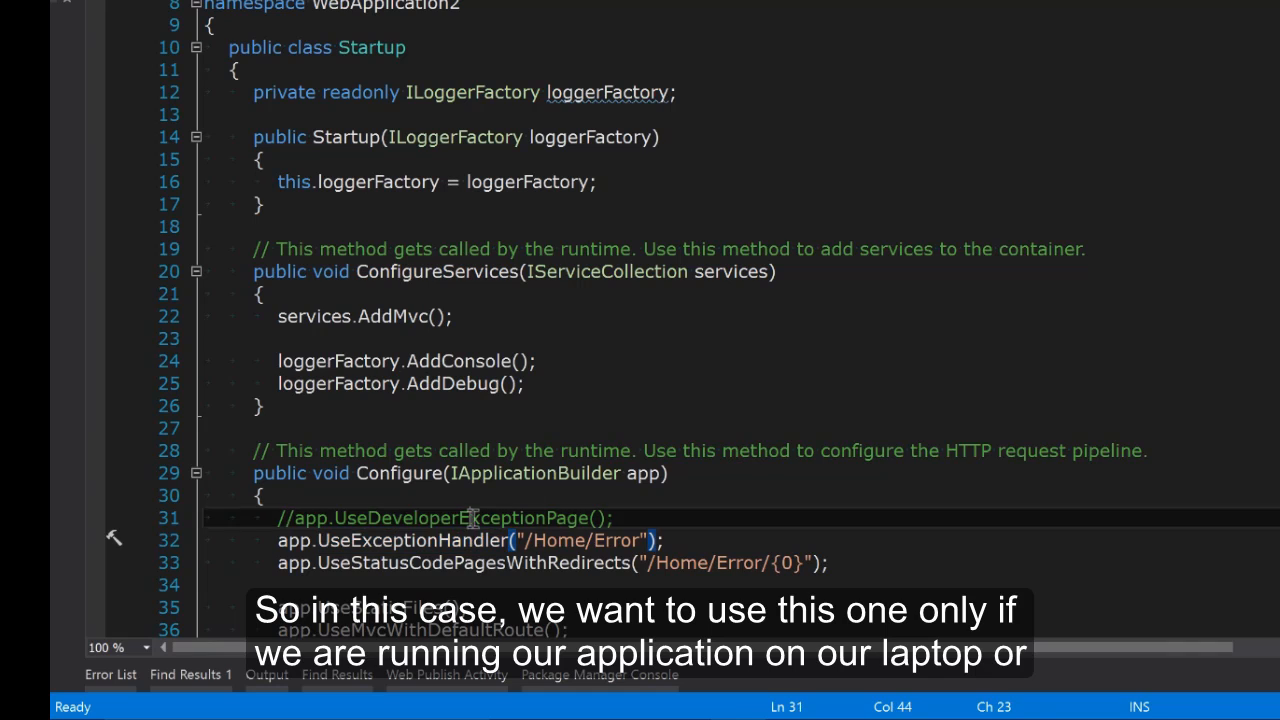
double_click(462, 518)
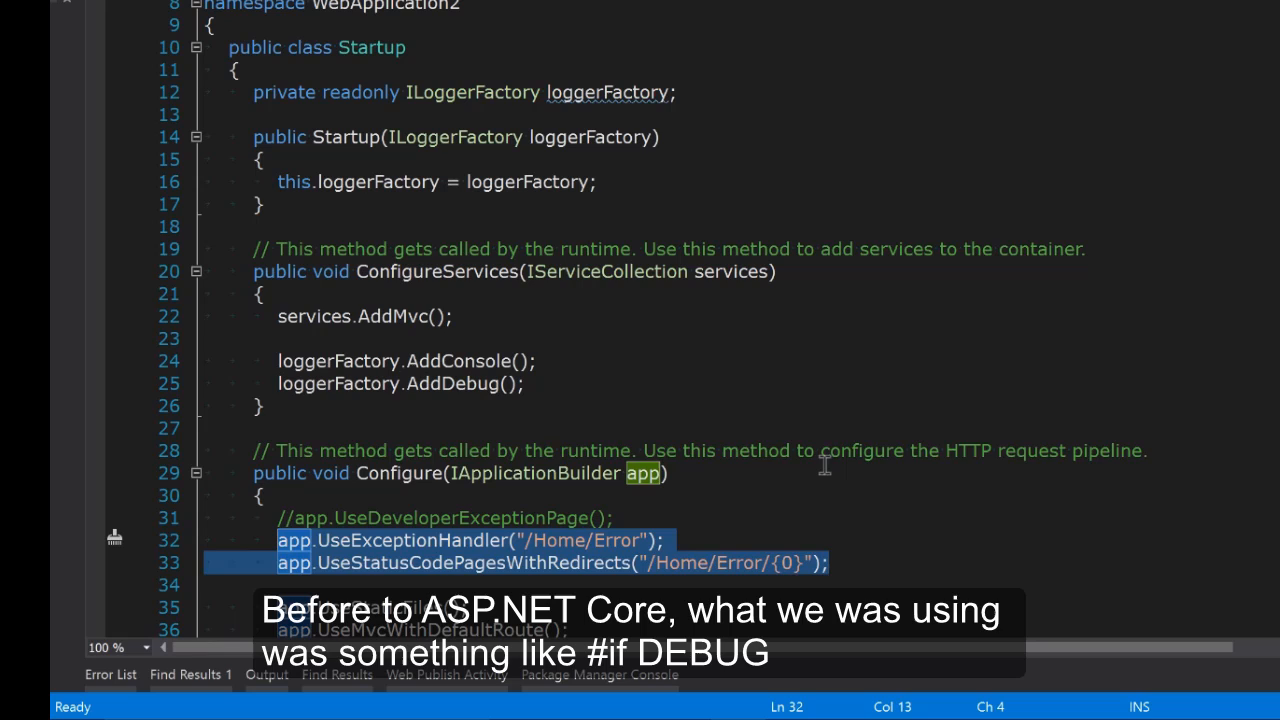
mouse_move(805, 468)
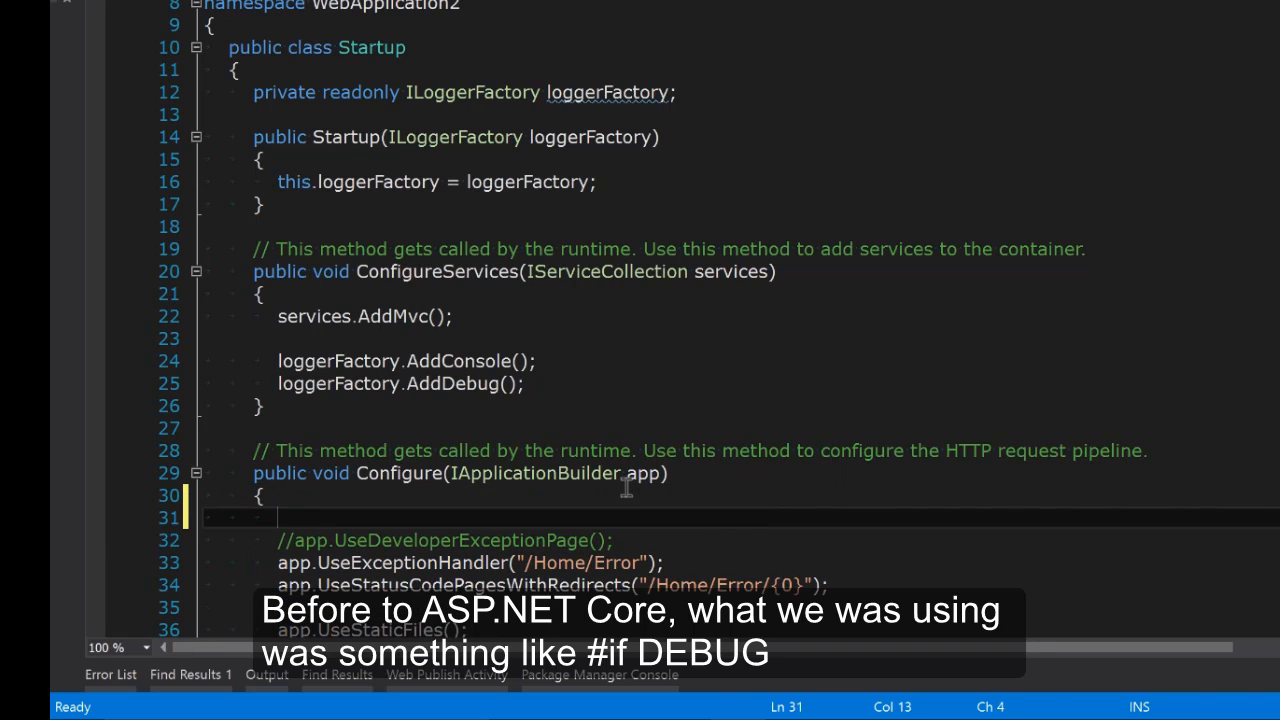
type("#if debu")
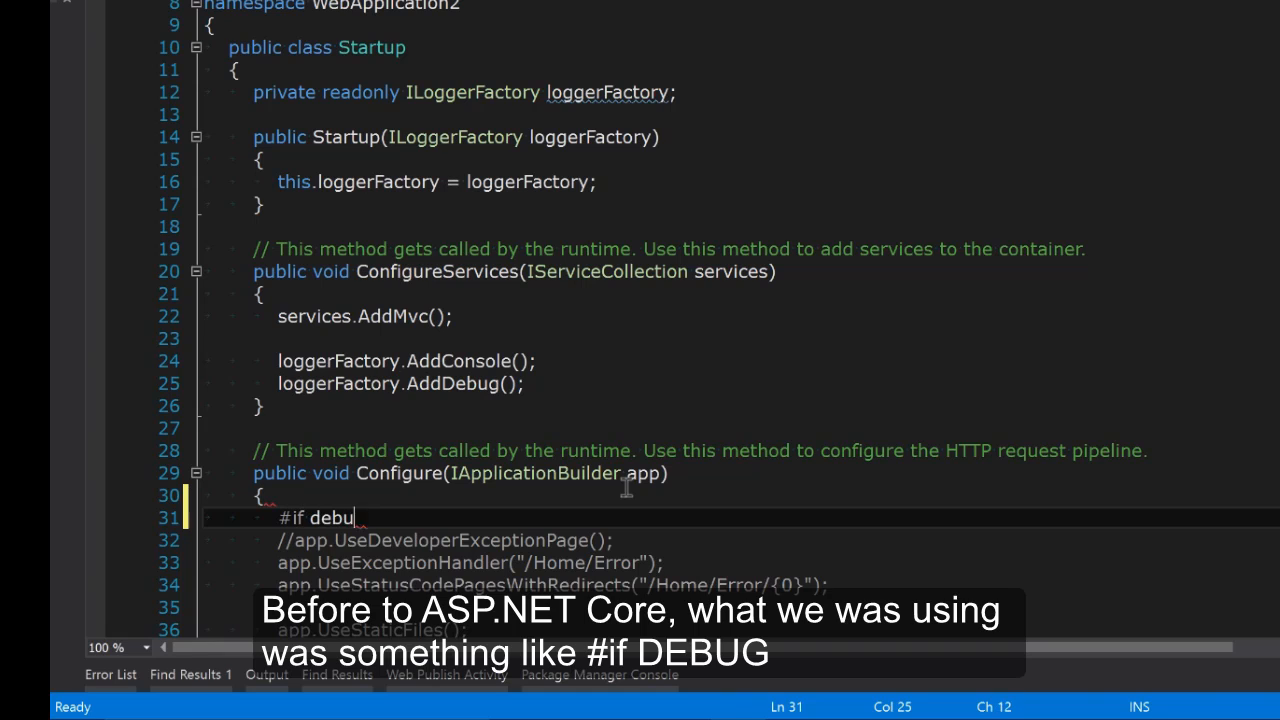
type("DEBUG")
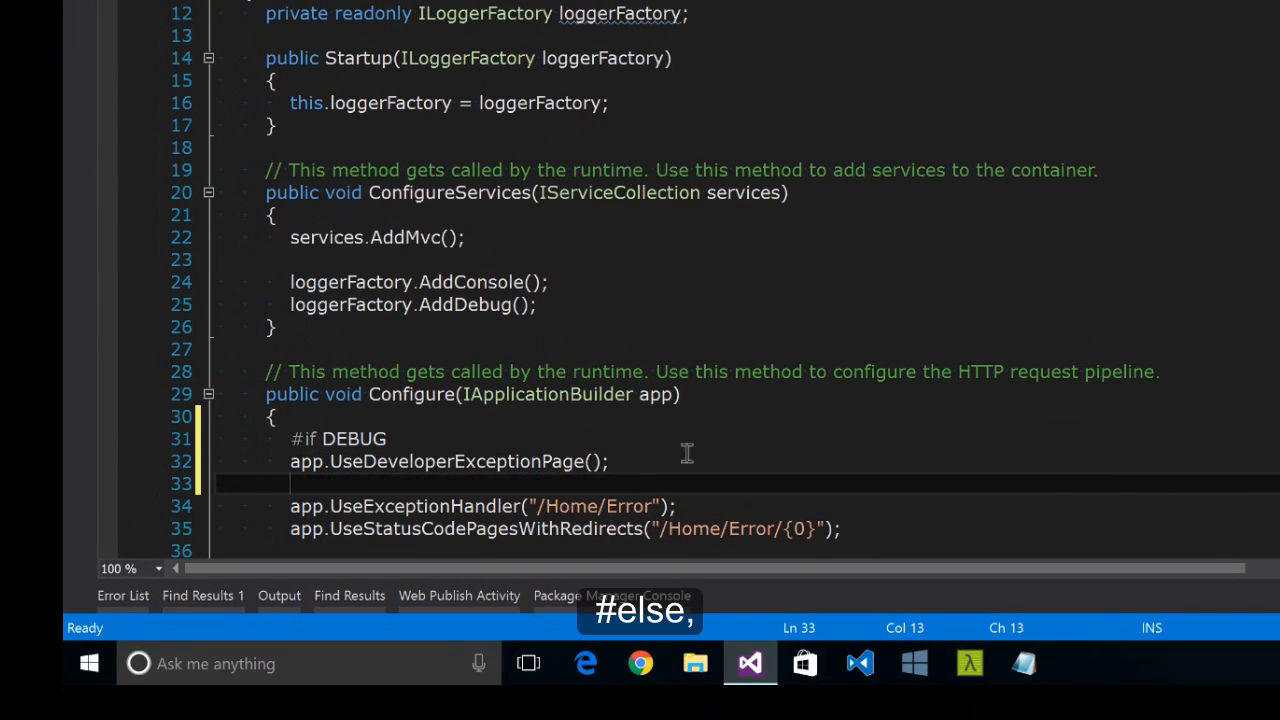
type("#else")
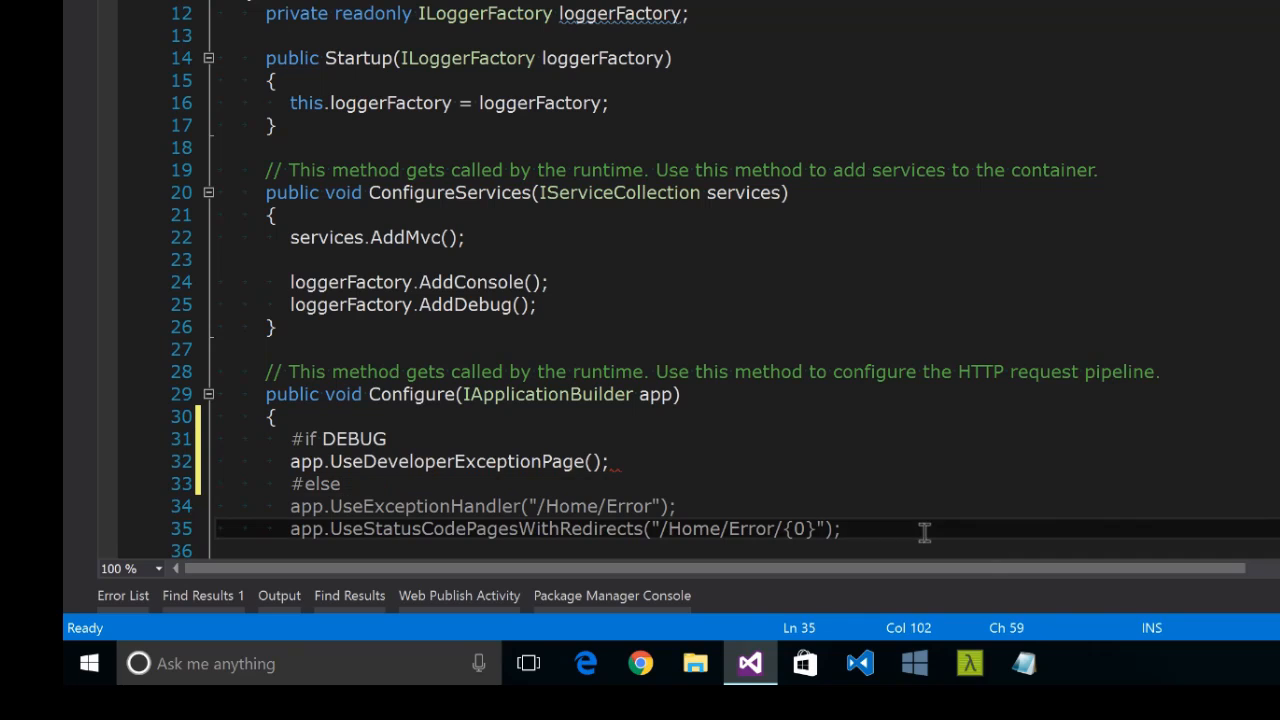
type("#endif")
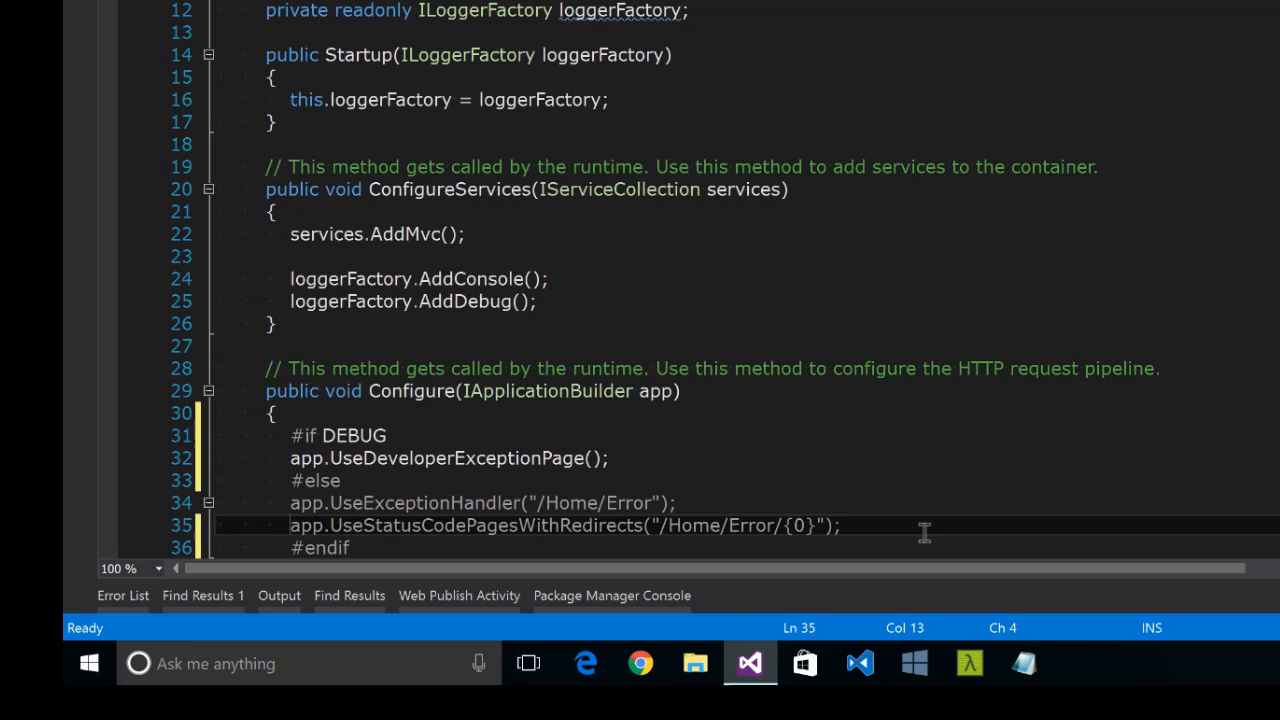
left_click(450, 458)
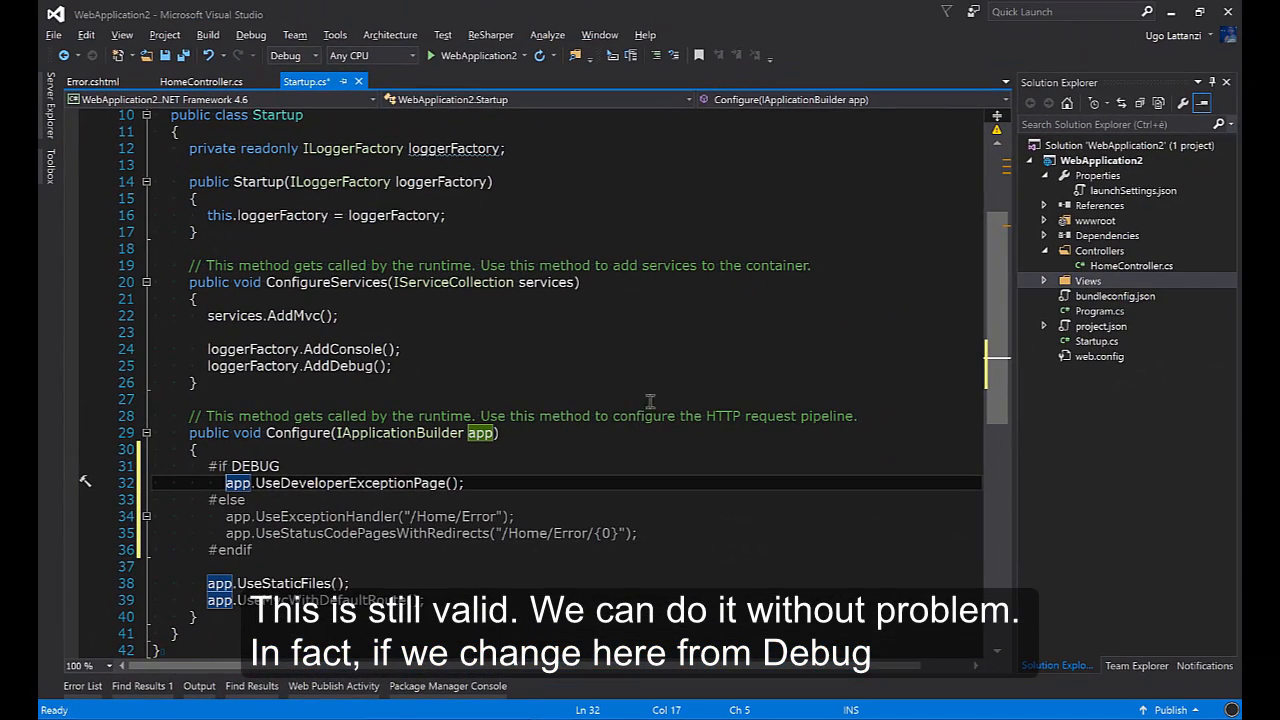
mouse_move(318, 55)
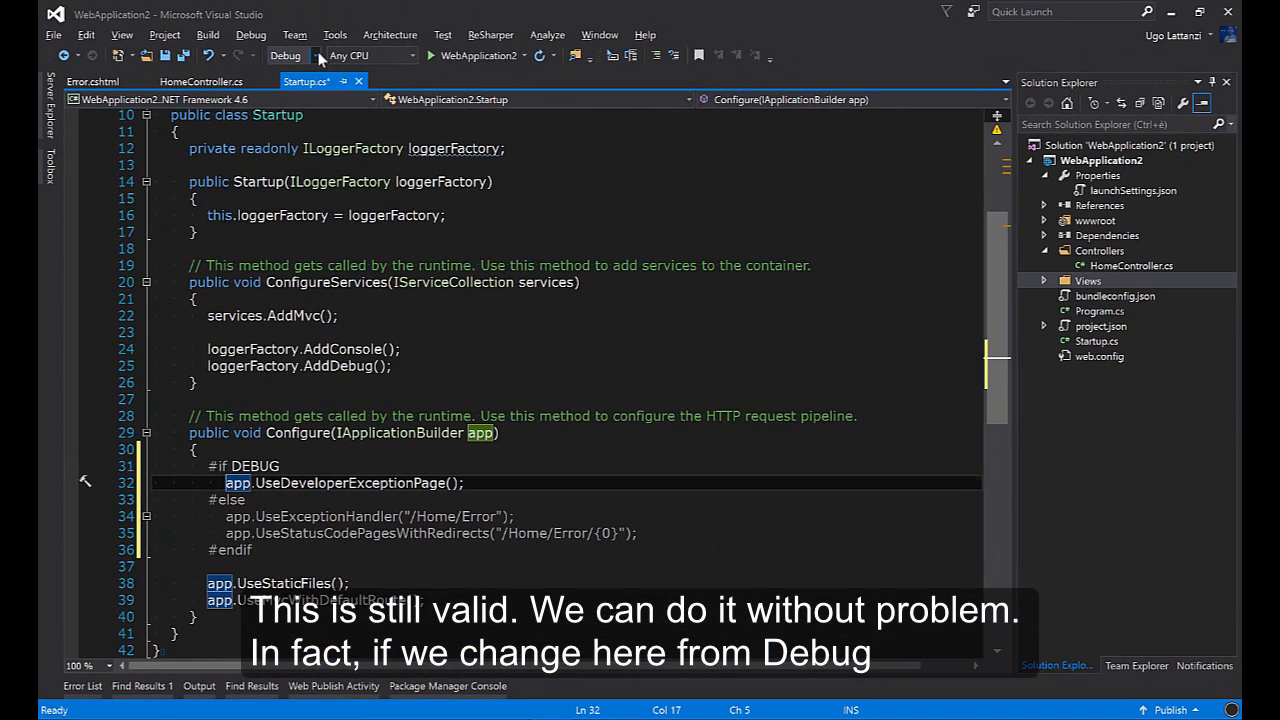
left_click(285, 55)
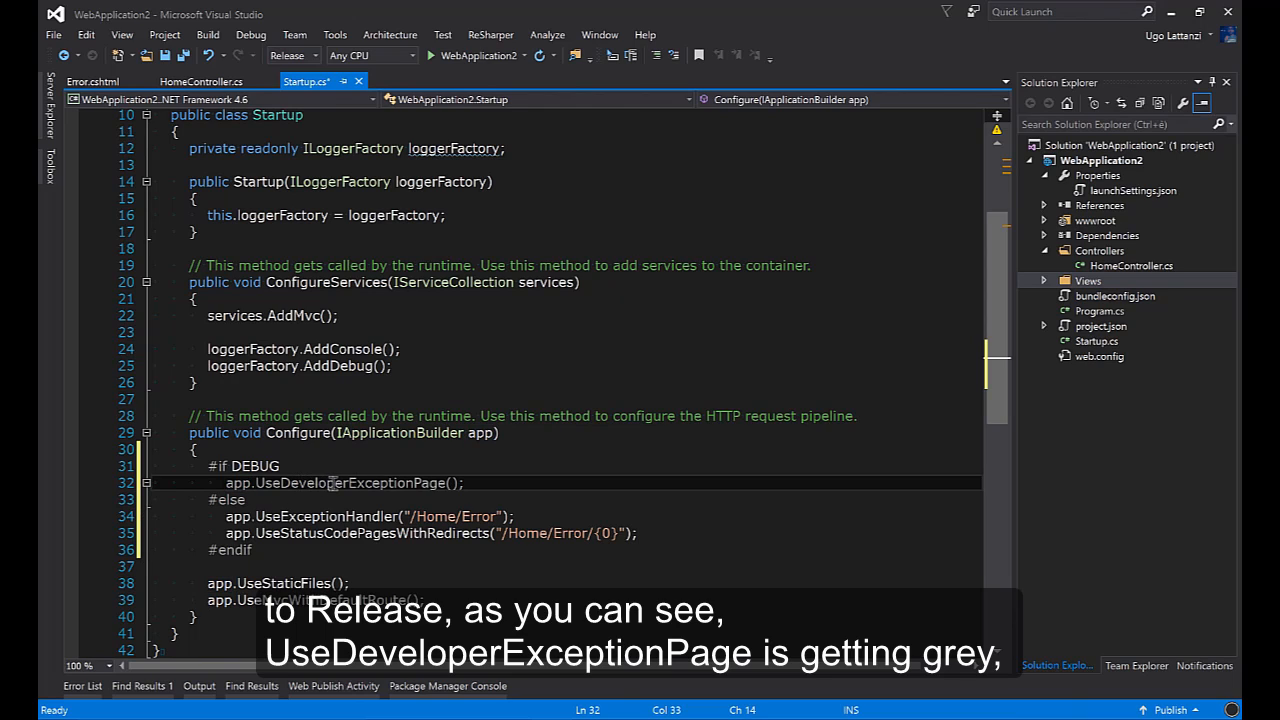
double_click(330, 483)
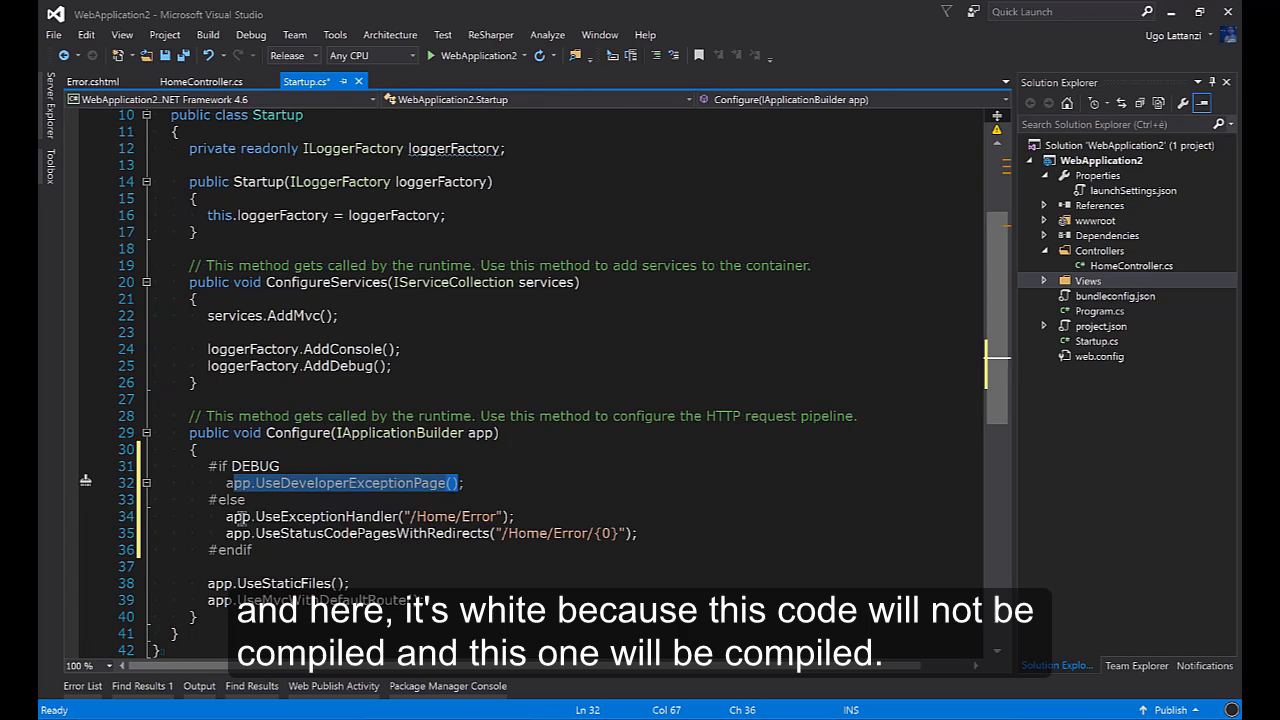
left_click(287, 55)
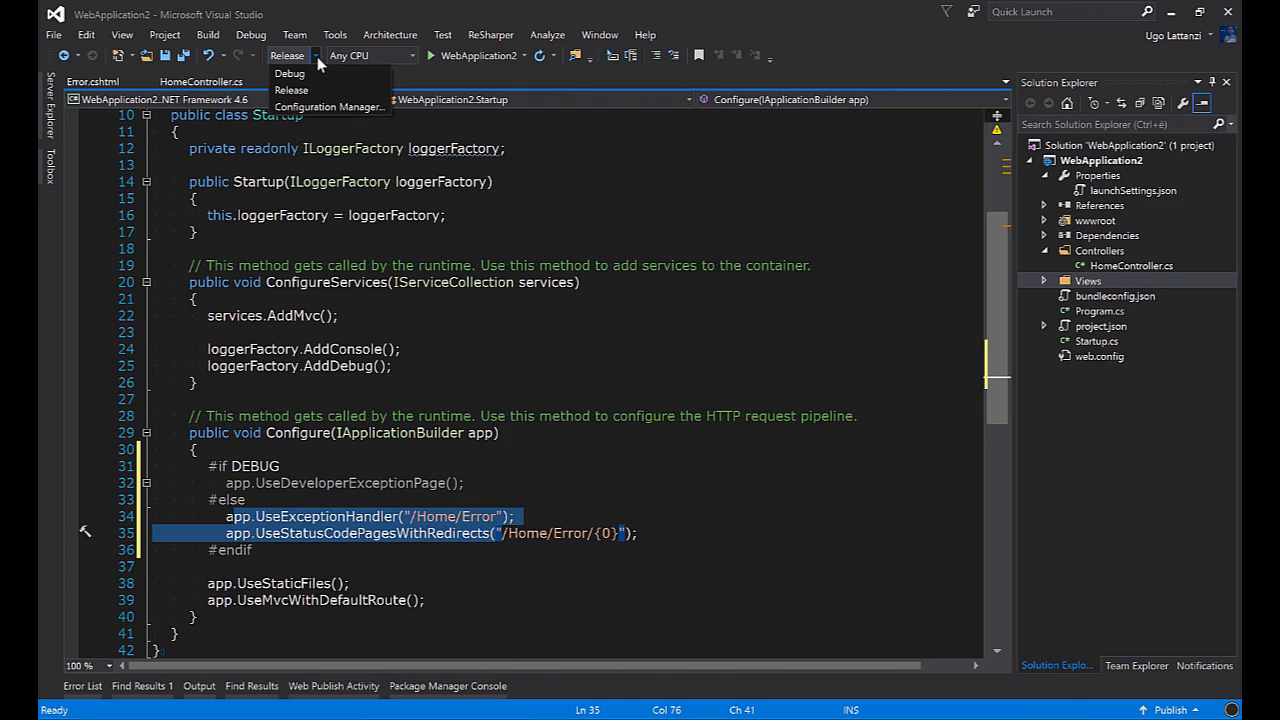
left_click(289, 73)
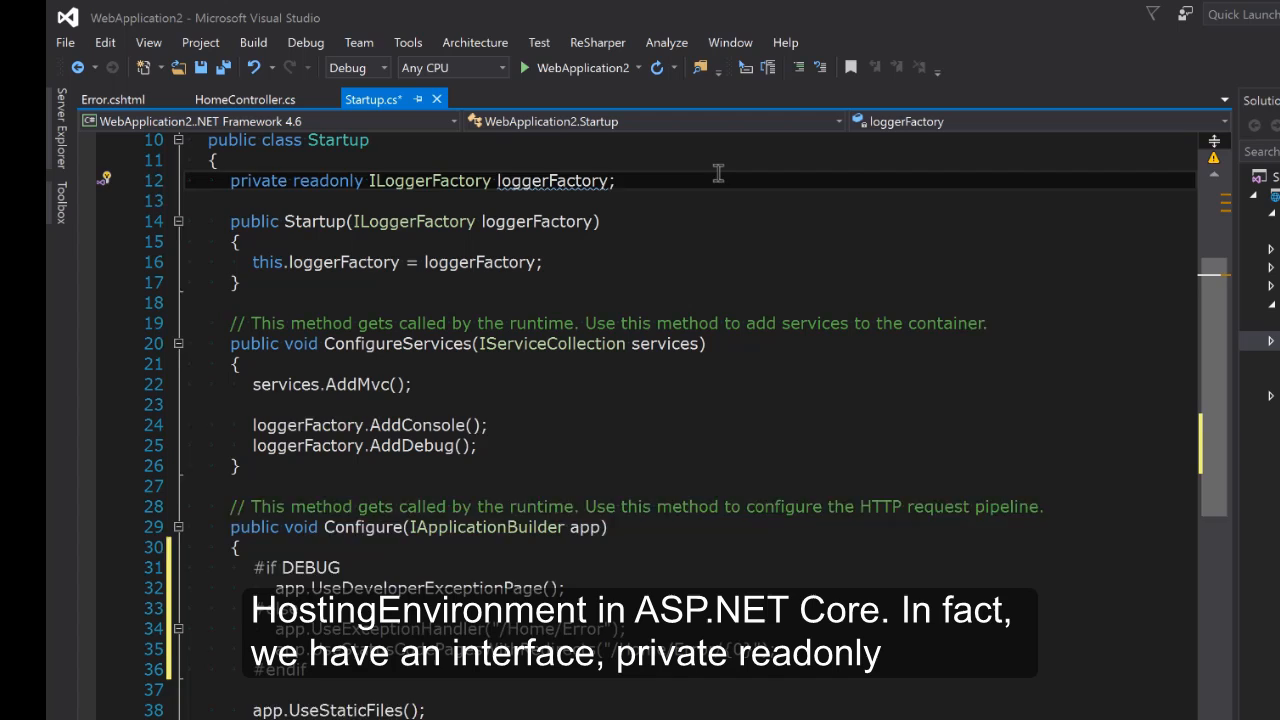
- Add a private readonly IHostingEnvironment env field, injected as a constructor parameter and assigned to this.env
type("private readonly IHostingEnvironment")
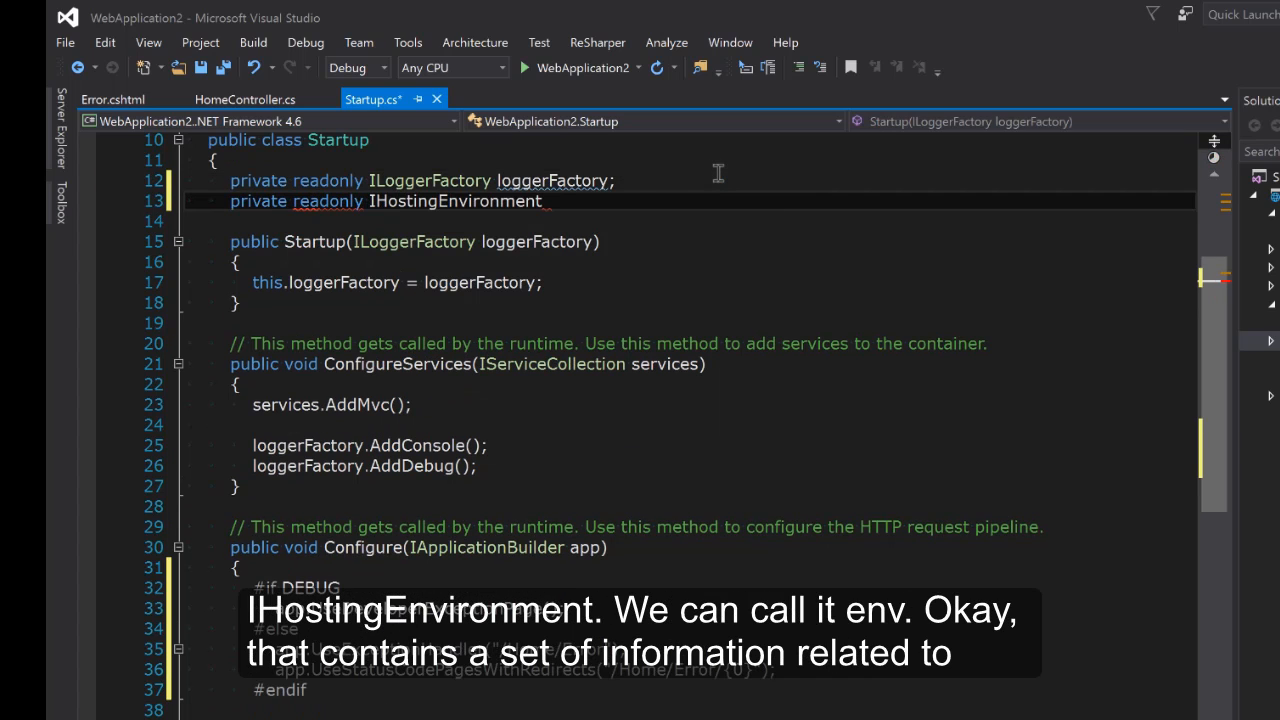
type("env;")
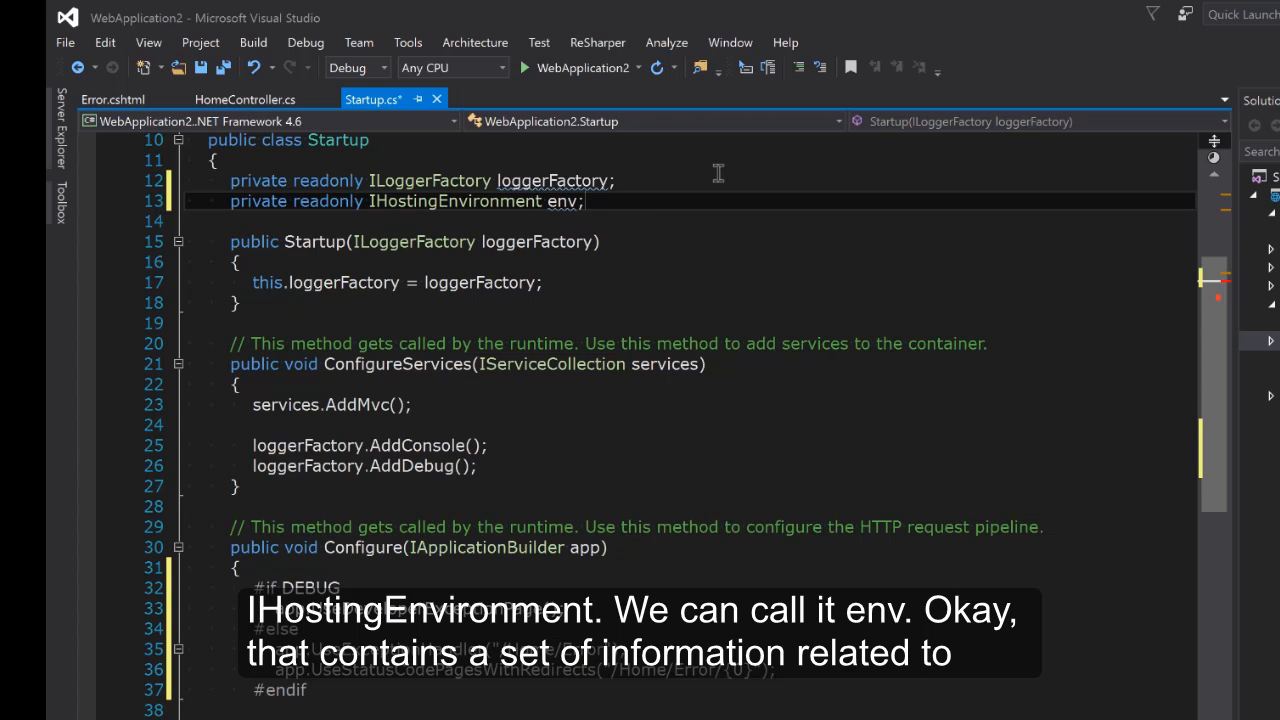
mouse_move(455, 201)
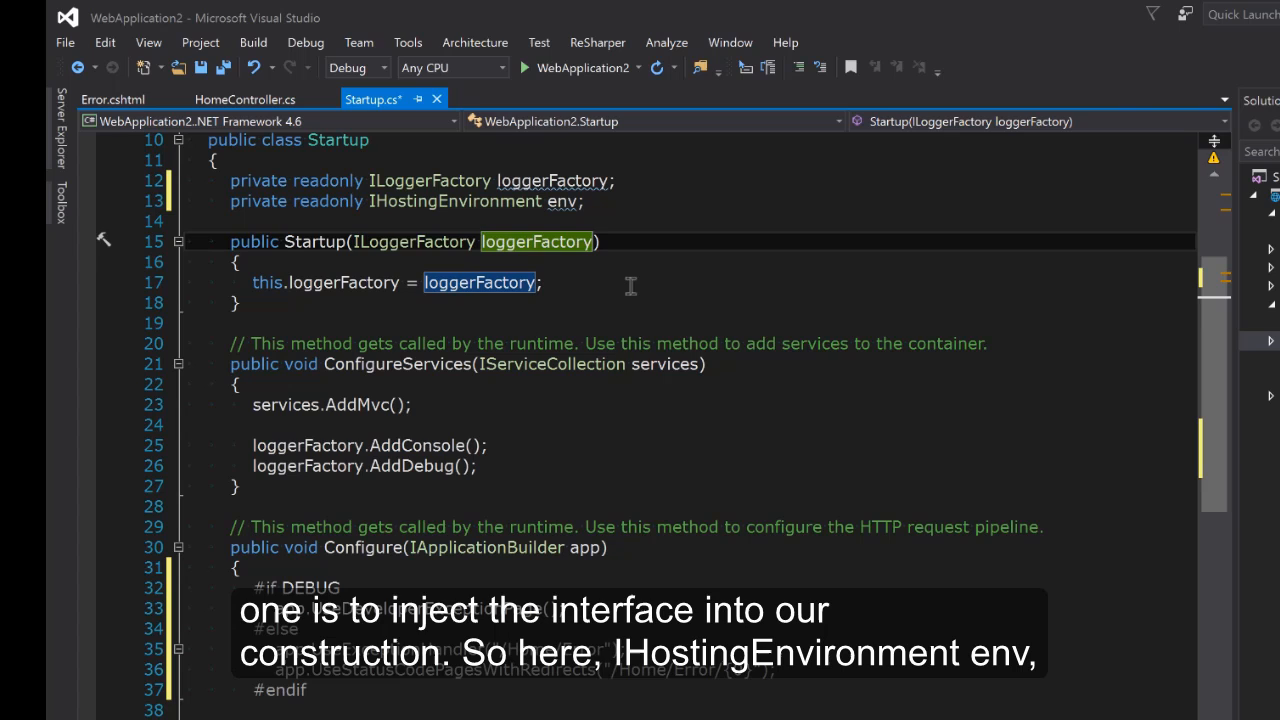
type(", IhostingEnvironment env")
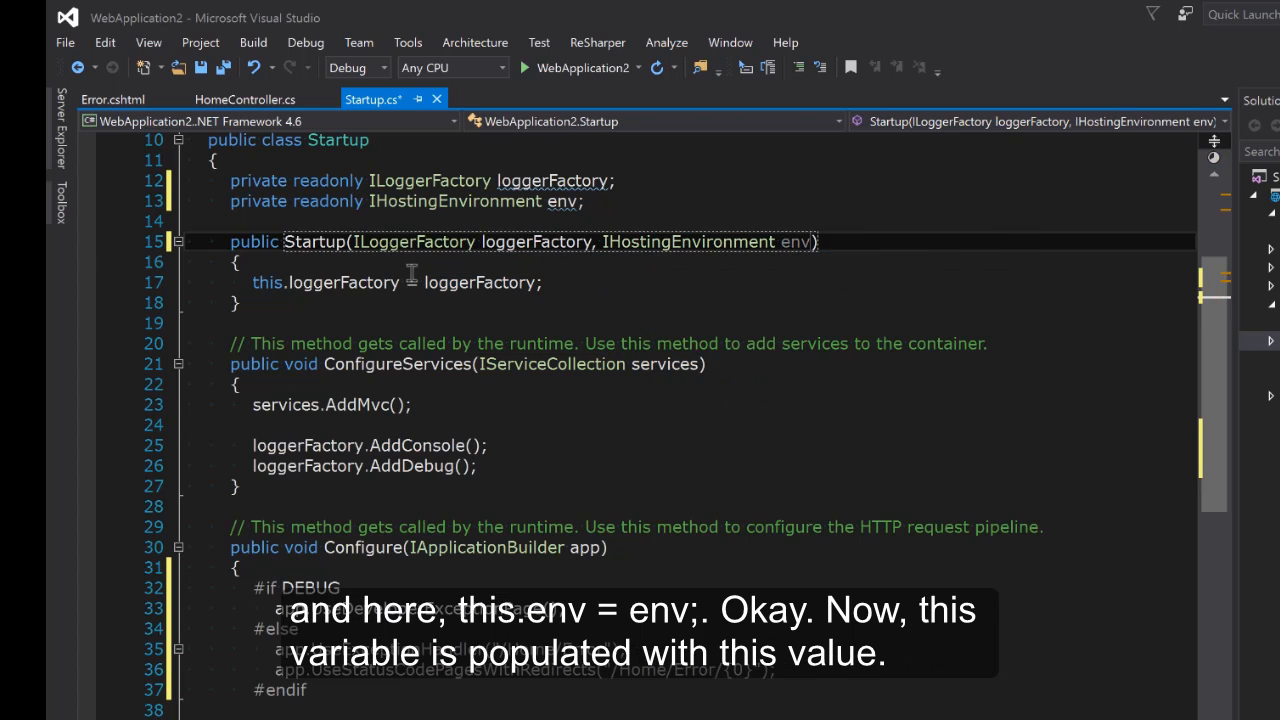
type("this")
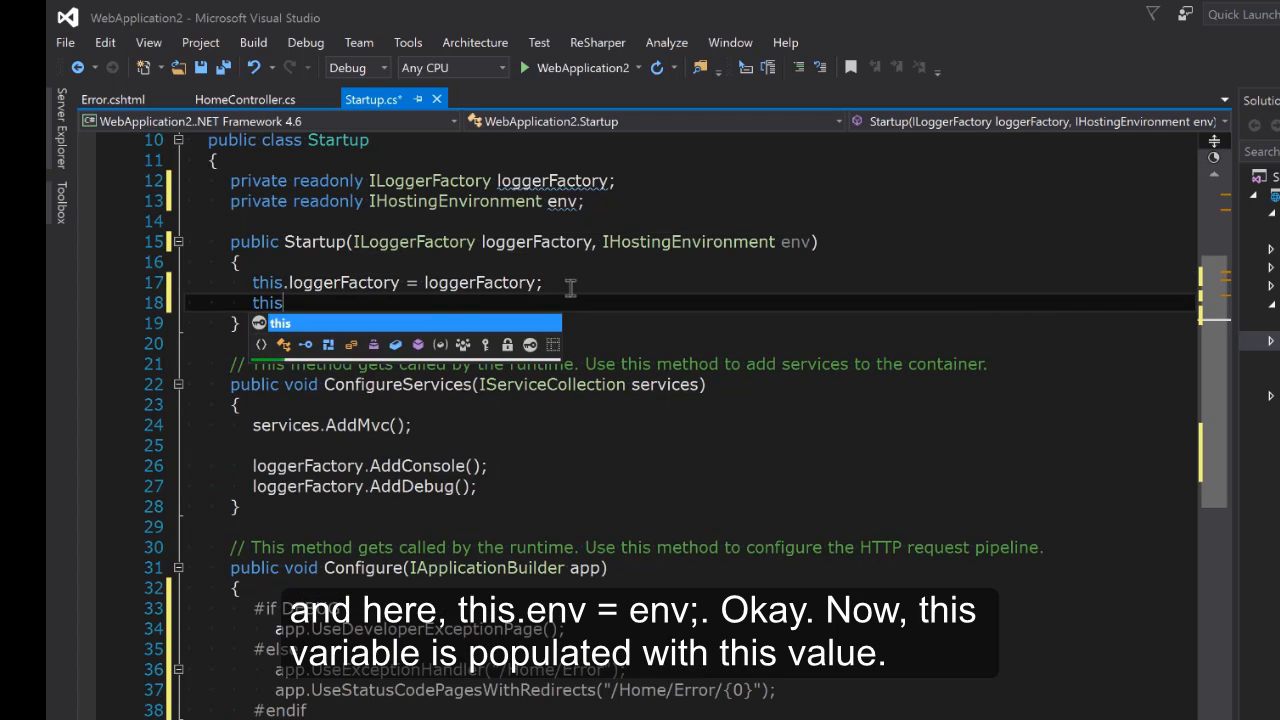
type(".env =")
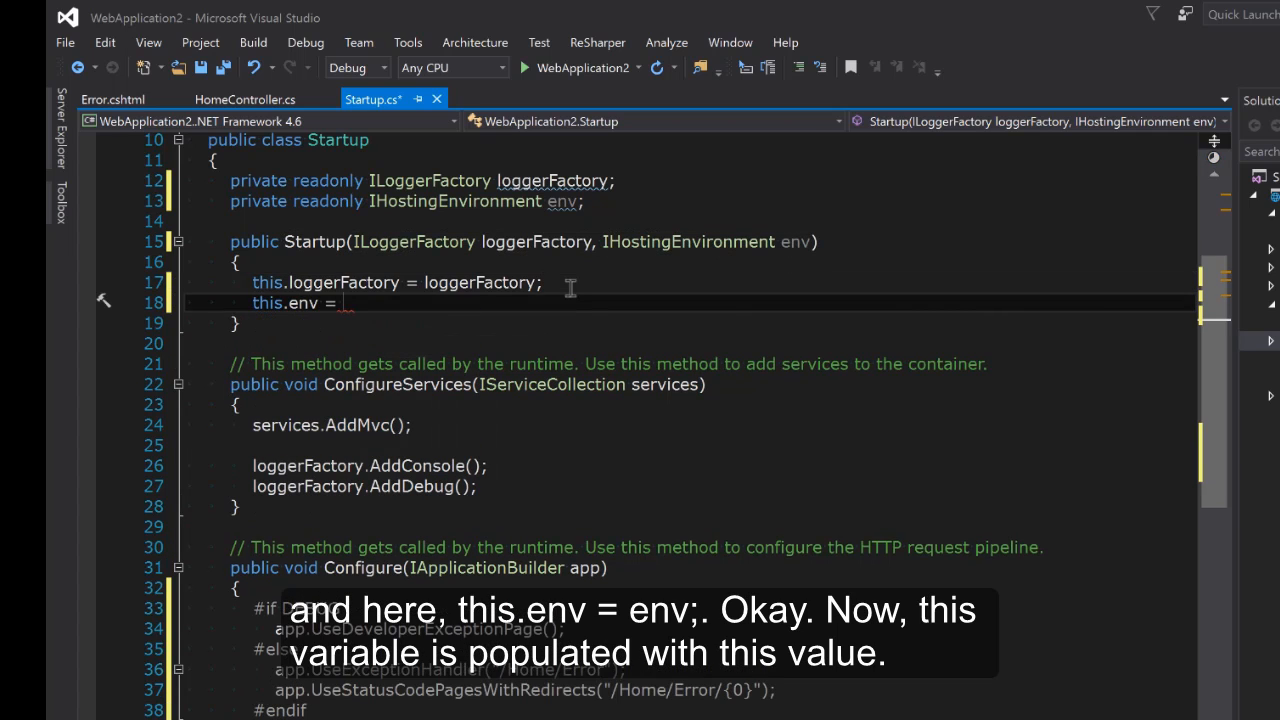
type("env;")
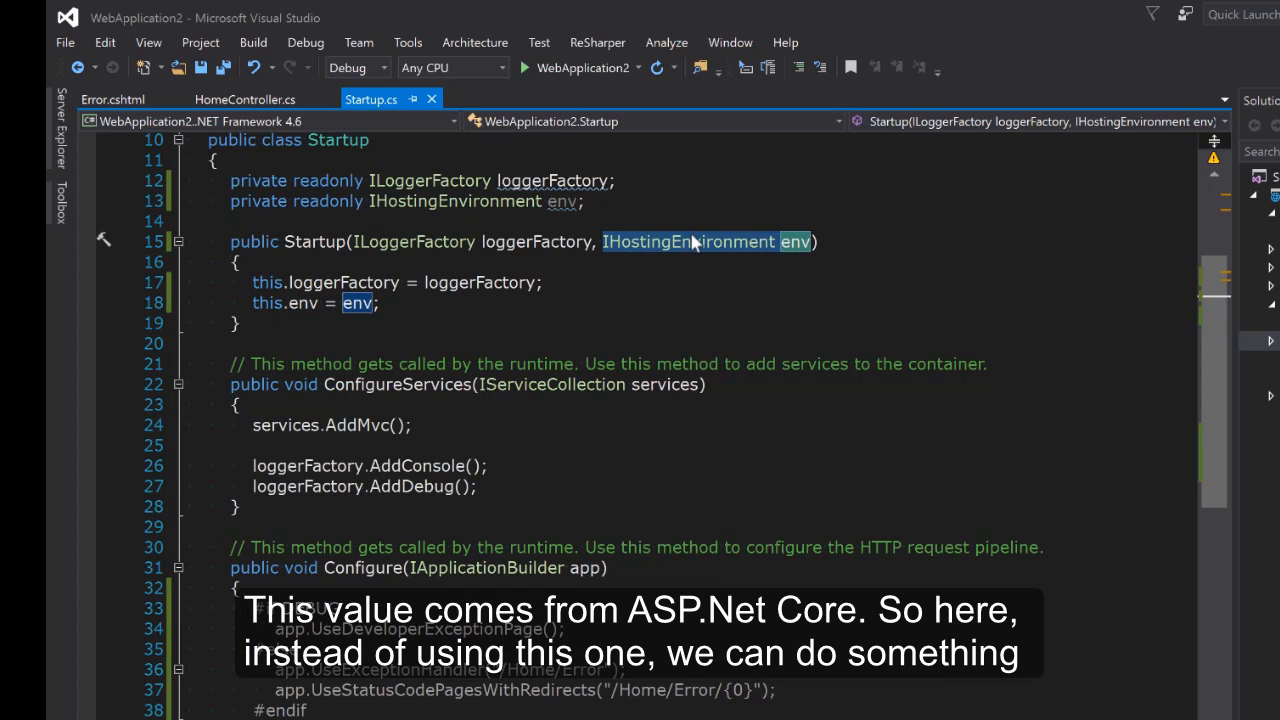
mouse_move(690, 262)
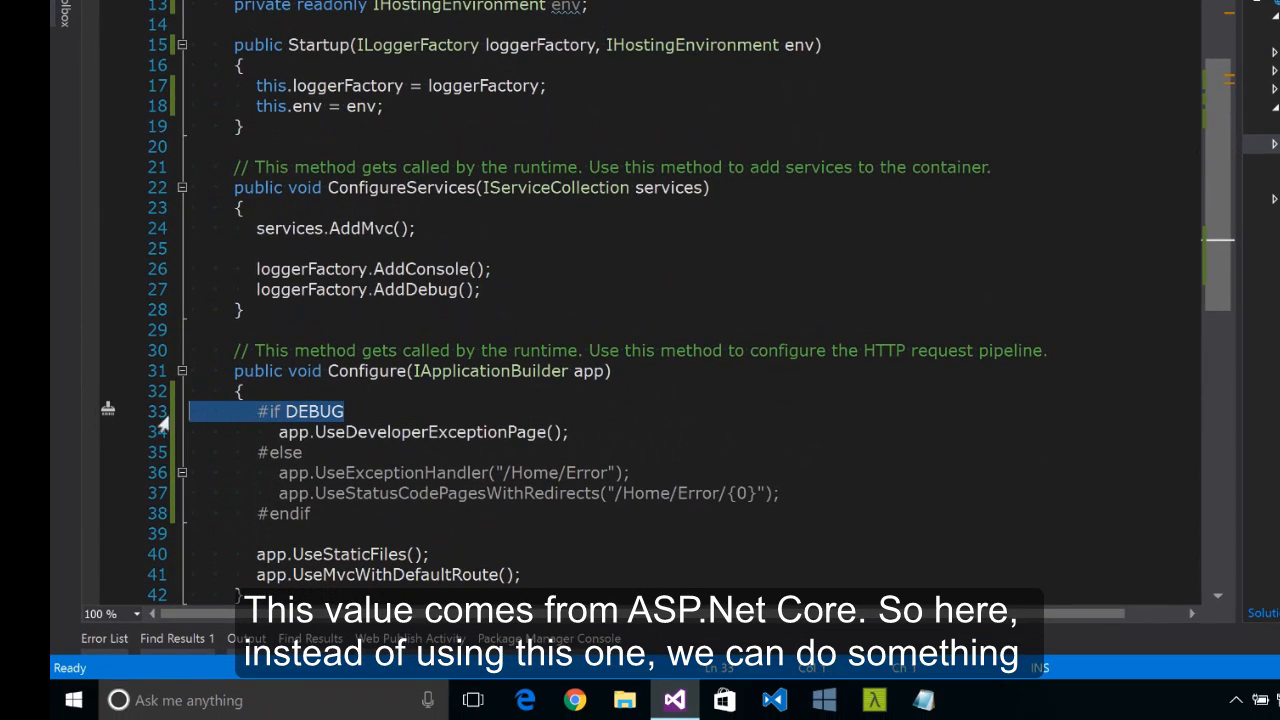
- Replace the #if/#else/#endif lines with if (this.env.IsDevelopment()) { UseDeveloperExceptionPage } else { error handlers }
key("Delete")
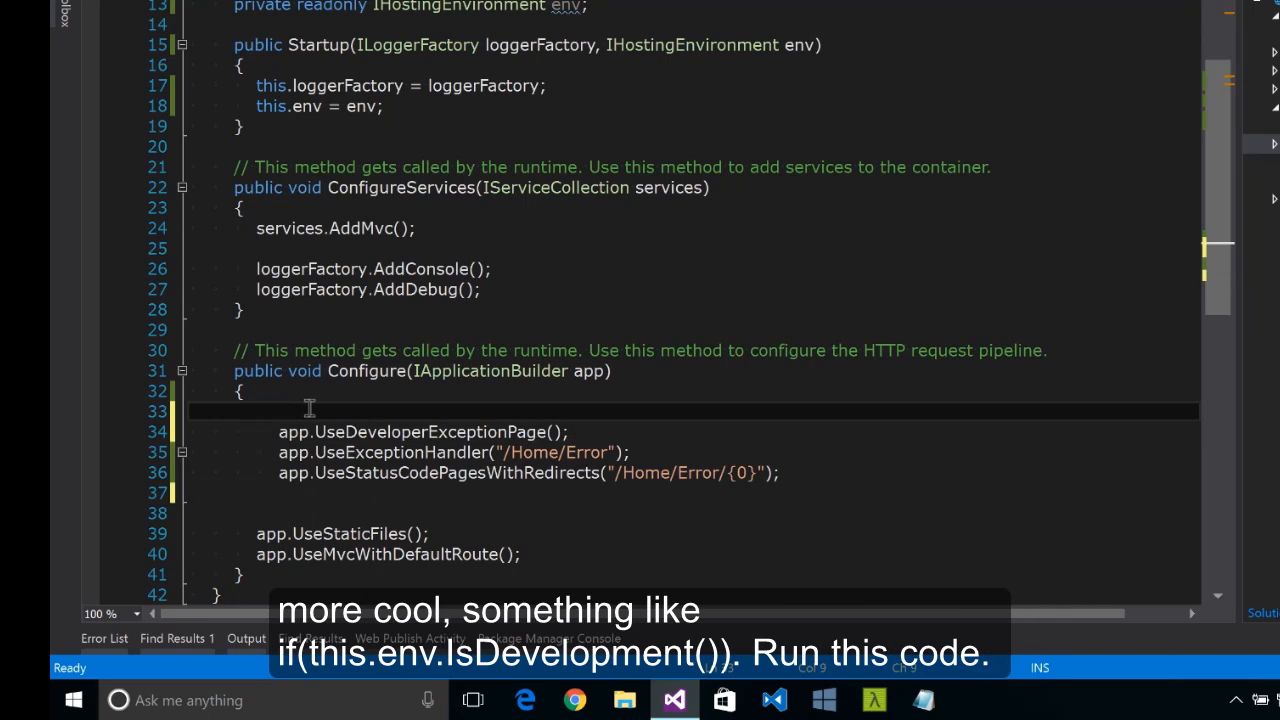
type("if(")
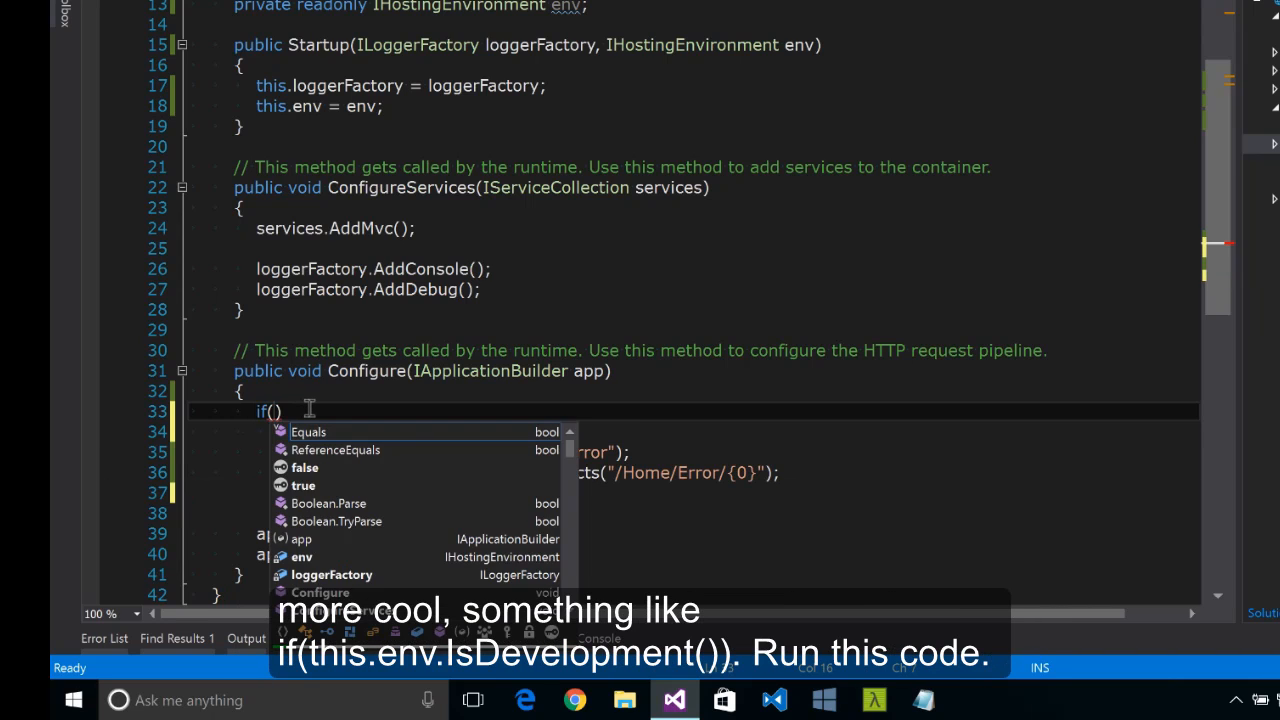
type("this.env.i")
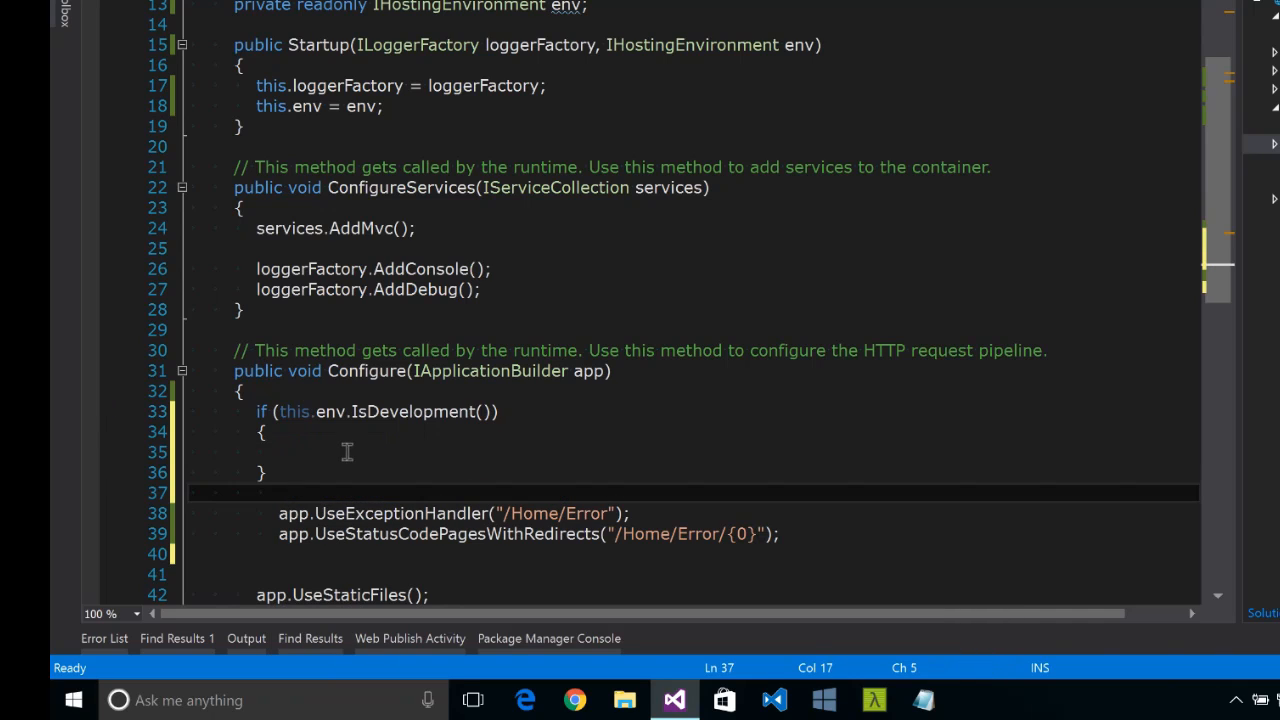
type("app.UseDeveloperExceptionPage();")
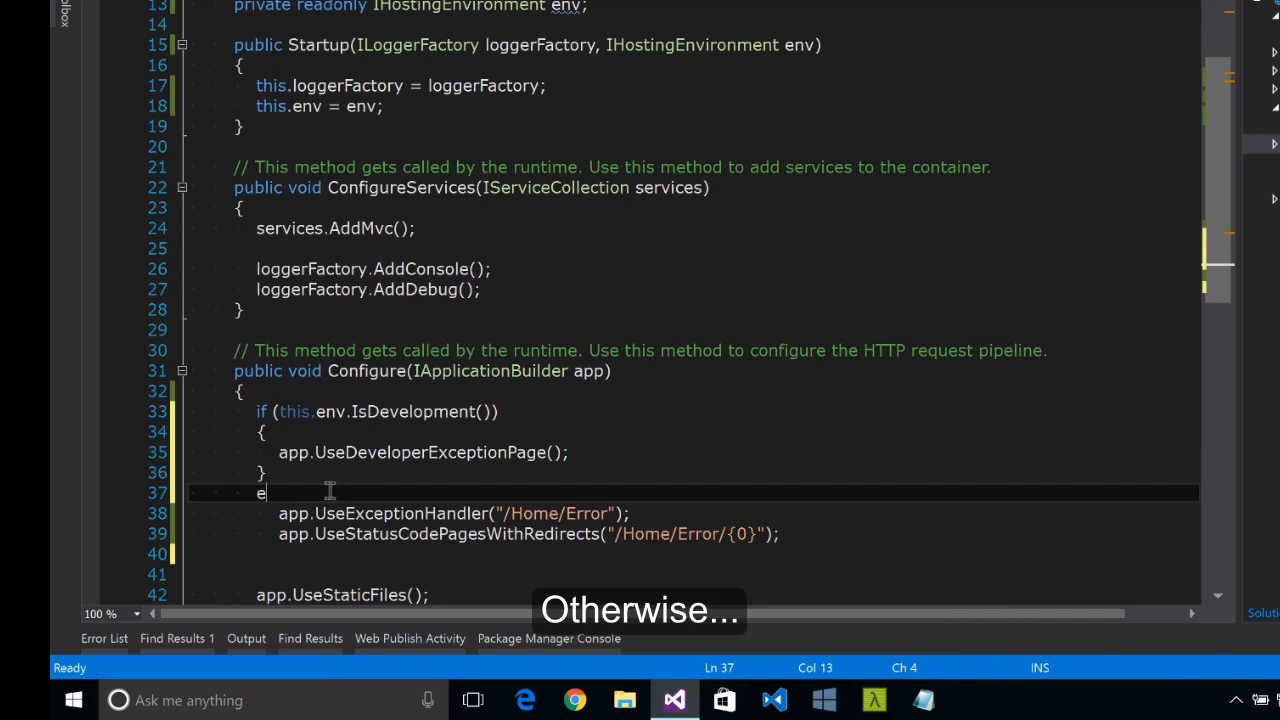
type("lse")
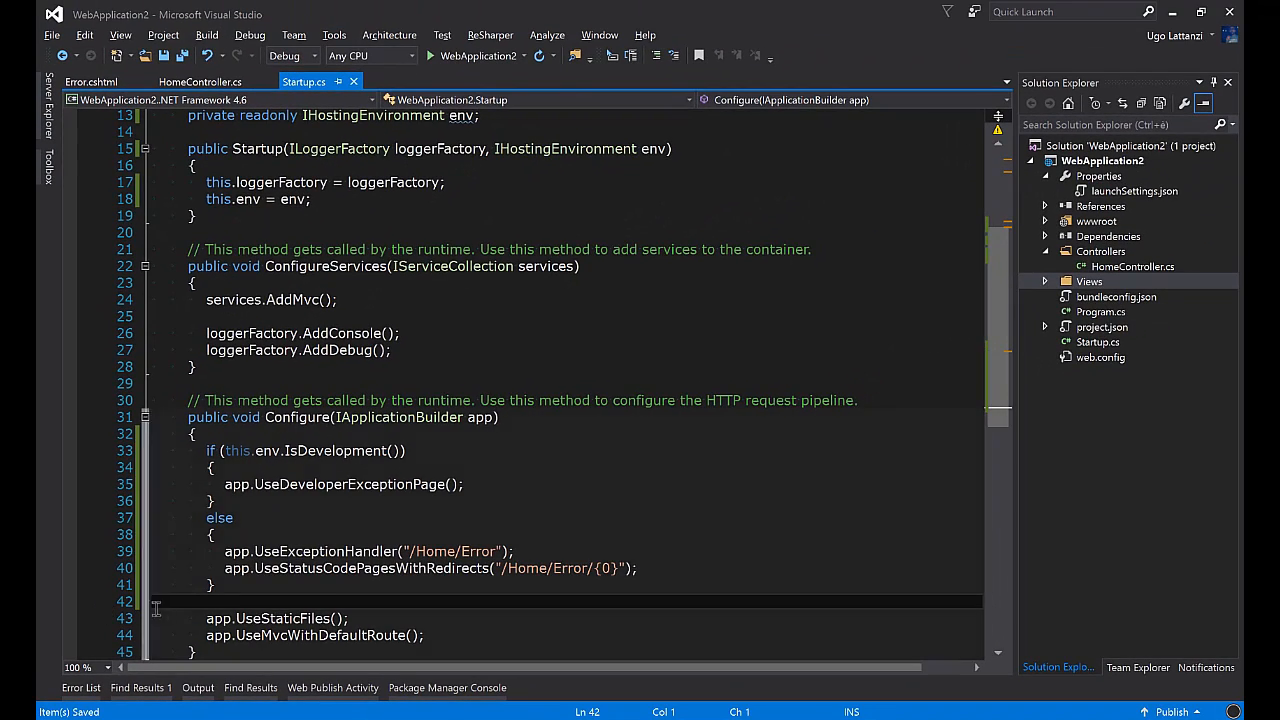
mouse_move(330, 450)
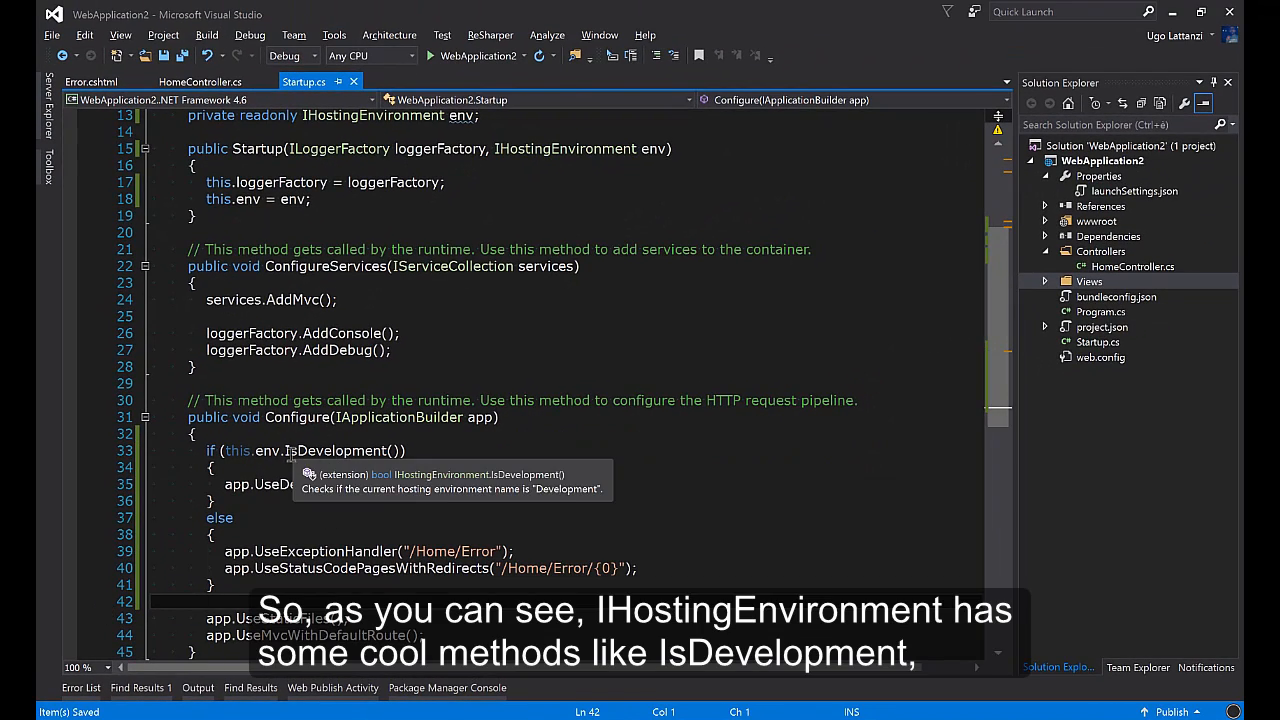
mouse_move(377, 127)
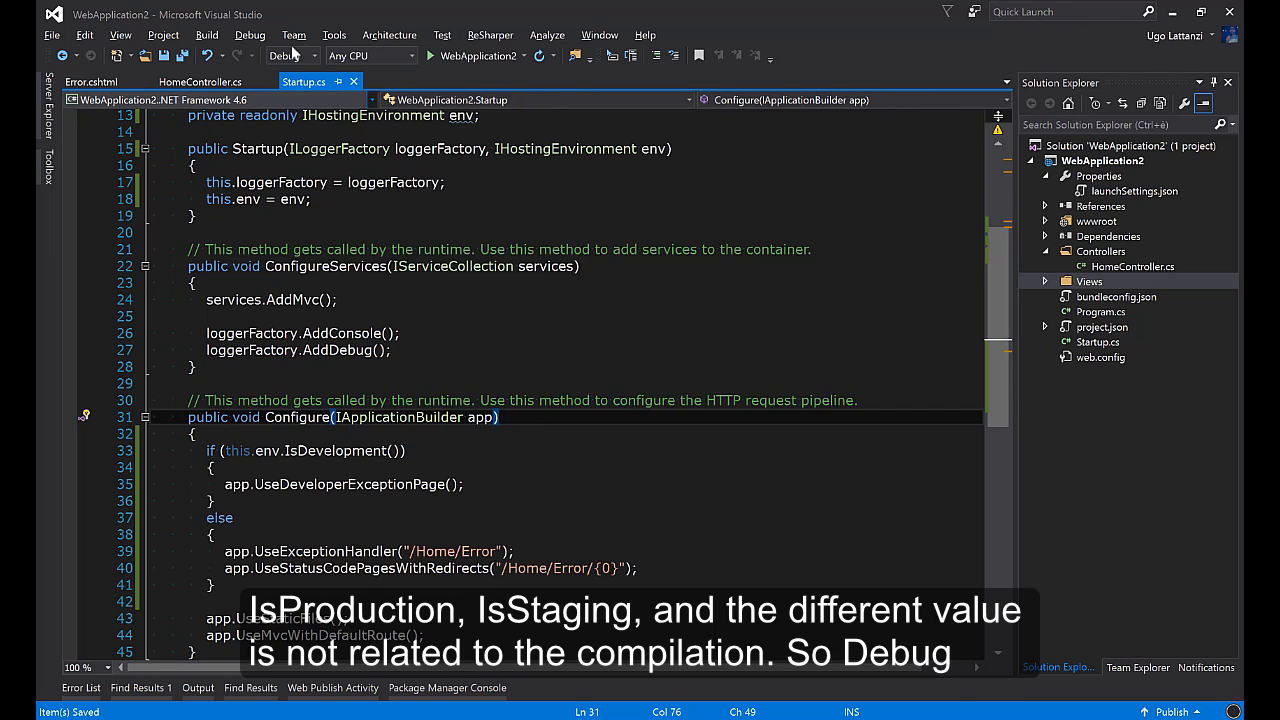
- Switch the solution configuration to Release and start WebApplication2
left_click(285, 55)
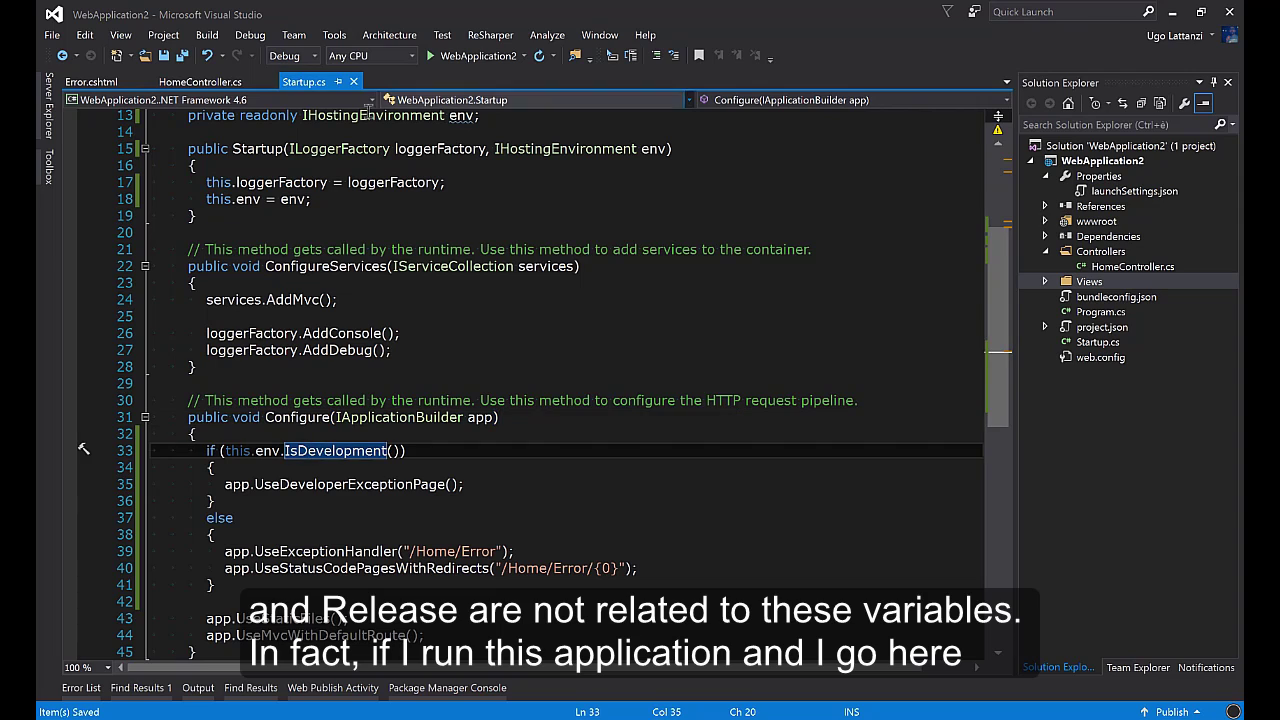
left_click(288, 55)
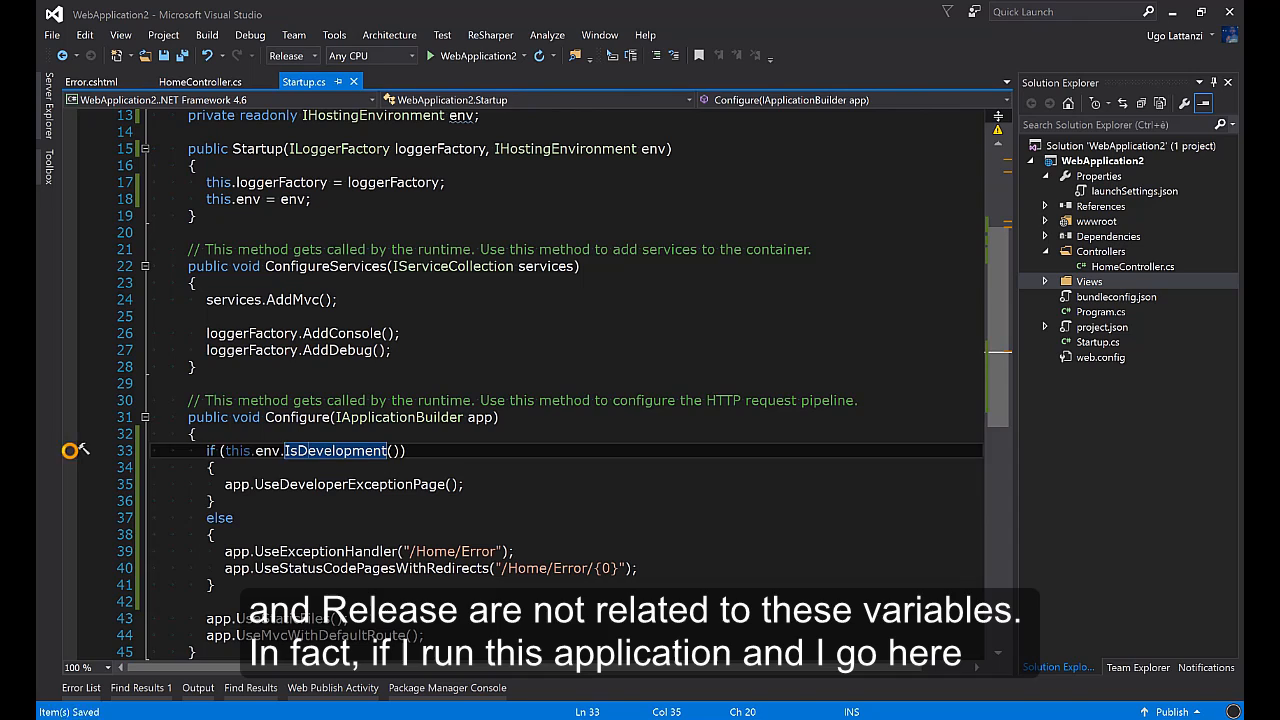
left_click(472, 55)
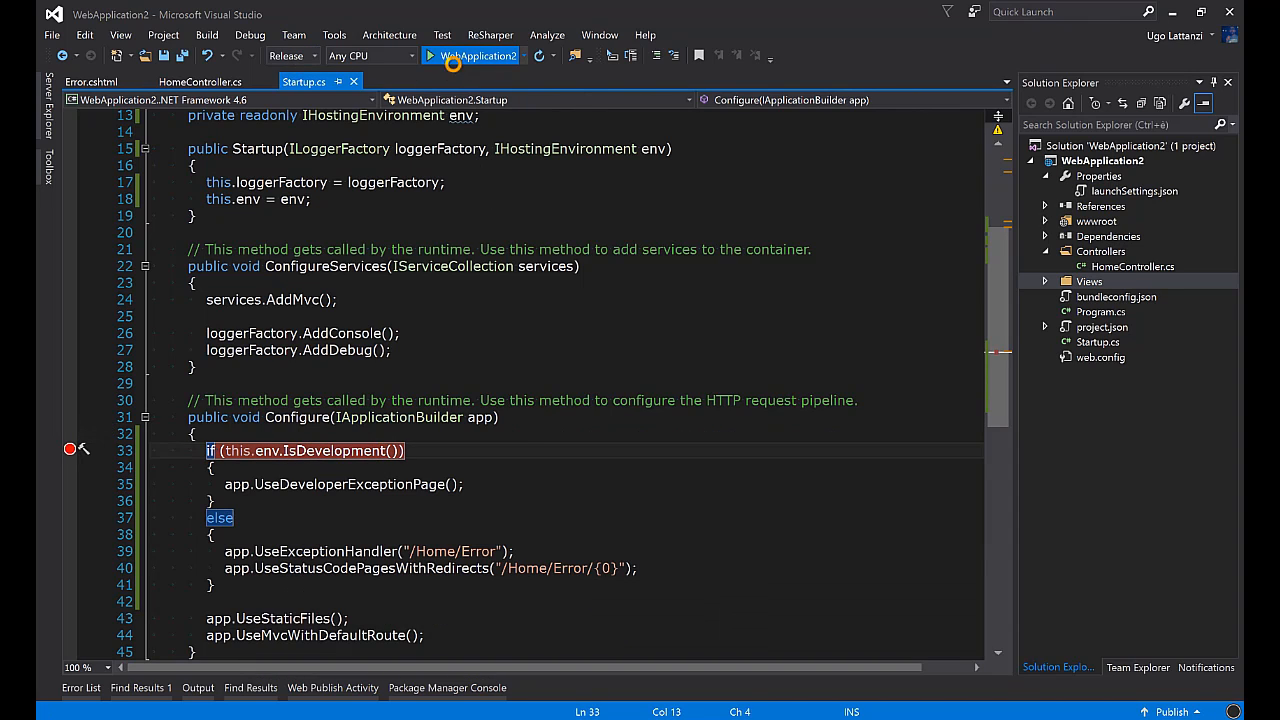
left_click(474, 55)
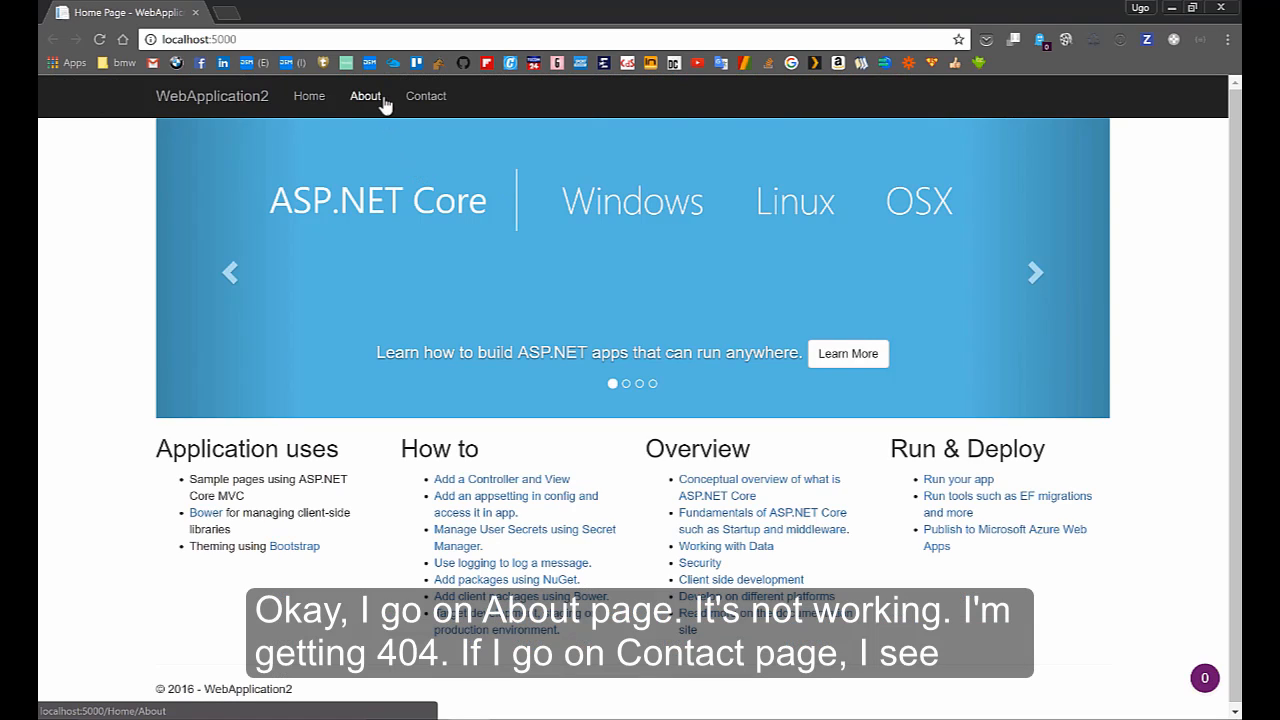
- Visit the About page, which returns a 404, then the Contact page
left_click(365, 96)
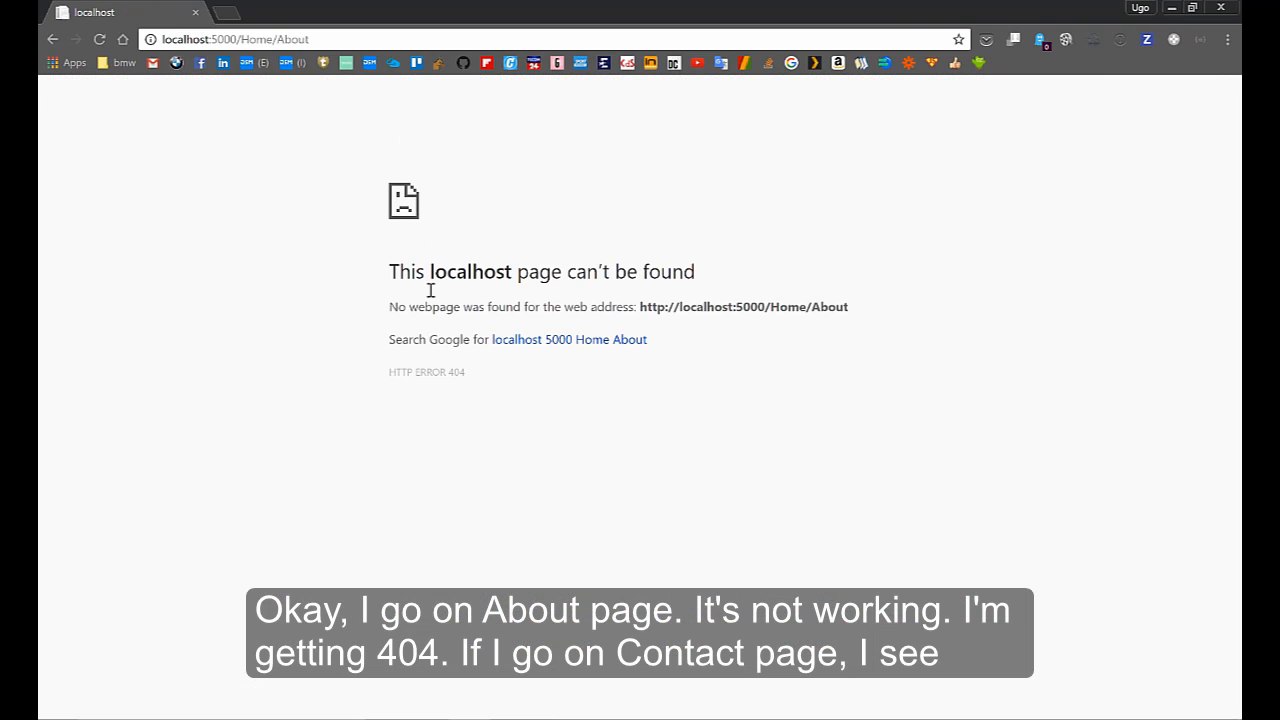
mouse_move(143, 140)
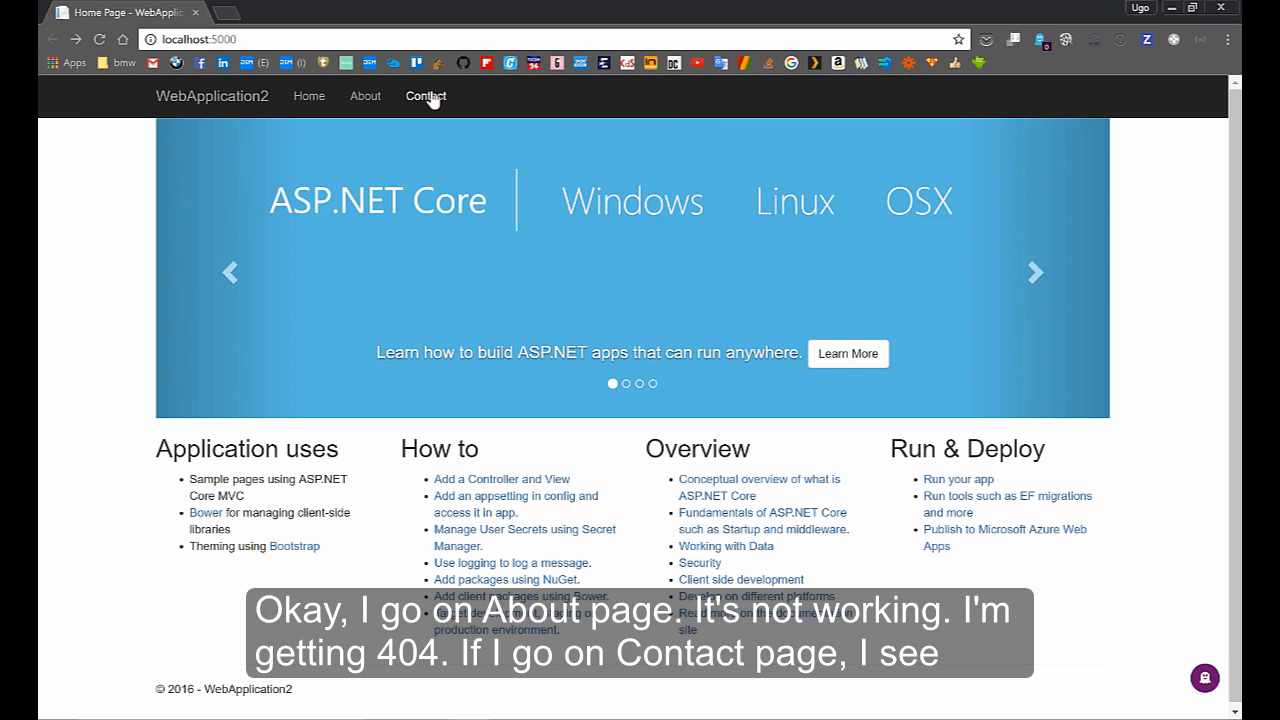
left_click(425, 96)
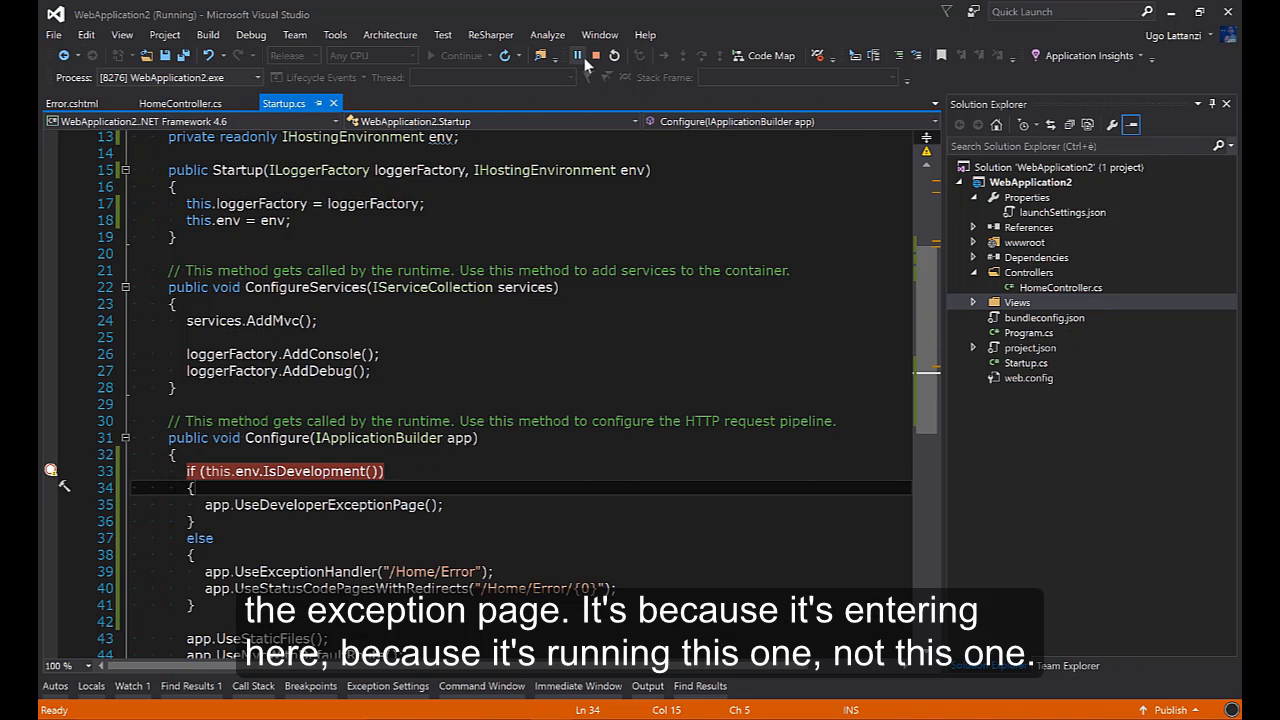
- Stop debugging and set the build configuration back to Debug
left_click(593, 55)
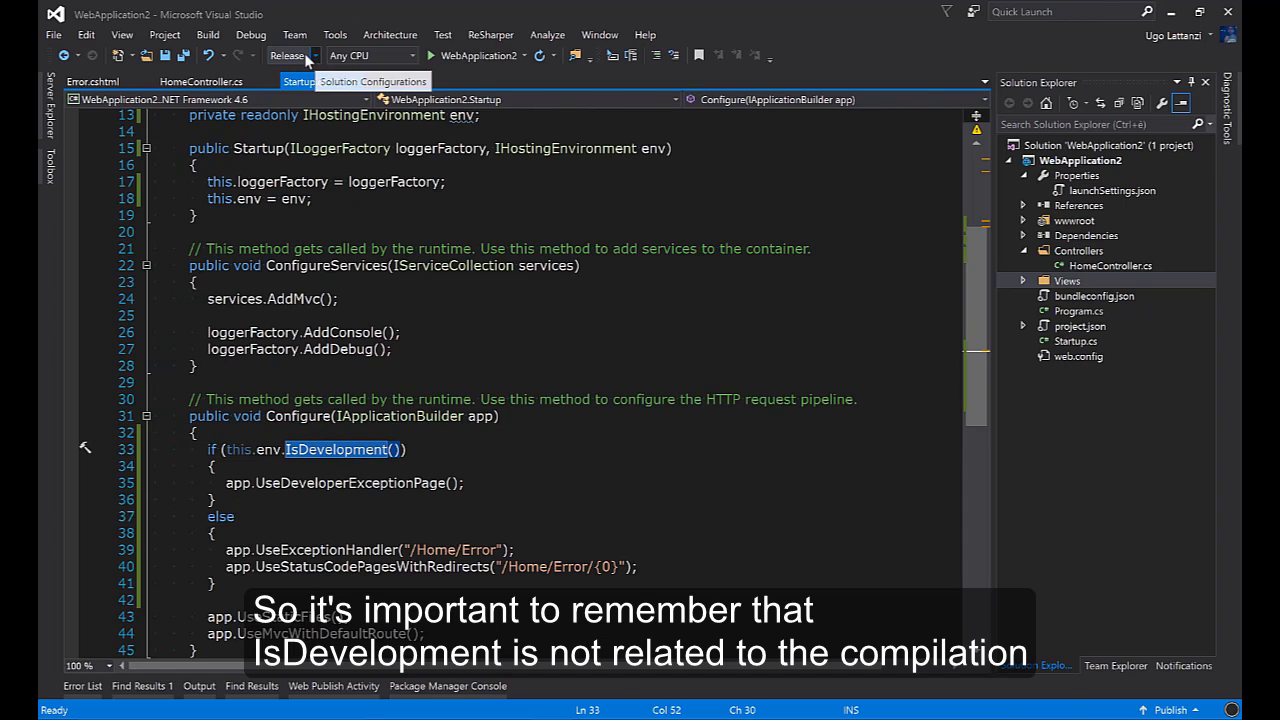
left_click(290, 55)
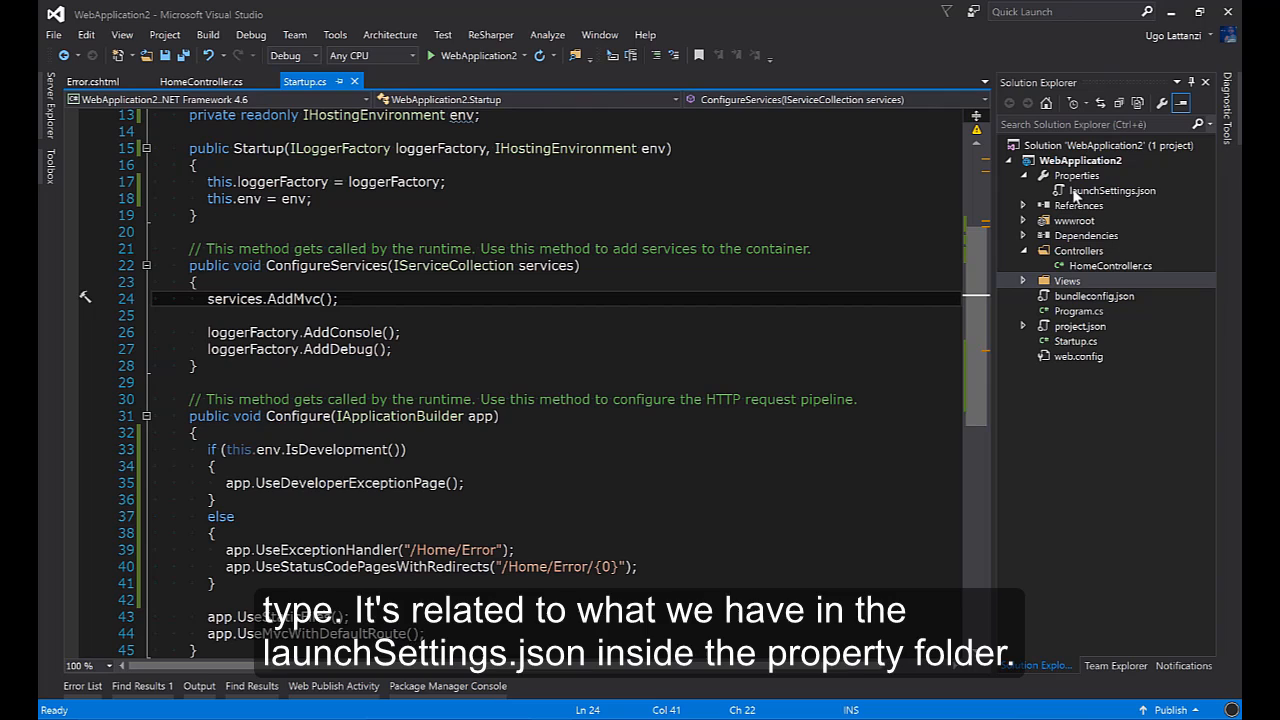
- In launchSettings.json, change ASPNETCORE_ENVIRONMENT from Development to Production, then return to HomeController.cs
double_click(1112, 190)
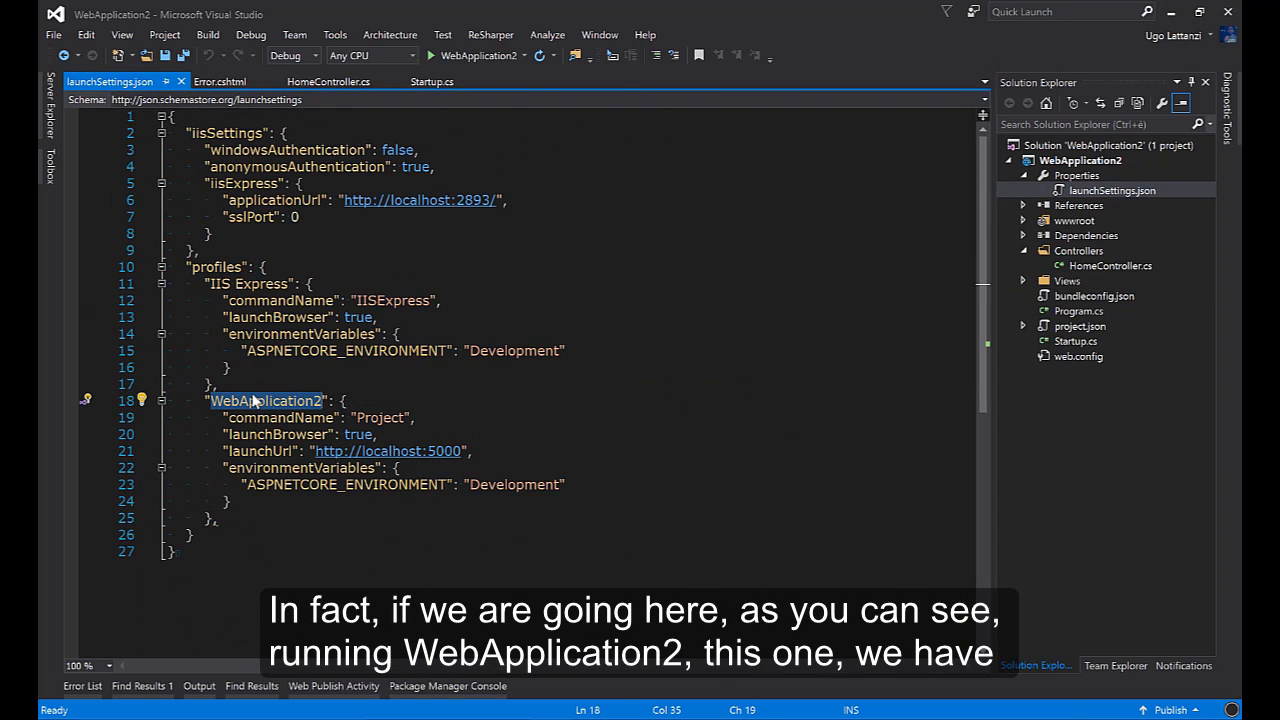
mouse_move(445, 418)
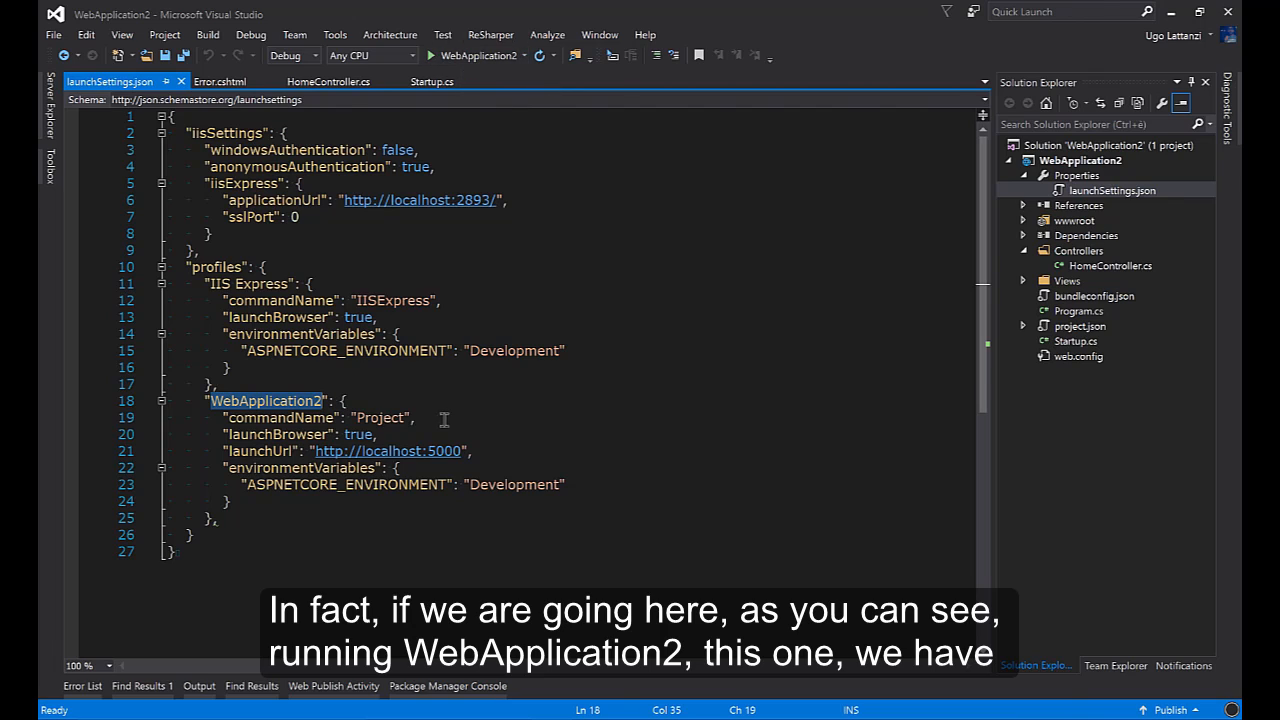
double_click(513, 484)
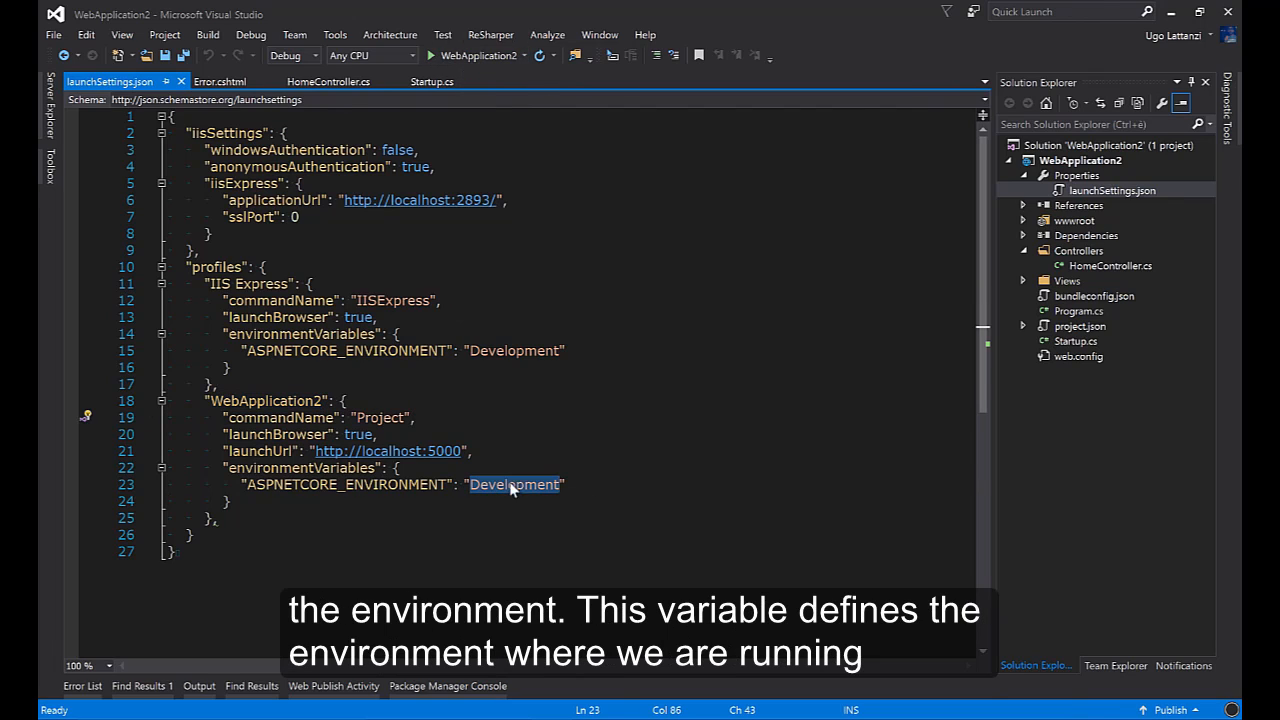
double_click(340, 484)
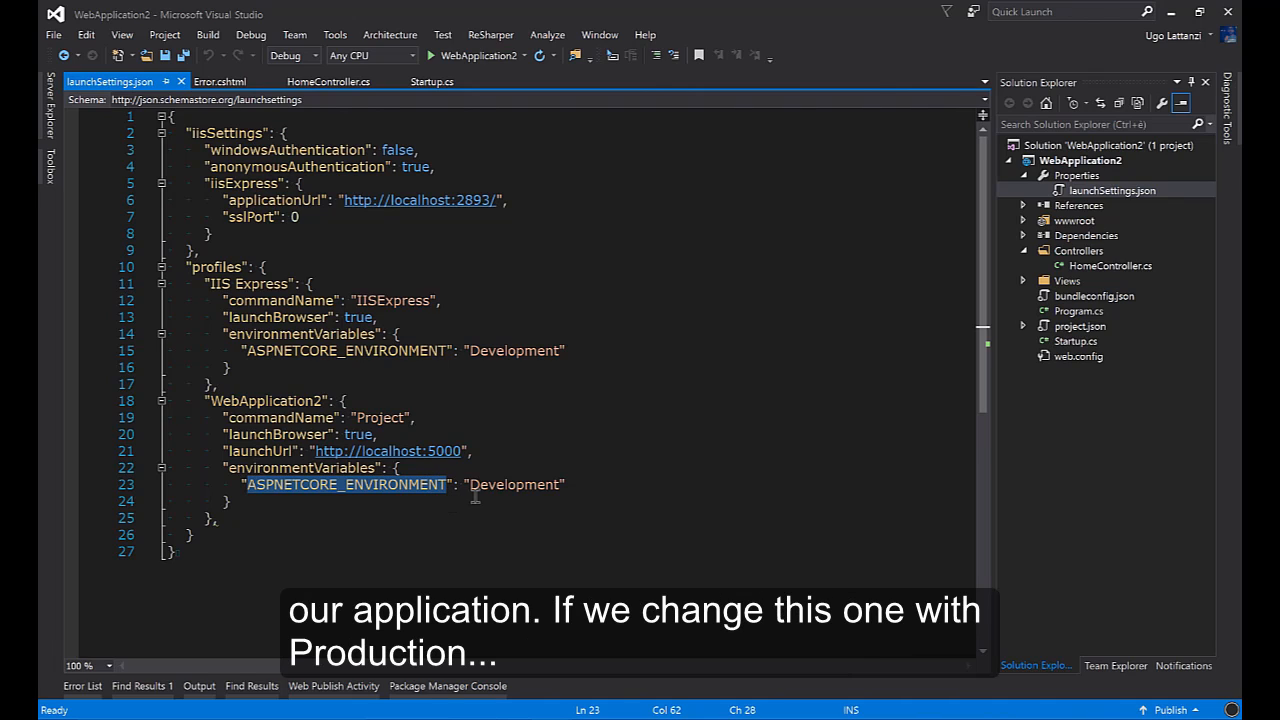
double_click(513, 484)
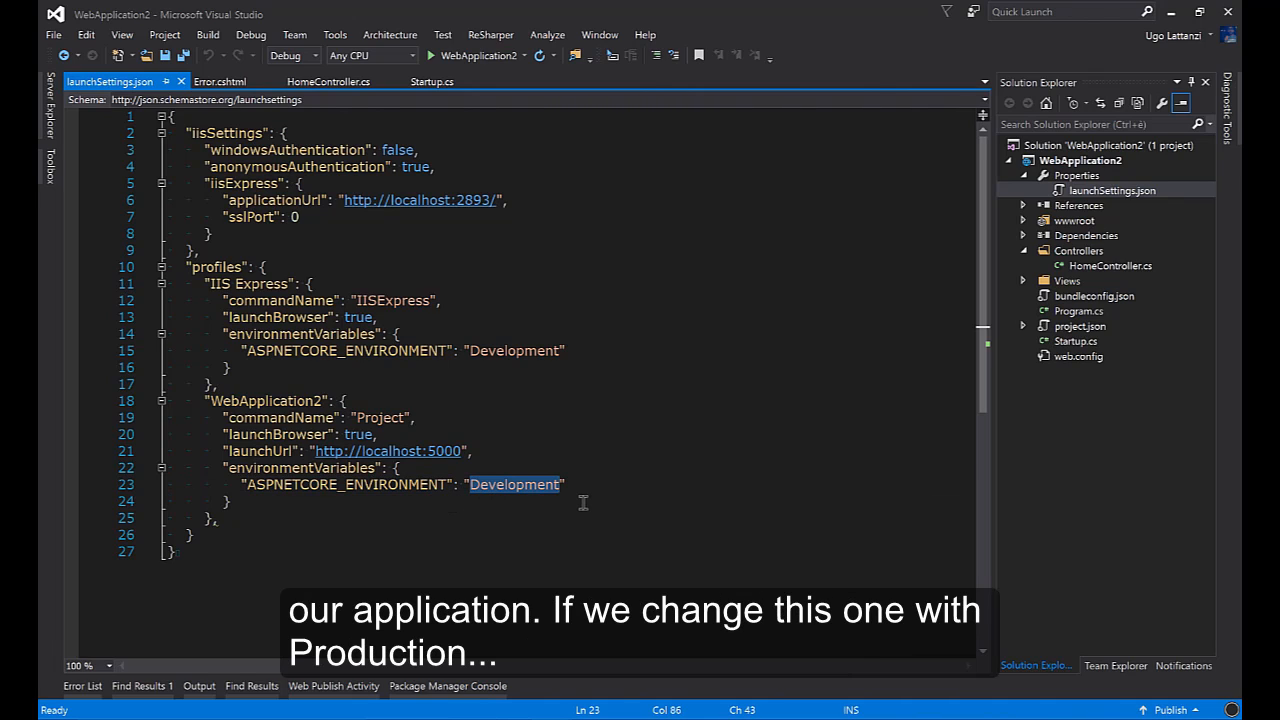
type("Production")
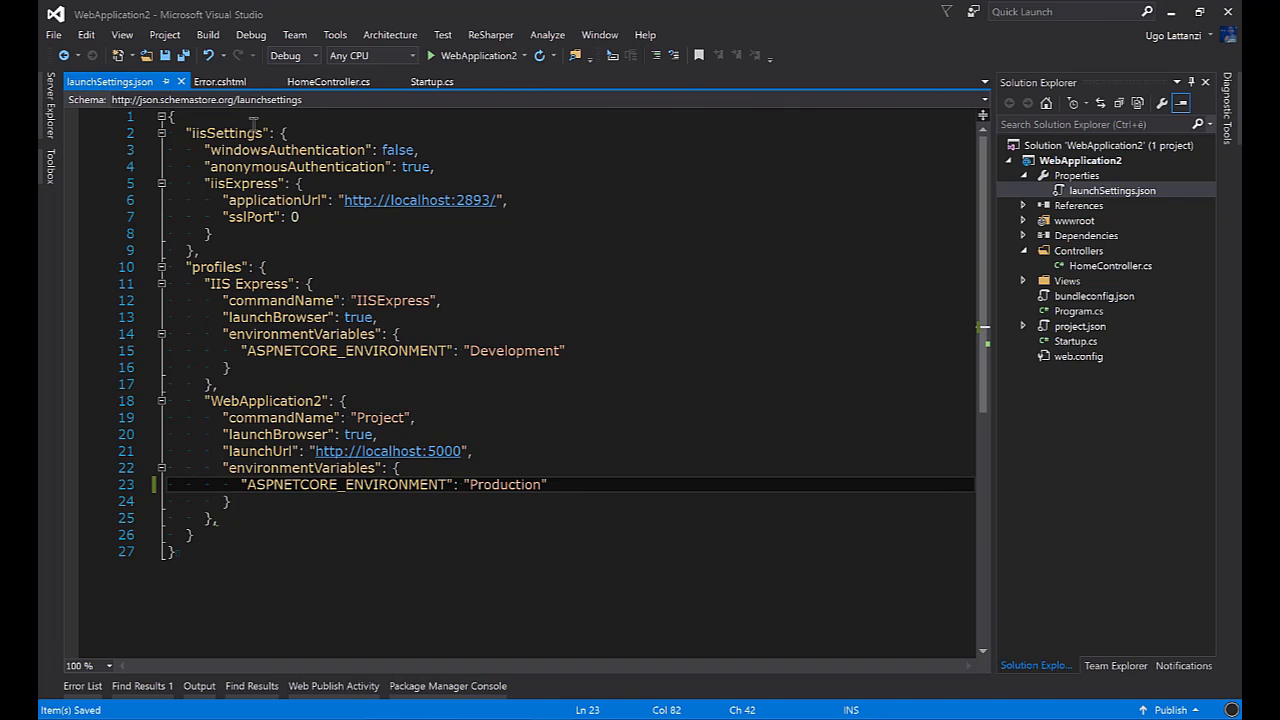
left_click(328, 81)
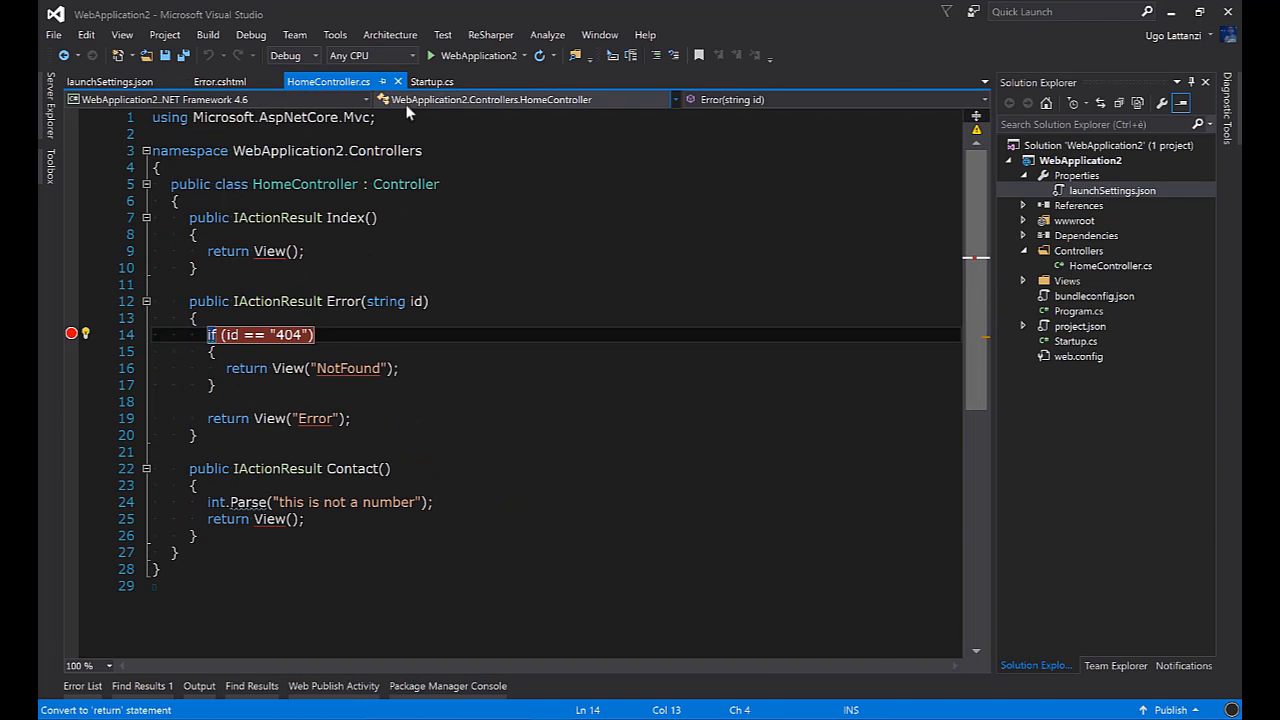
- Start debugging and QuickWatch env to confirm EnvironmentName is Production
left_click(432, 81)
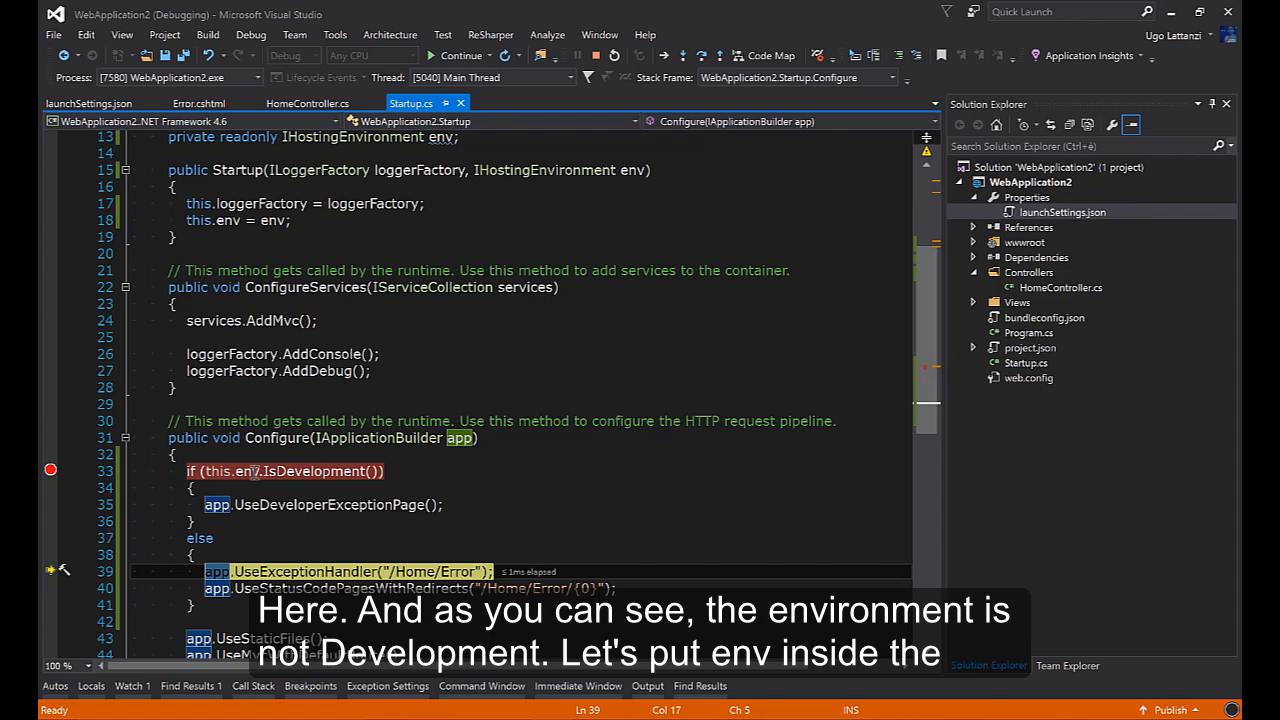
left_click(252, 471)
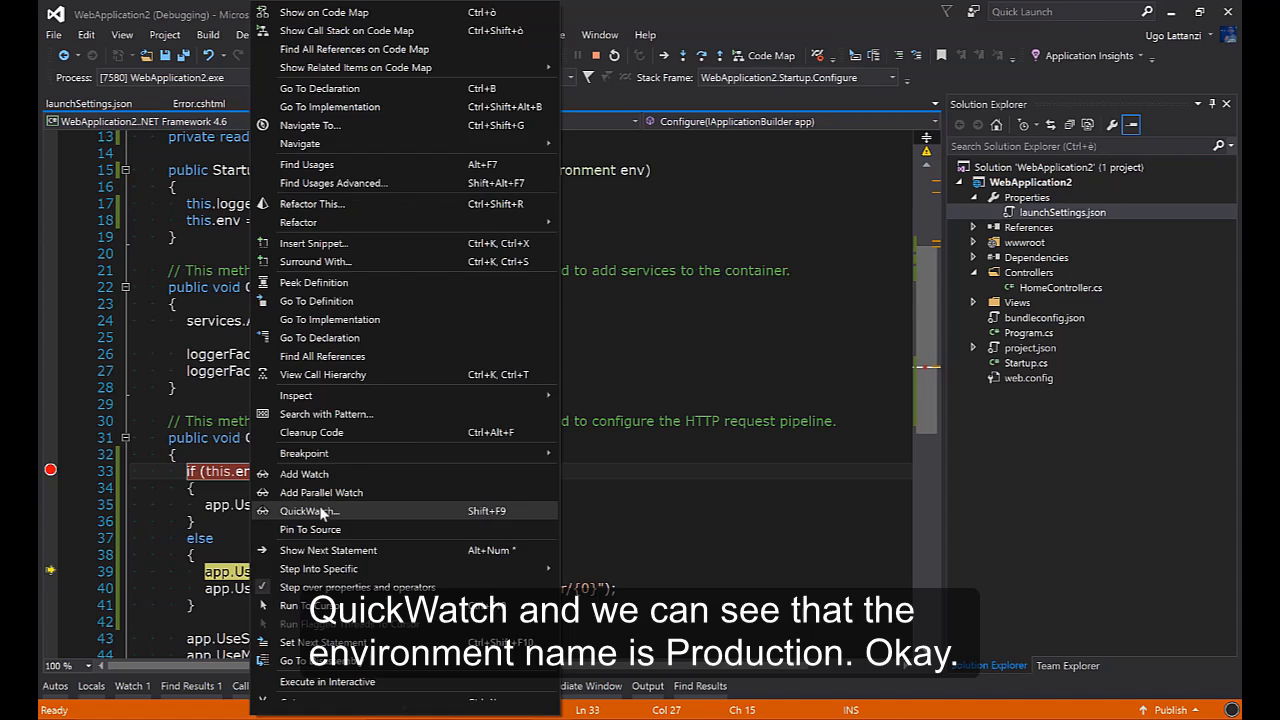
left_click(310, 511)
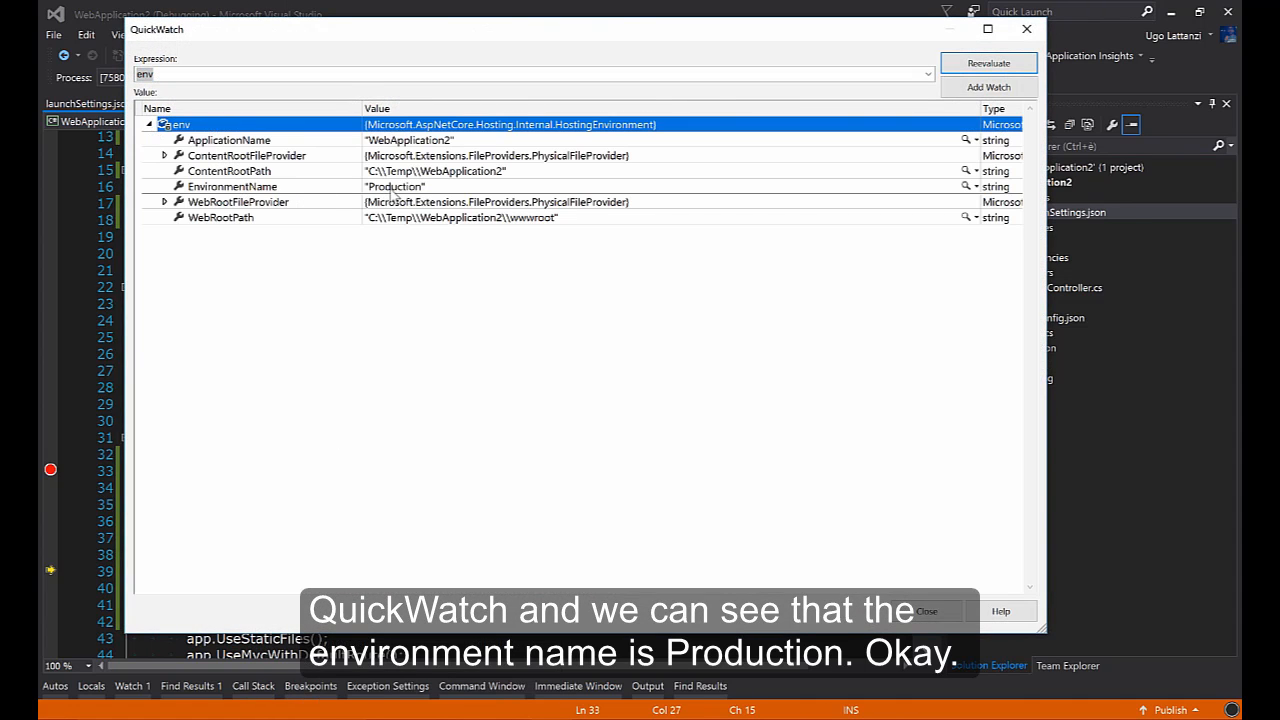
mouse_move(805, 502)
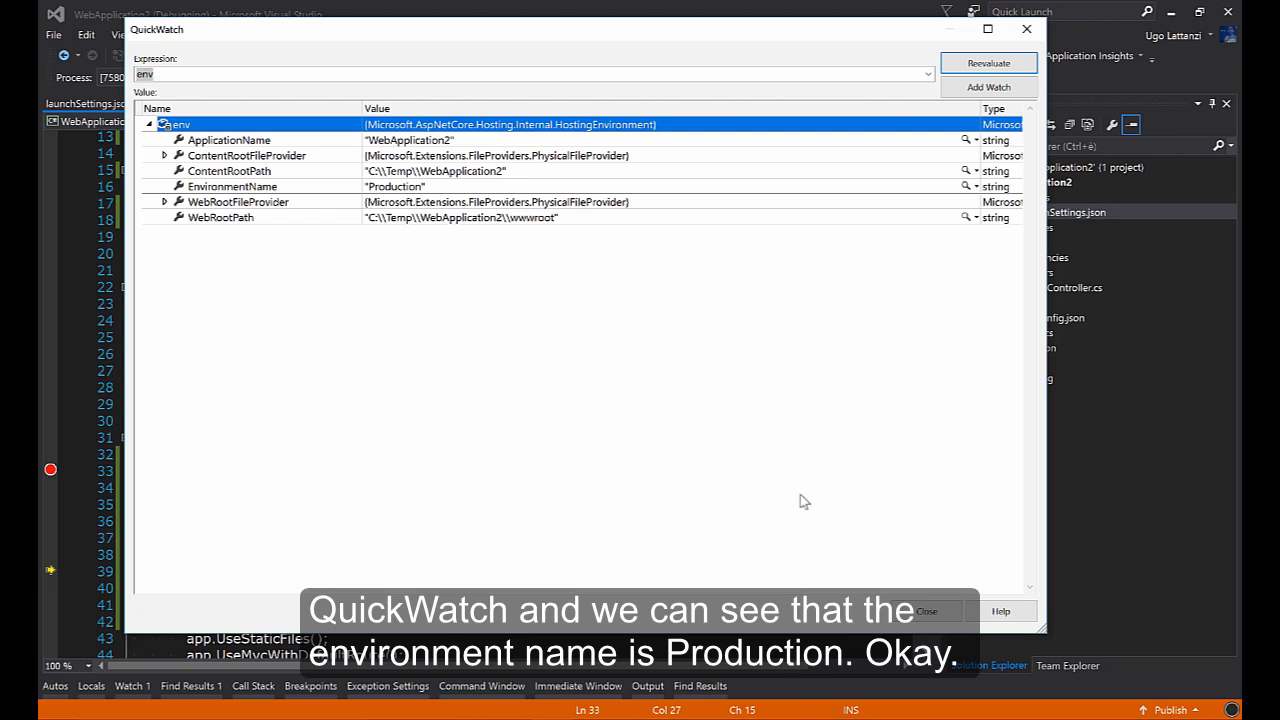
left_click(925, 611)
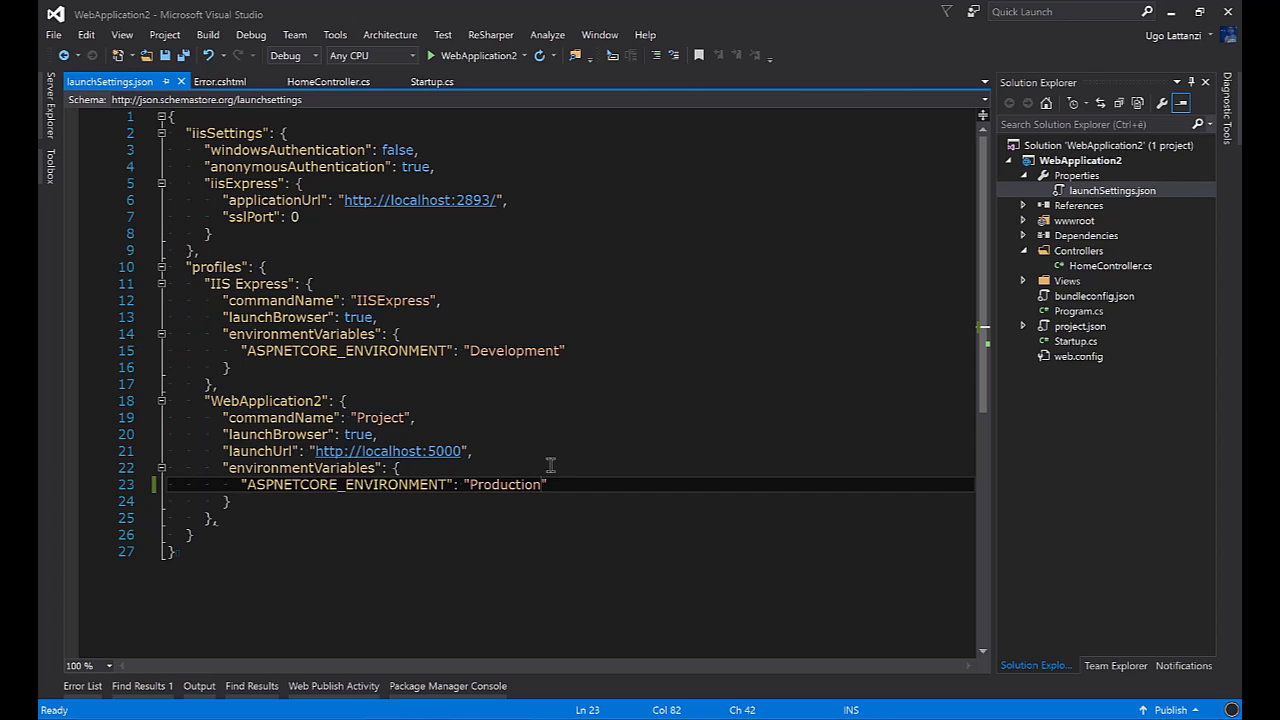
- Change the launch environment to Staging and add an else-if IsStaging branch calling UseDeveloperExceptionPage
double_click(505, 485)
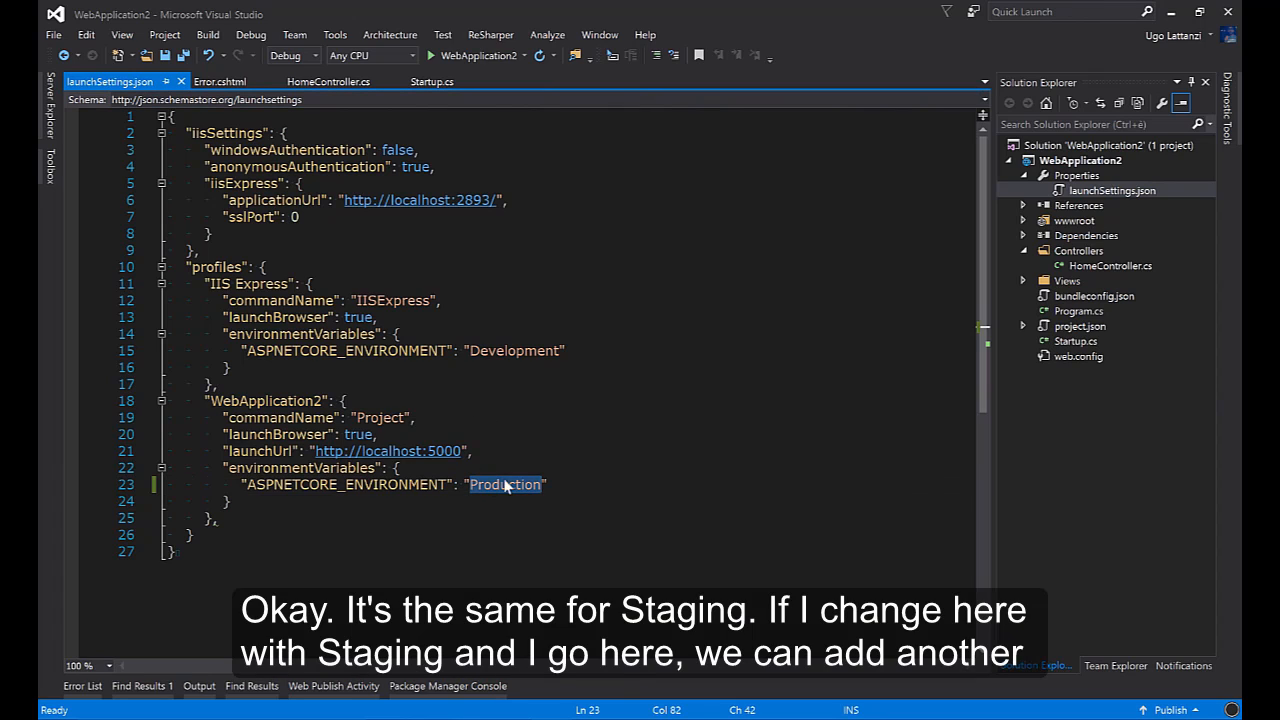
type("Stage")
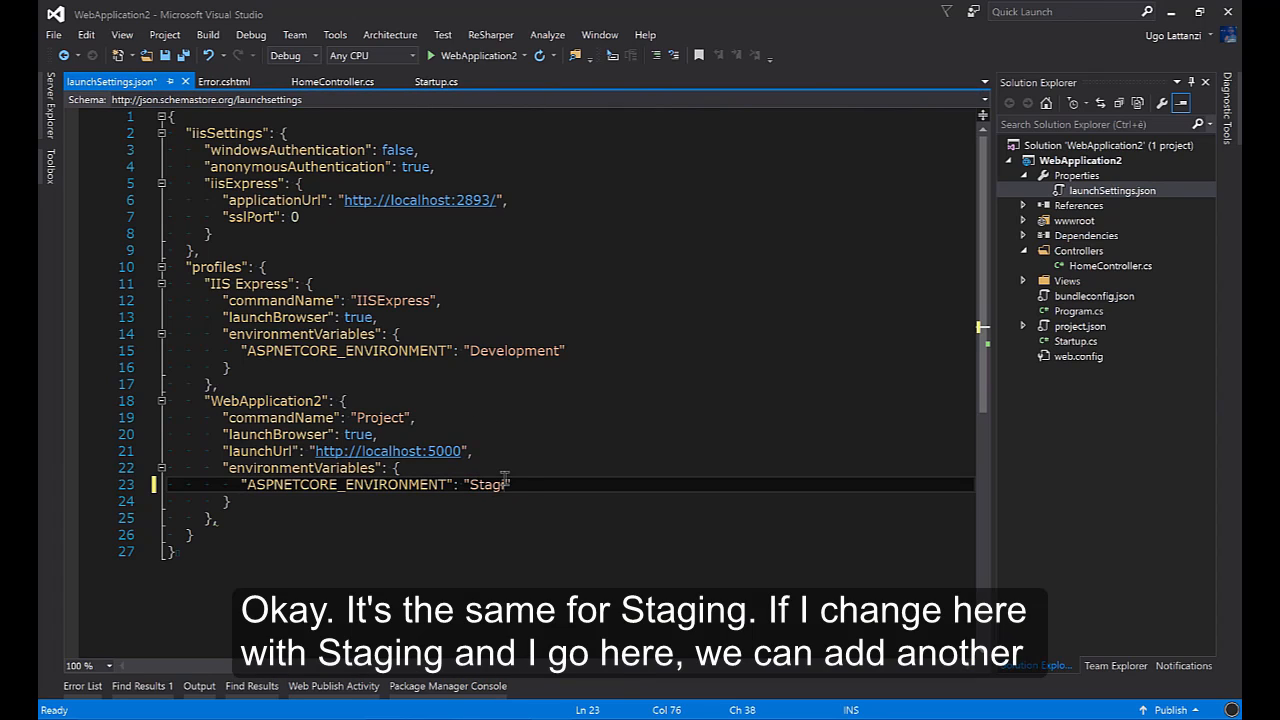
left_click(432, 81)
type("else if (this.env.IsStaging(")
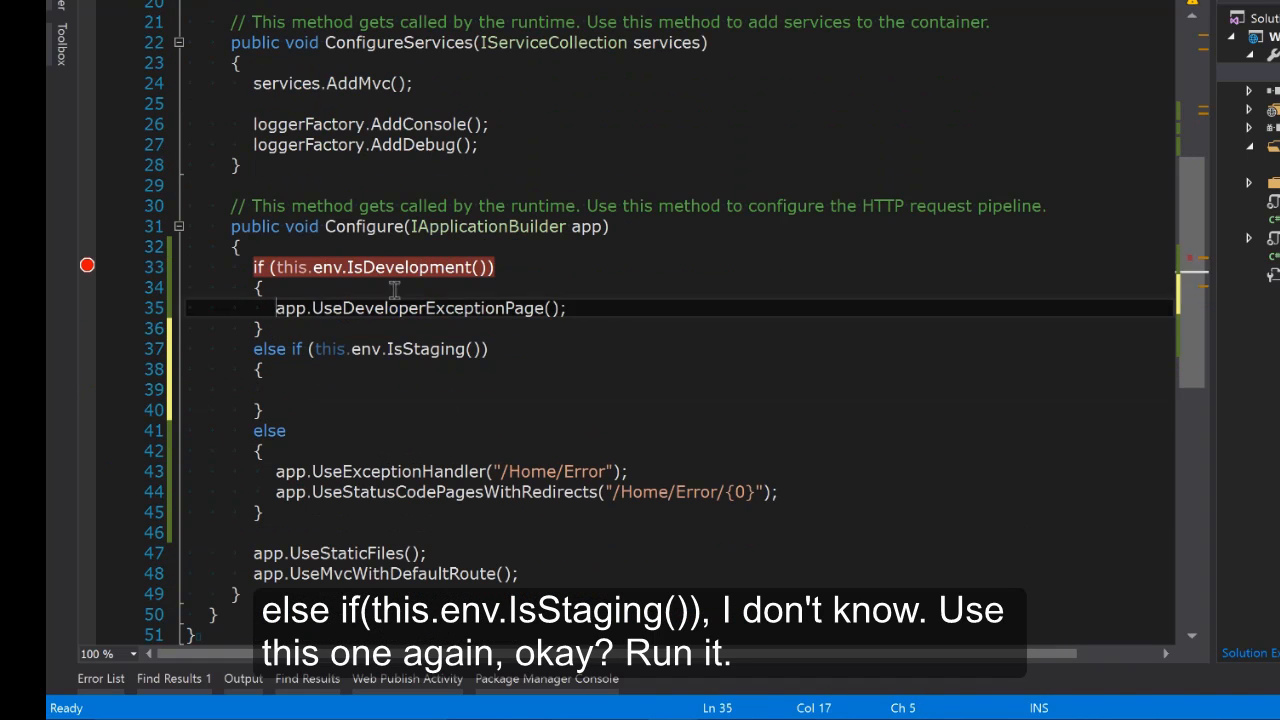
type("app.UseDeveloperExceptionPage();")
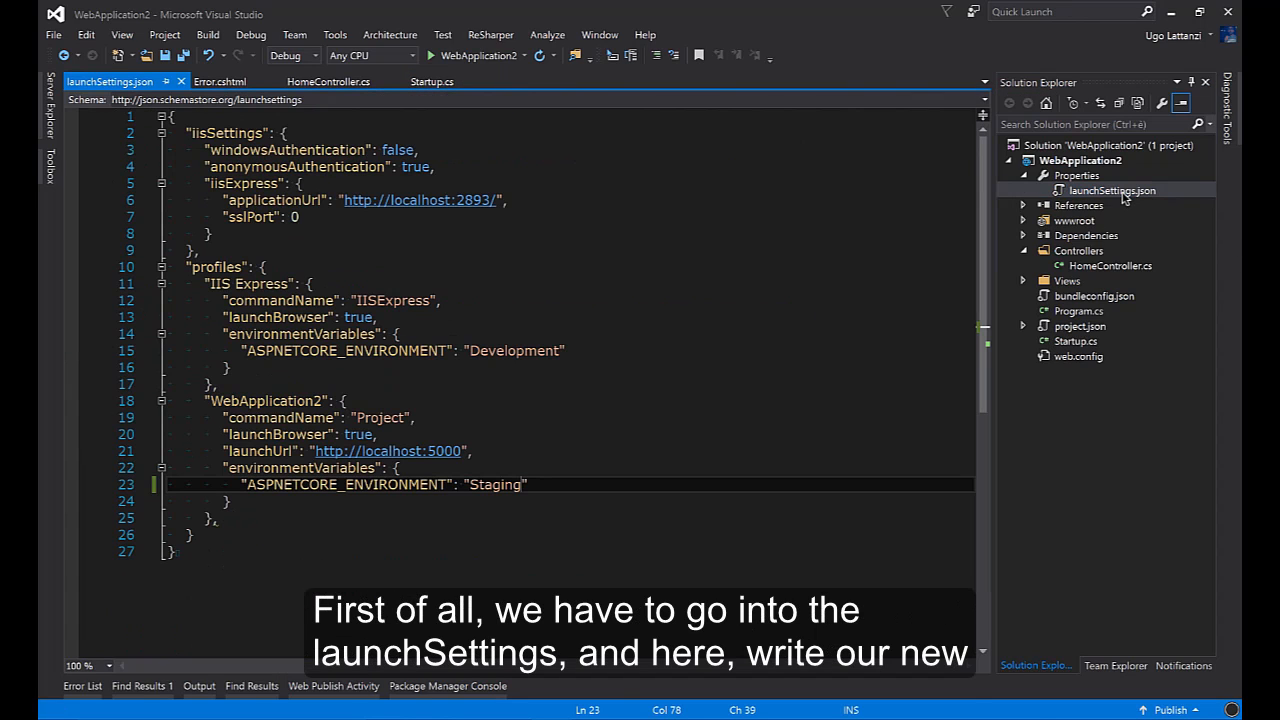
- Set the environment value to QualityAssurance and check EnvironmentName == "QualityAssurance" instead of IsStaging()
double_click(496, 485)
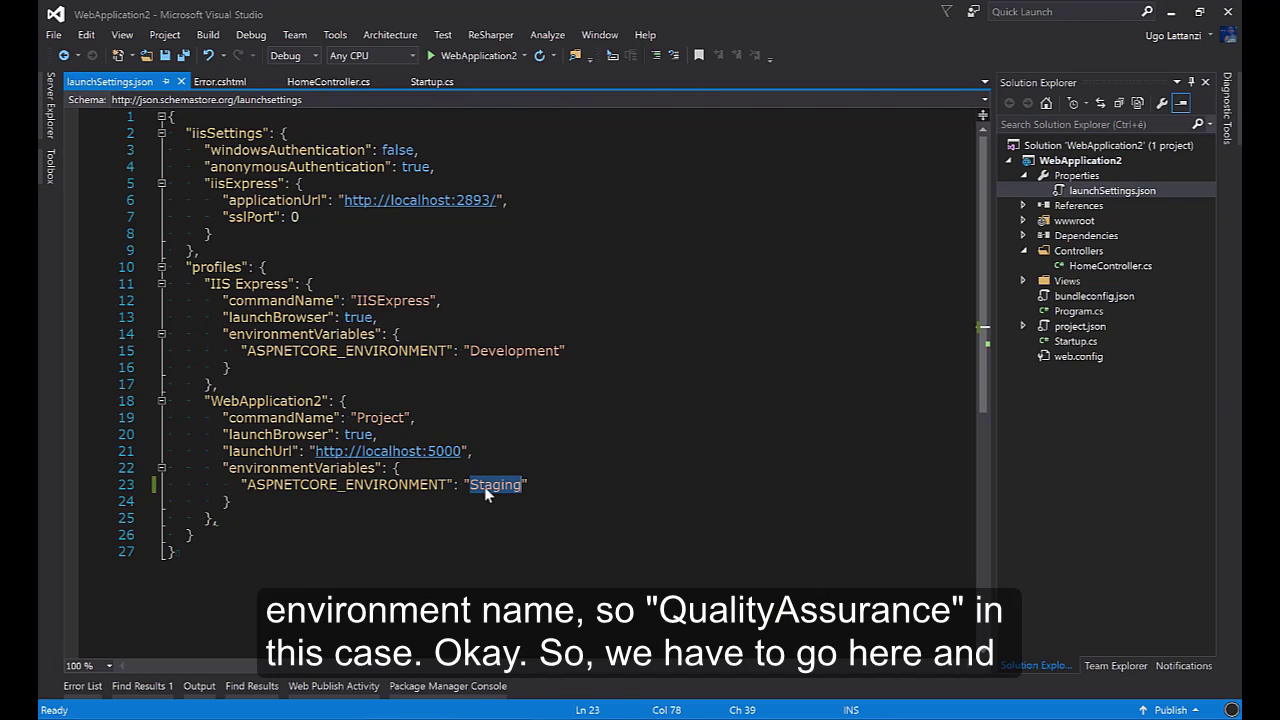
type("Qual")
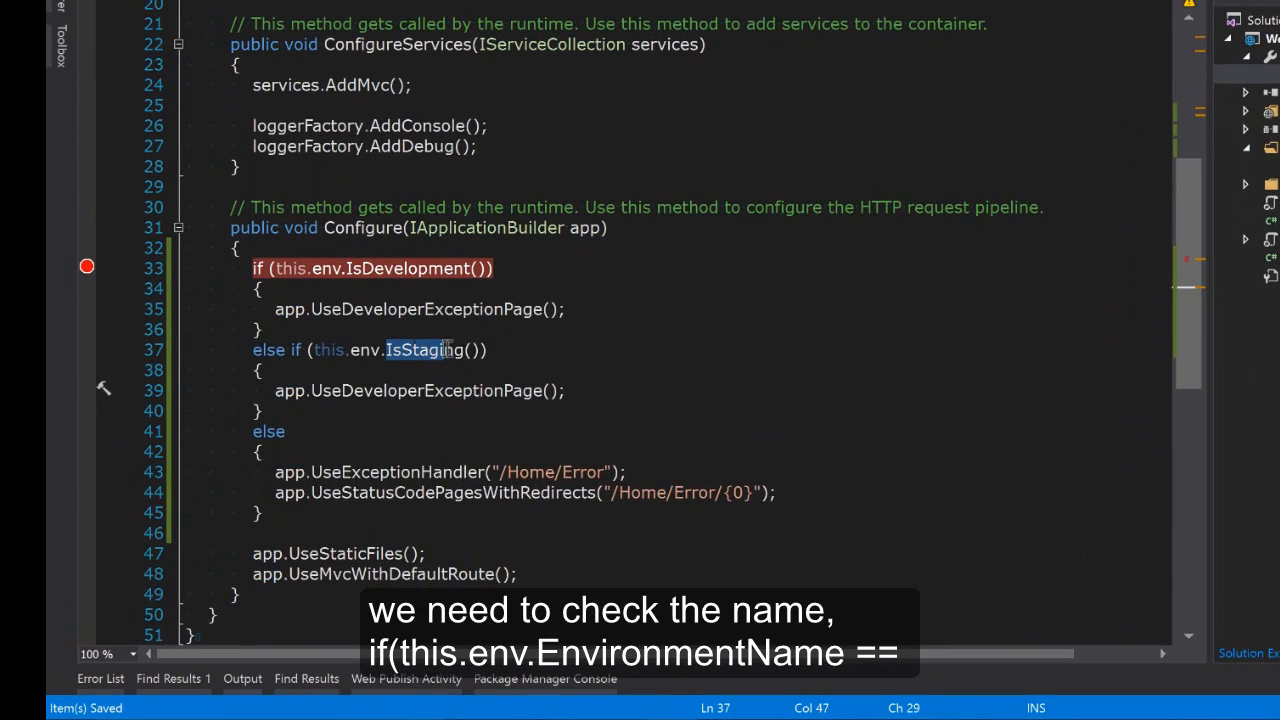
type("entName ==")
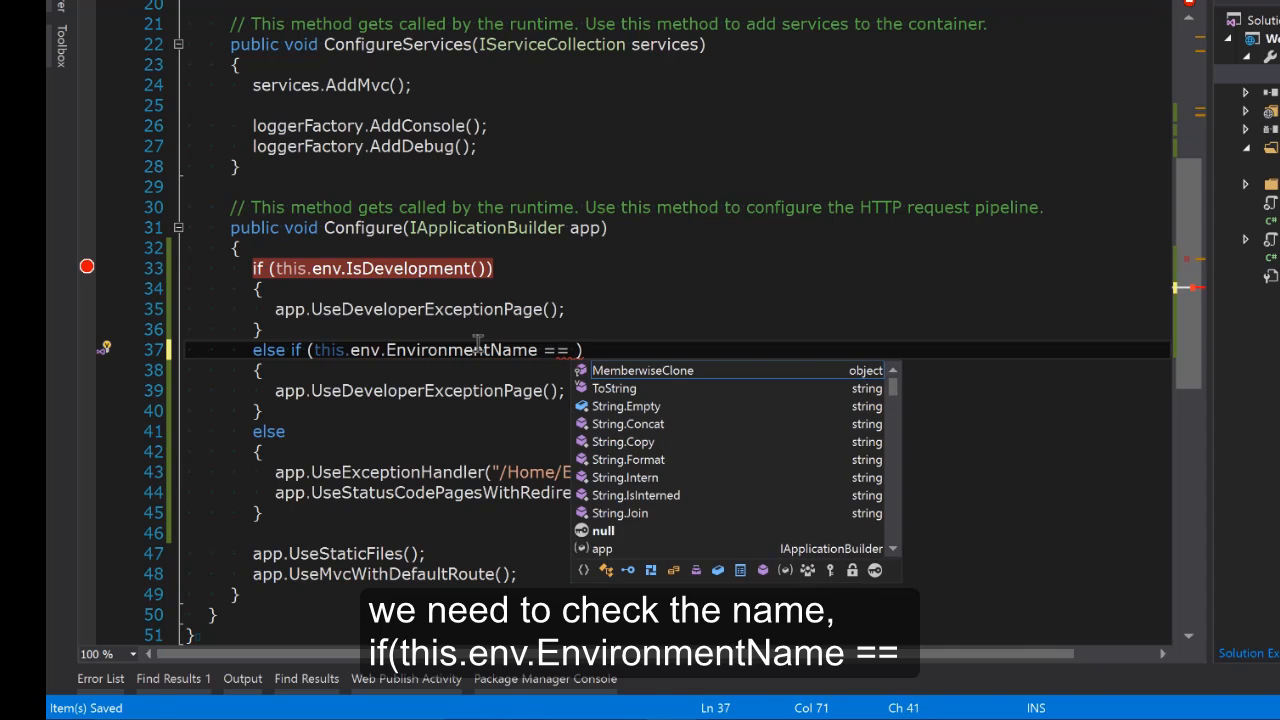
type("\"QualityA\"")
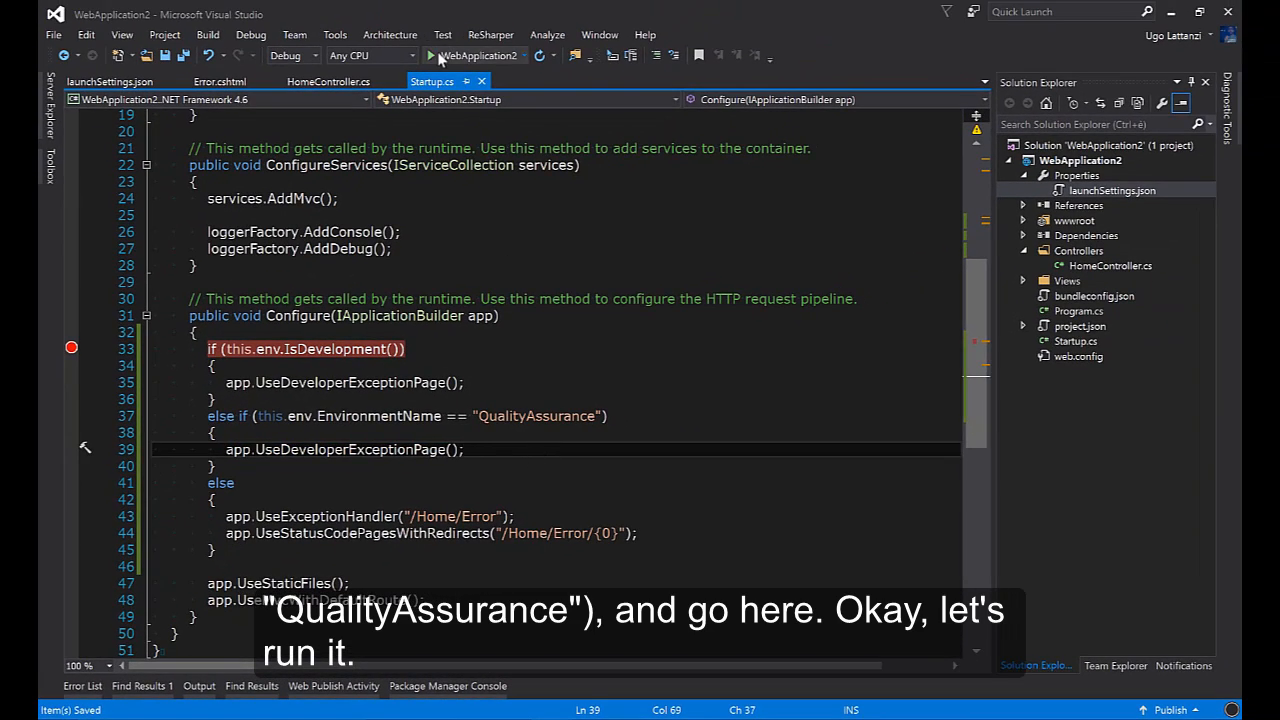
left_click(429, 55)
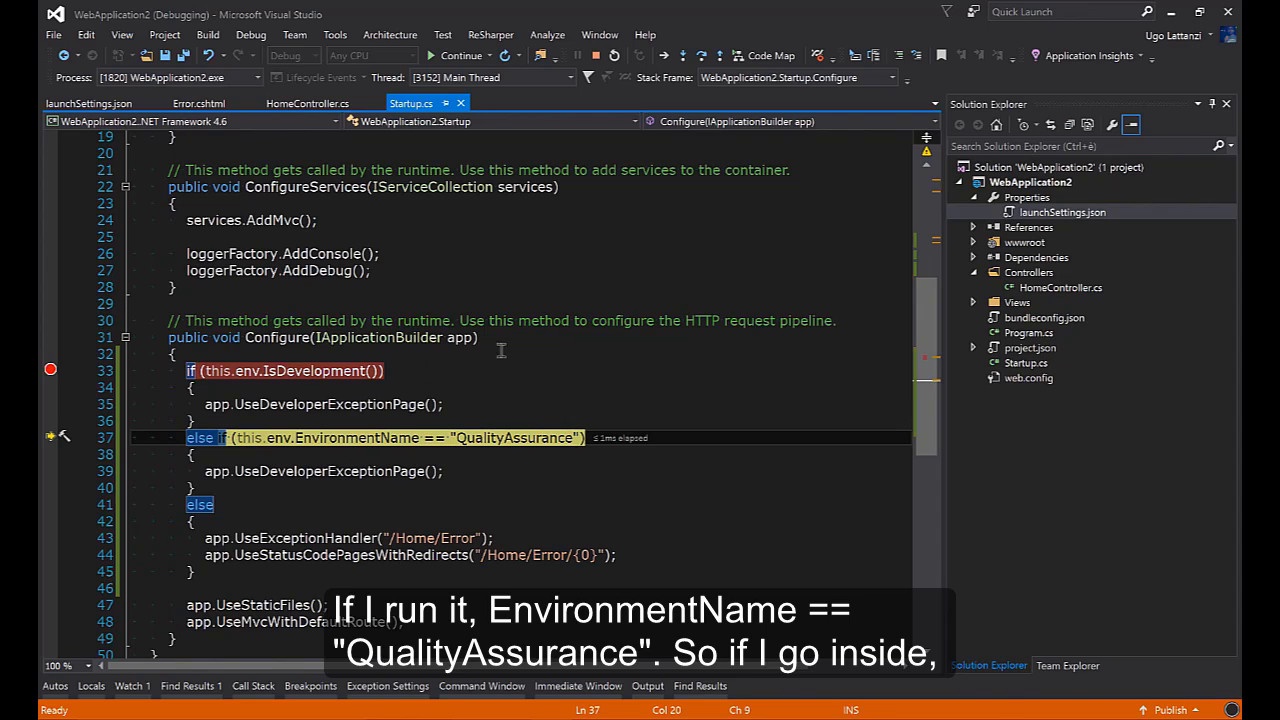
mouse_move(479, 417)
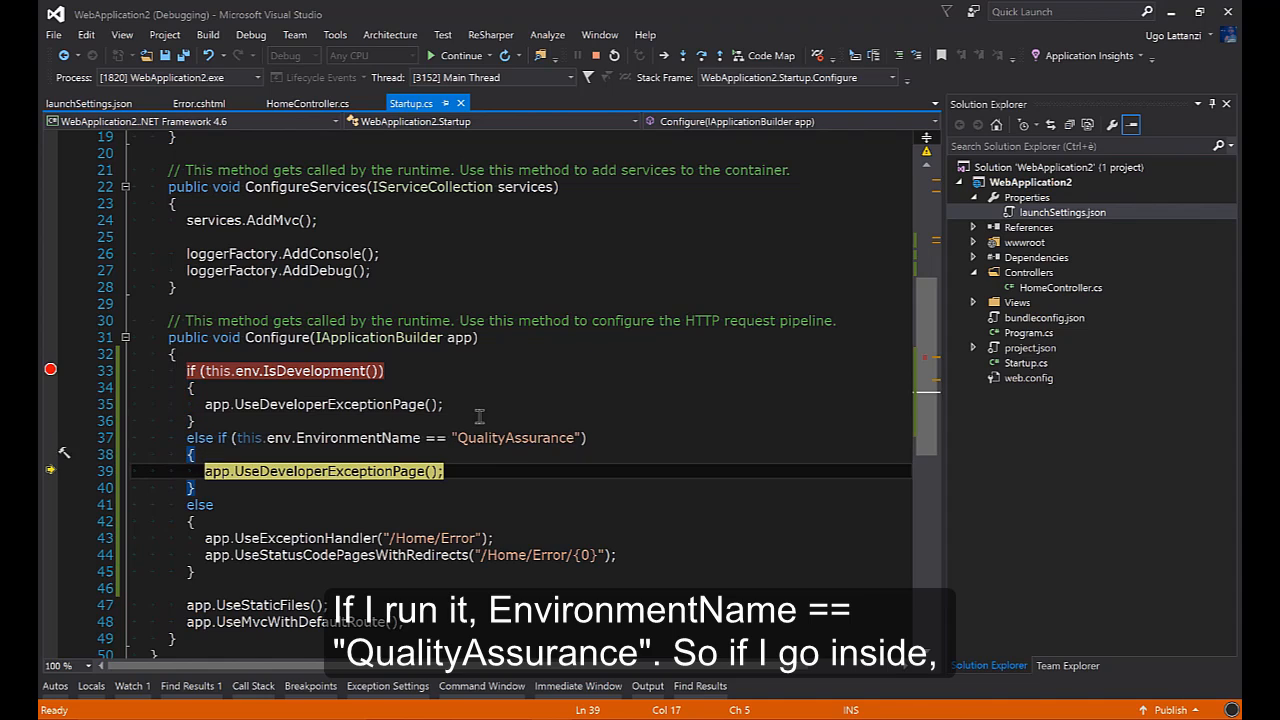
left_click(596, 56)
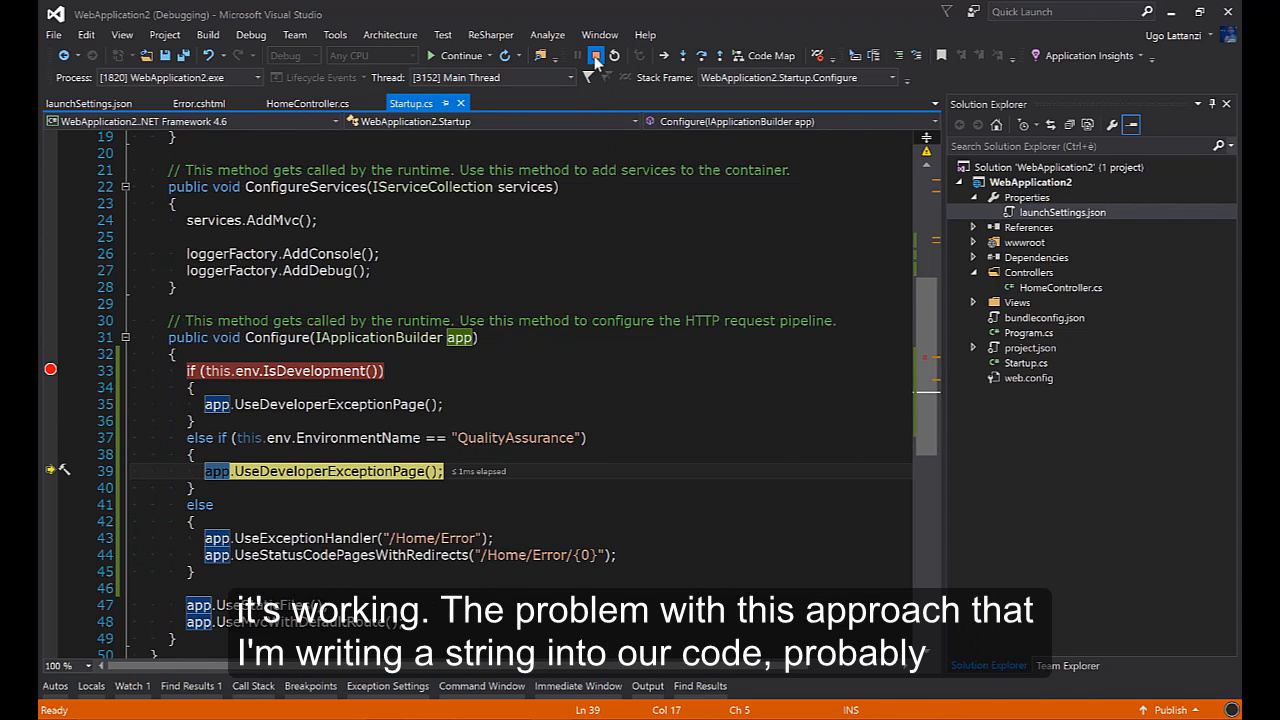
left_click(595, 55)
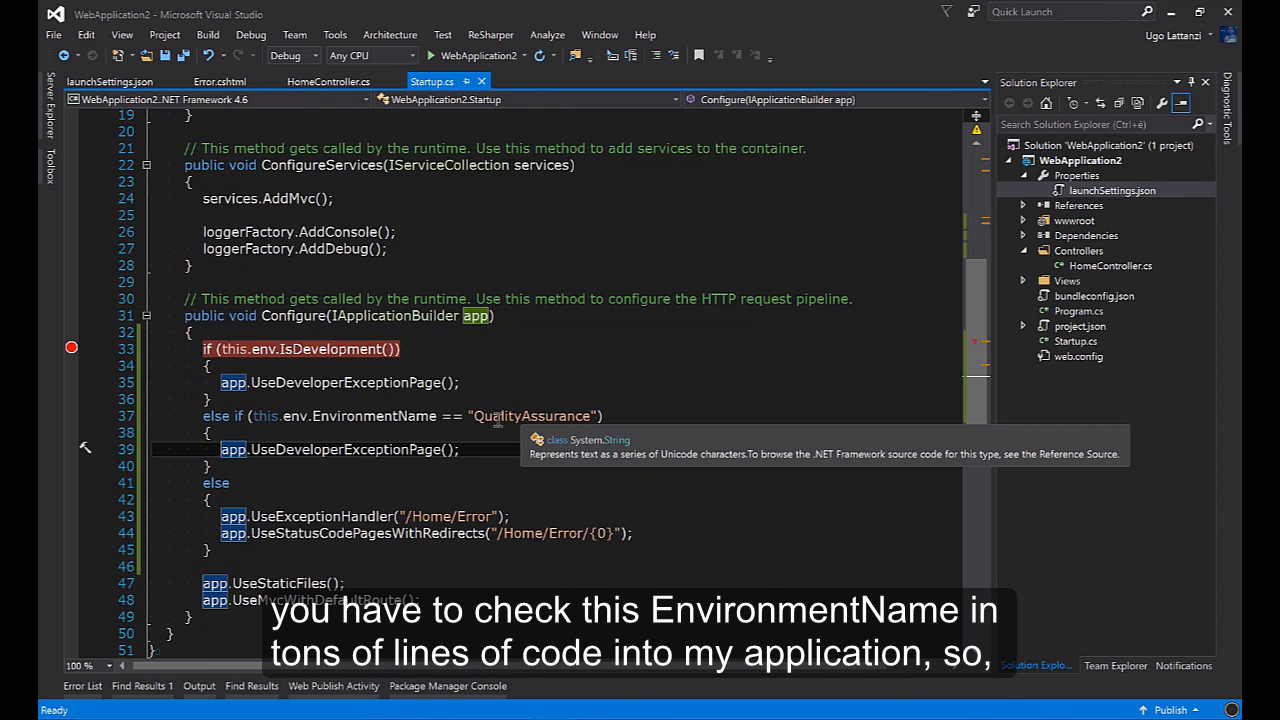
double_click(372, 416)
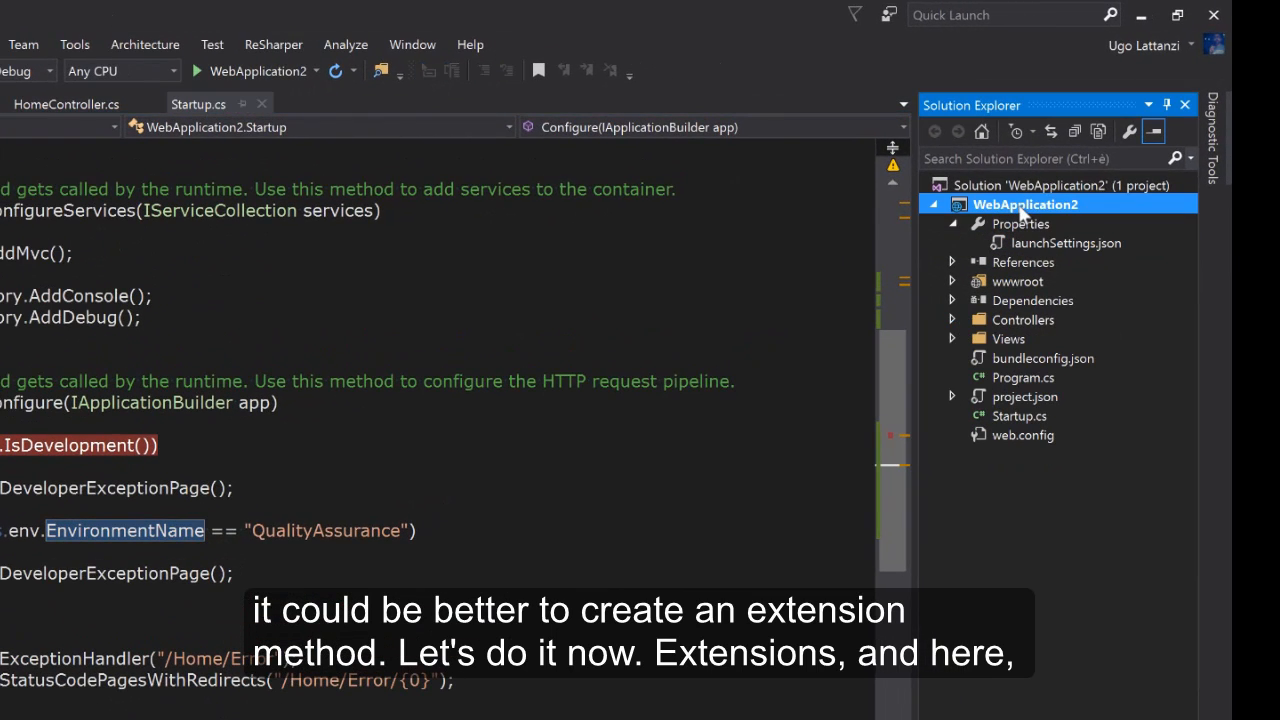
- Create an Extensions folder in WebApplication2 holding a new HostingEnvironmentExtensions class
right_click(1025, 204)
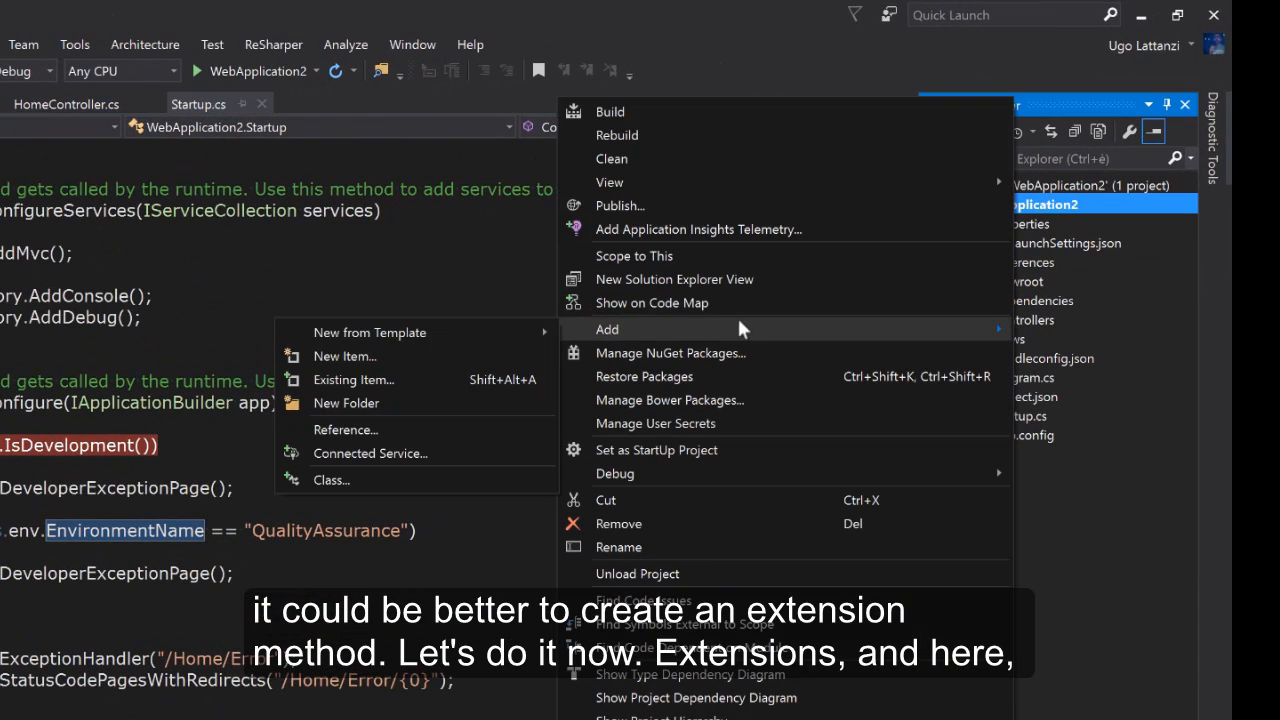
left_click(346, 403)
type("Extensions")
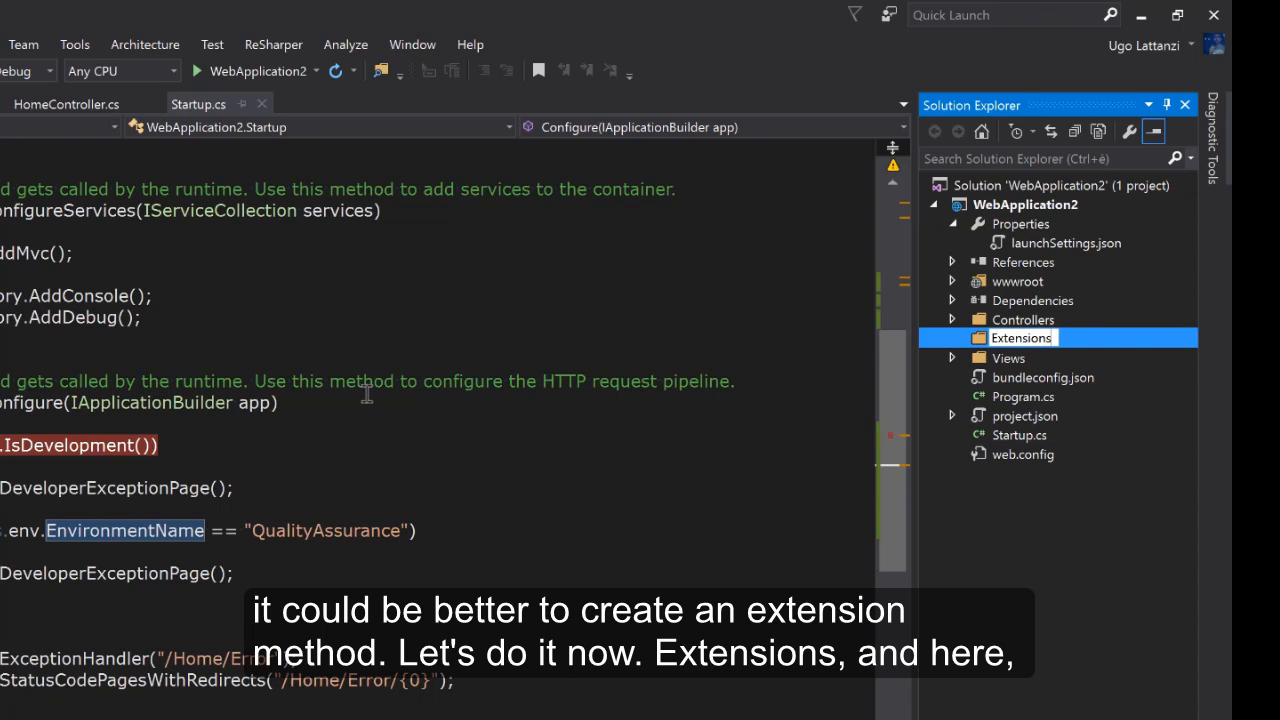
right_click(1021, 337)
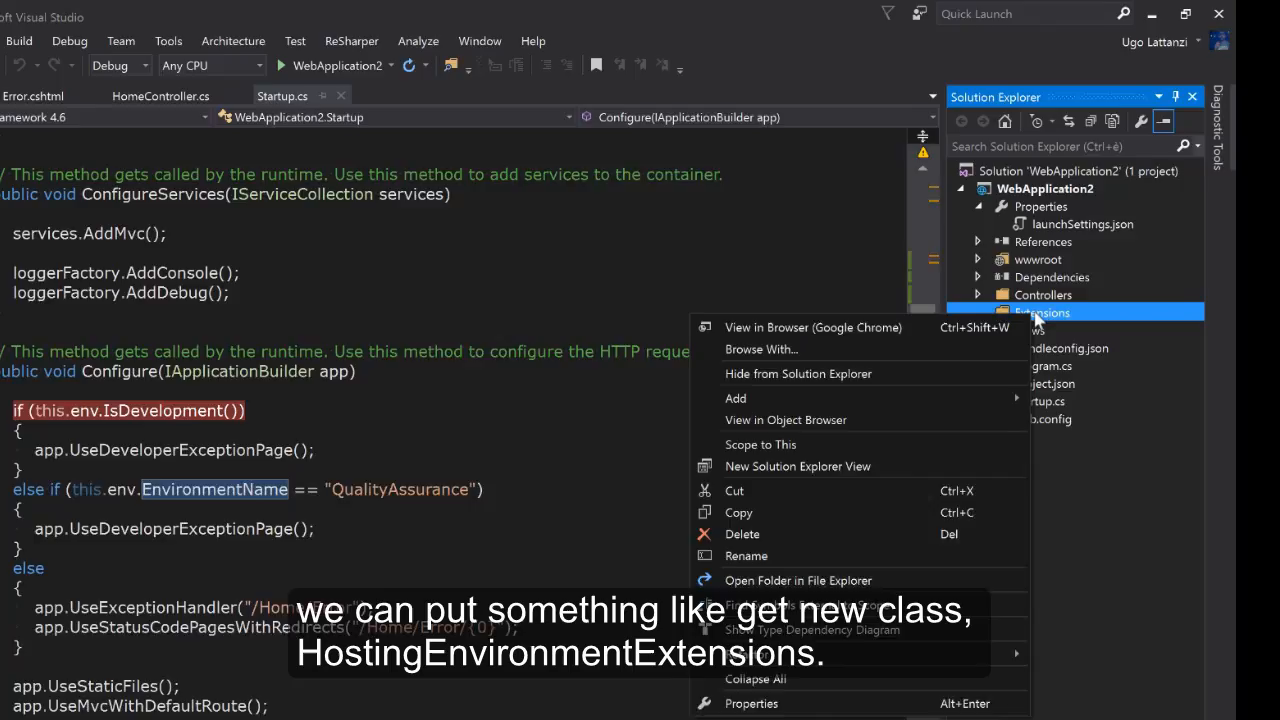
left_click(735, 398)
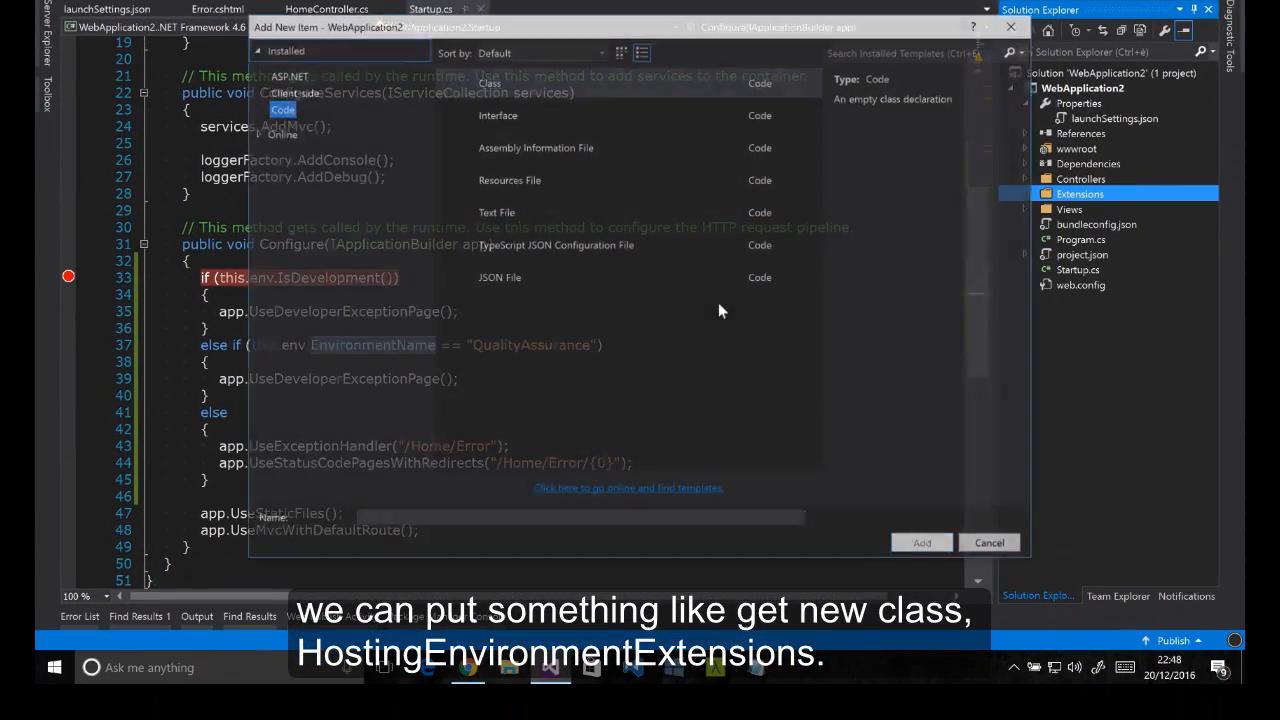
type("Host")
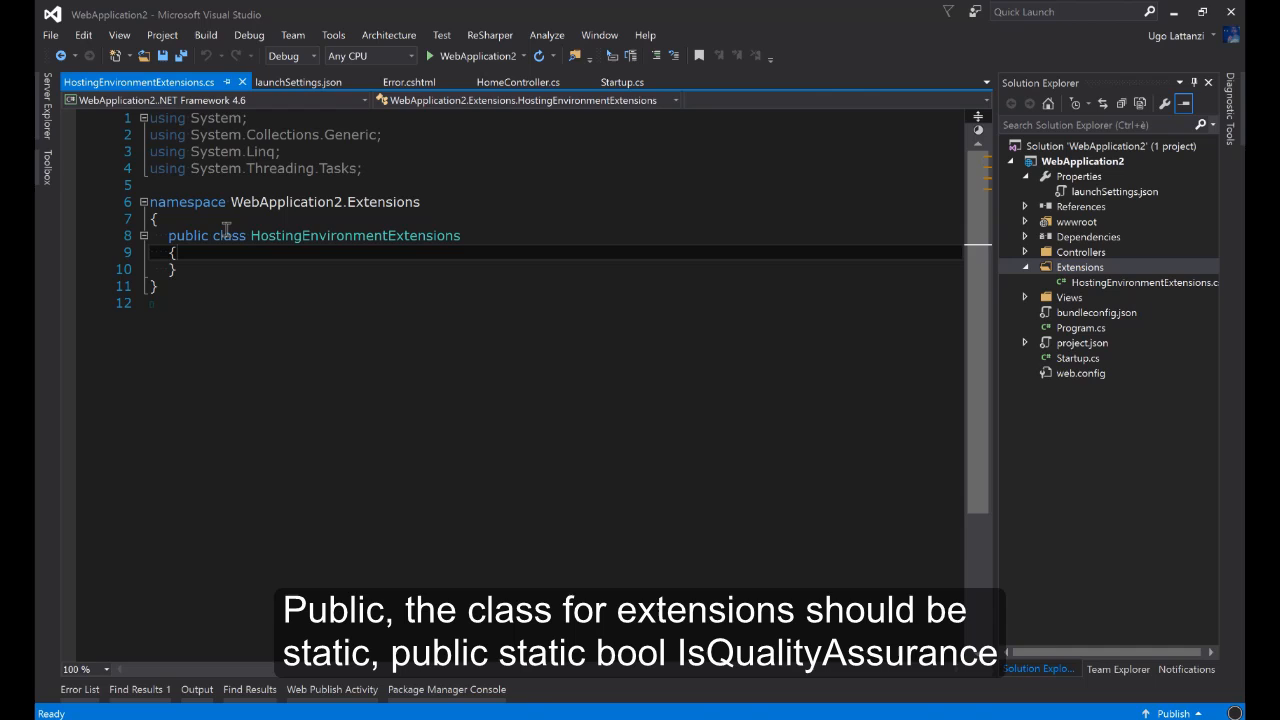
- Make the class static with IsQualityAssurance(this IHostingEnvironment env) checking for "QualityAssurance"
type("static")
type("pub")
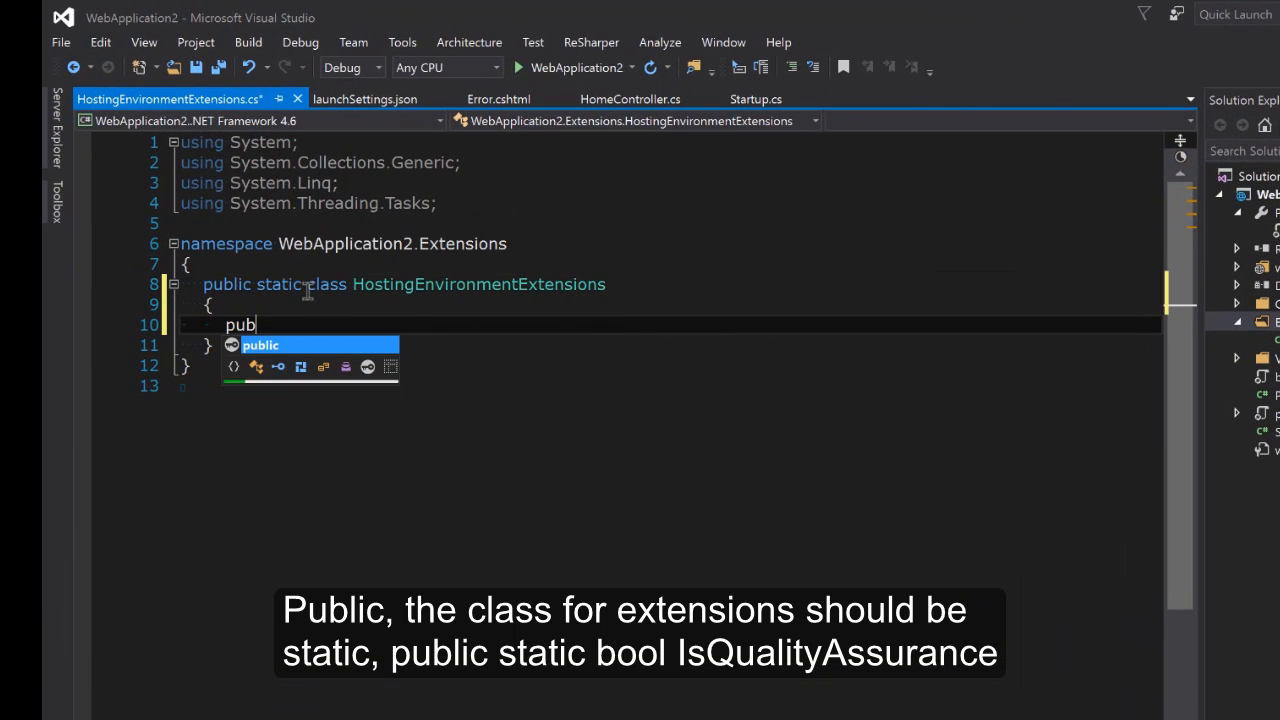
type("lic stativ")
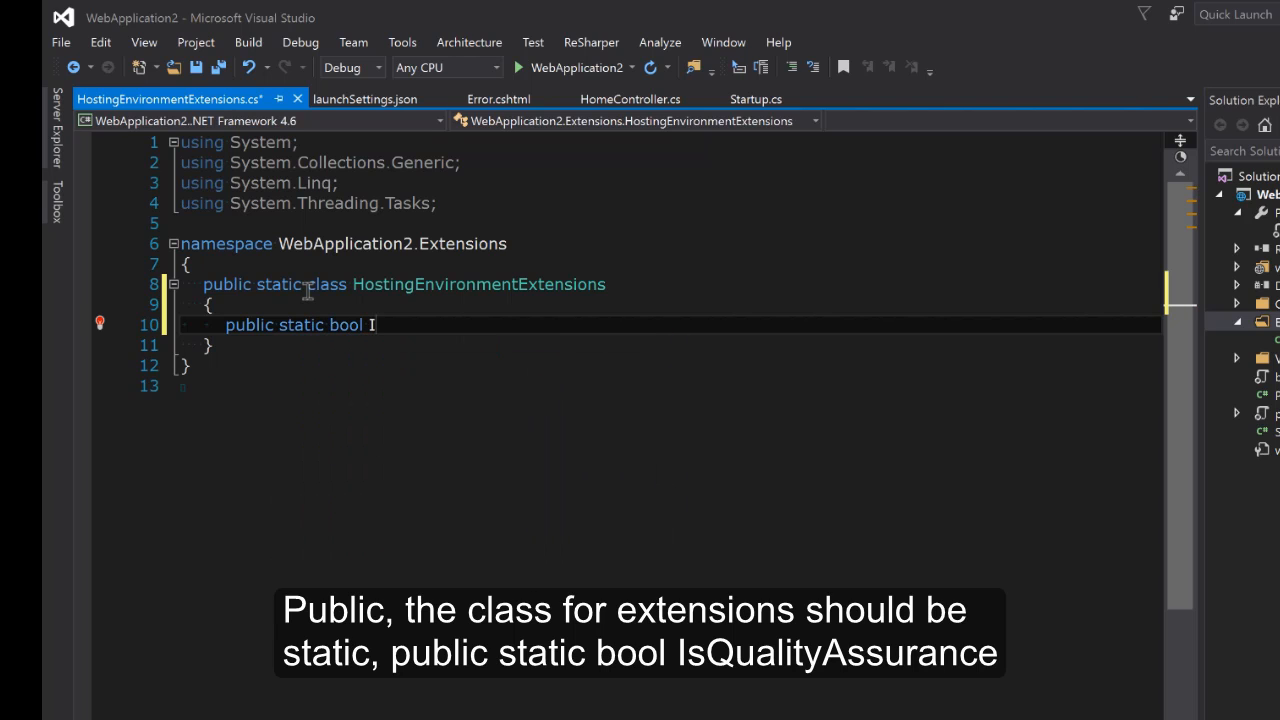
type("IsQualityAssurance(this")
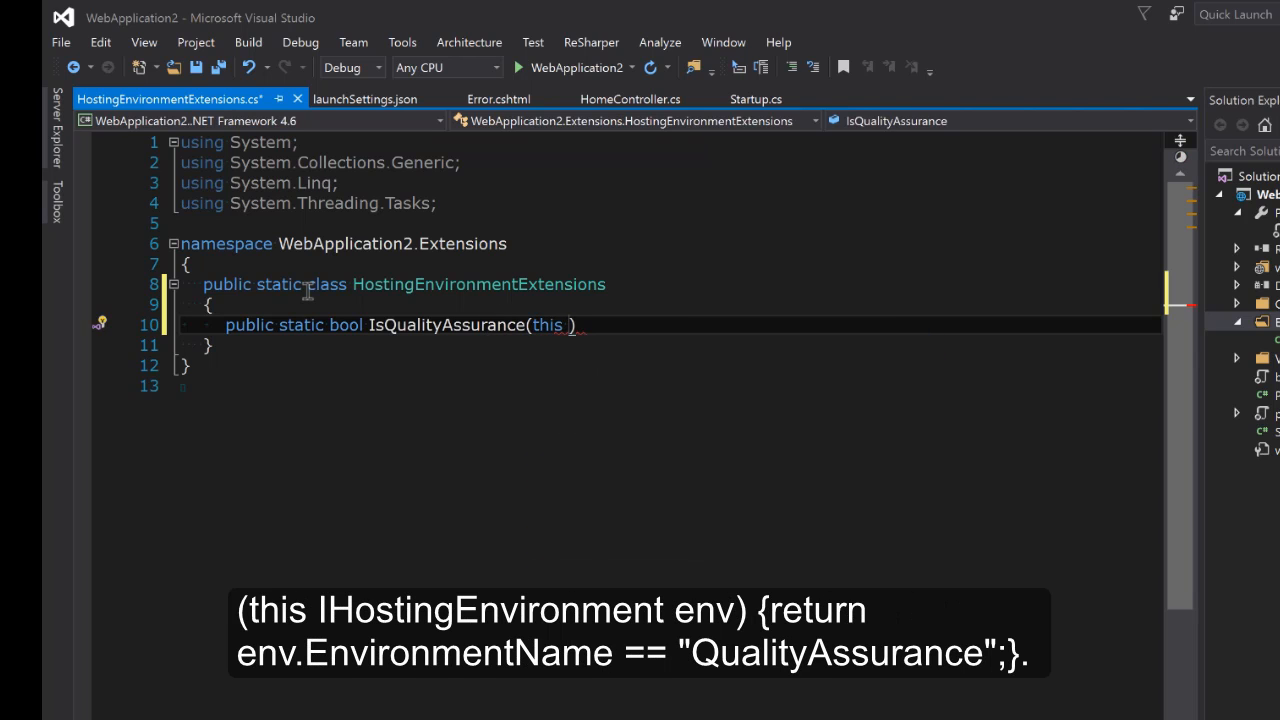
type("IHostingEnvironment eng")
type("{")
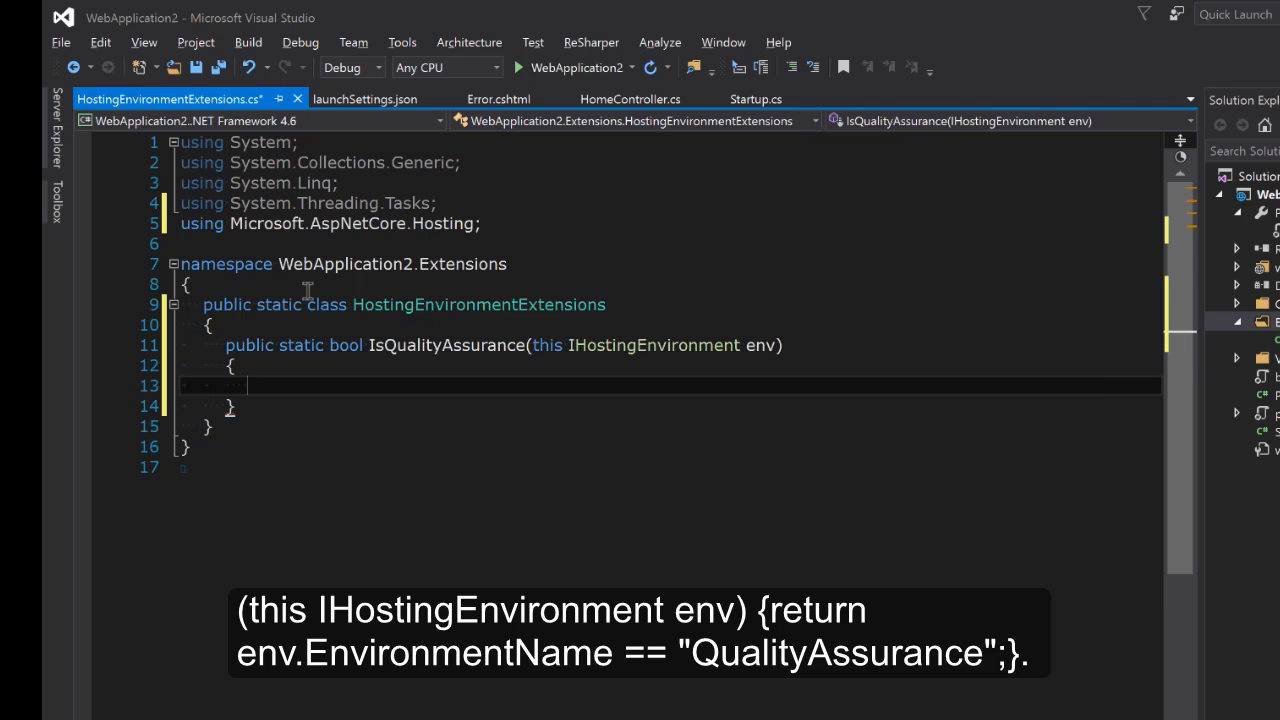
type("return env.EnvironmentName ==")
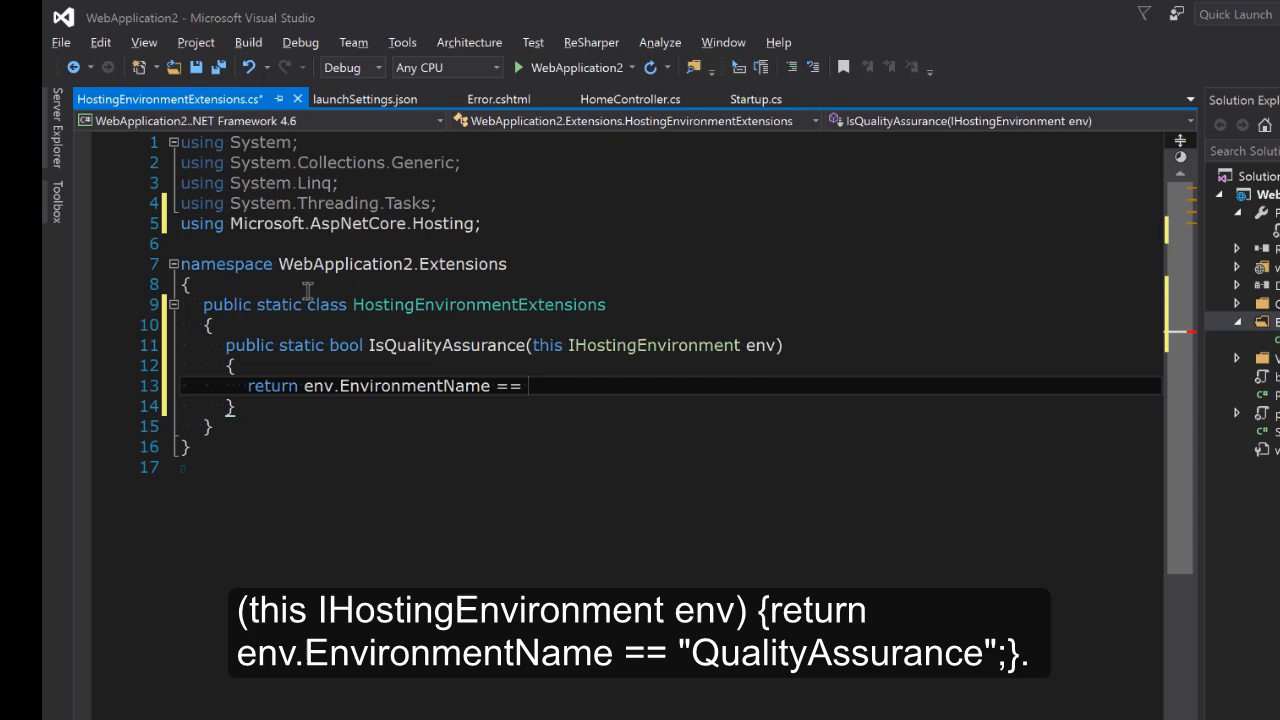
type("\"QualityAss\"")
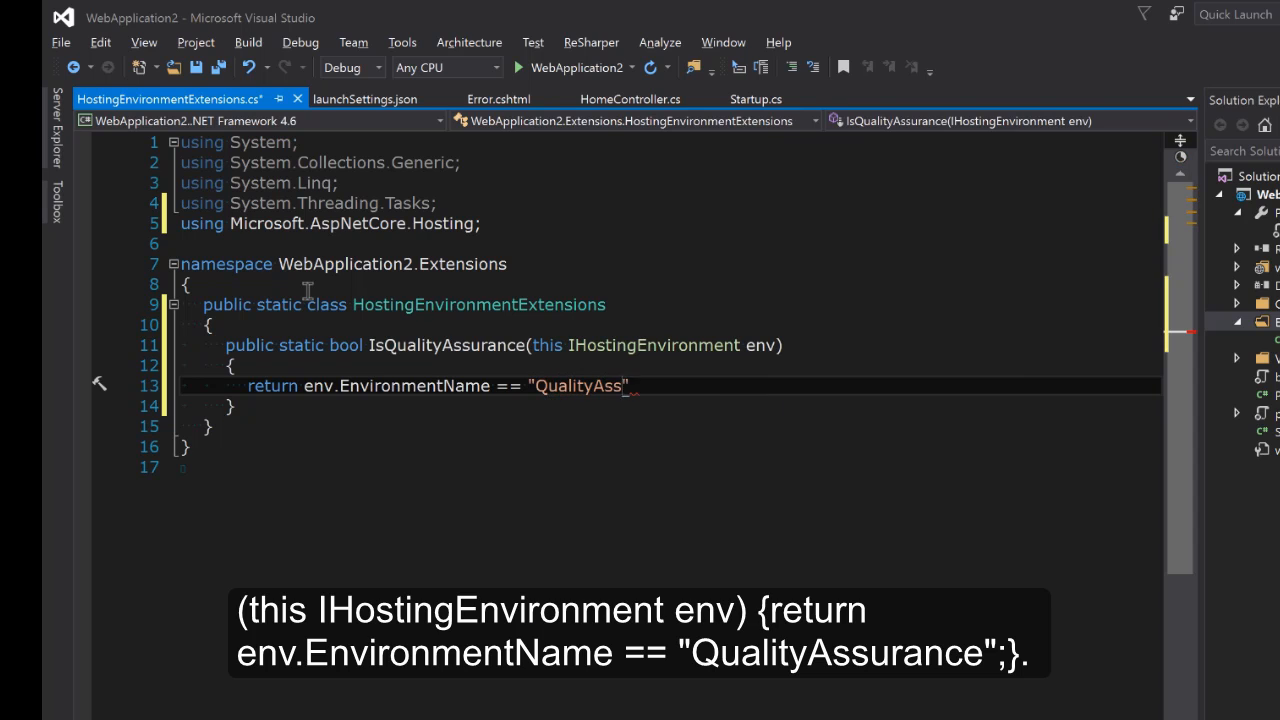
type("urance\";")
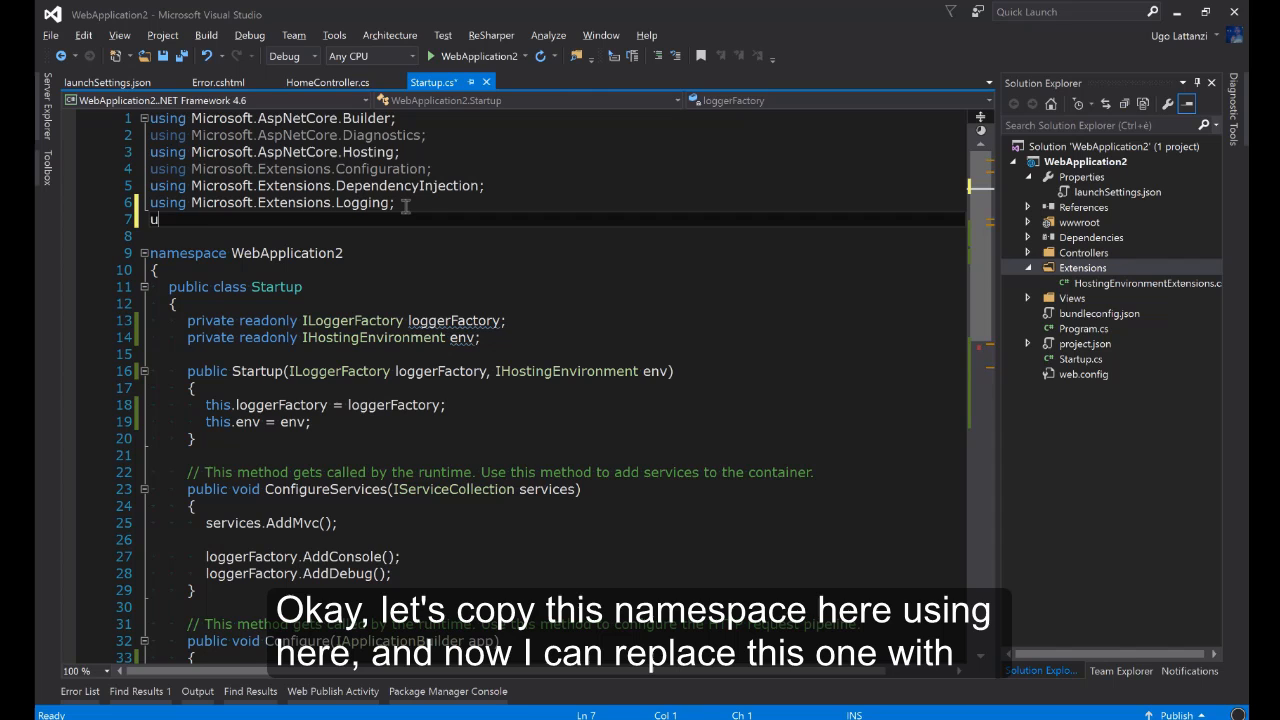
- Change the else-if to this.env.IsQualityAssurance(), debug into that branch, then stop debugging
scroll("down", 3)
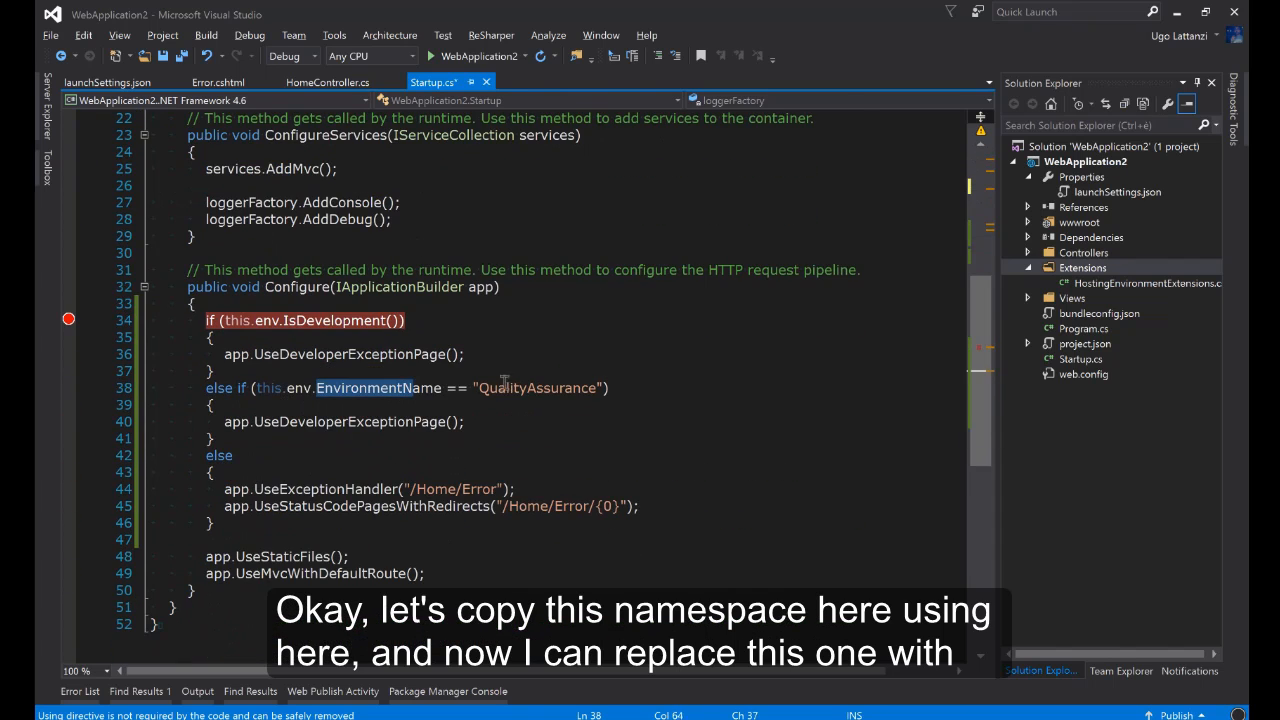
type("isqua")
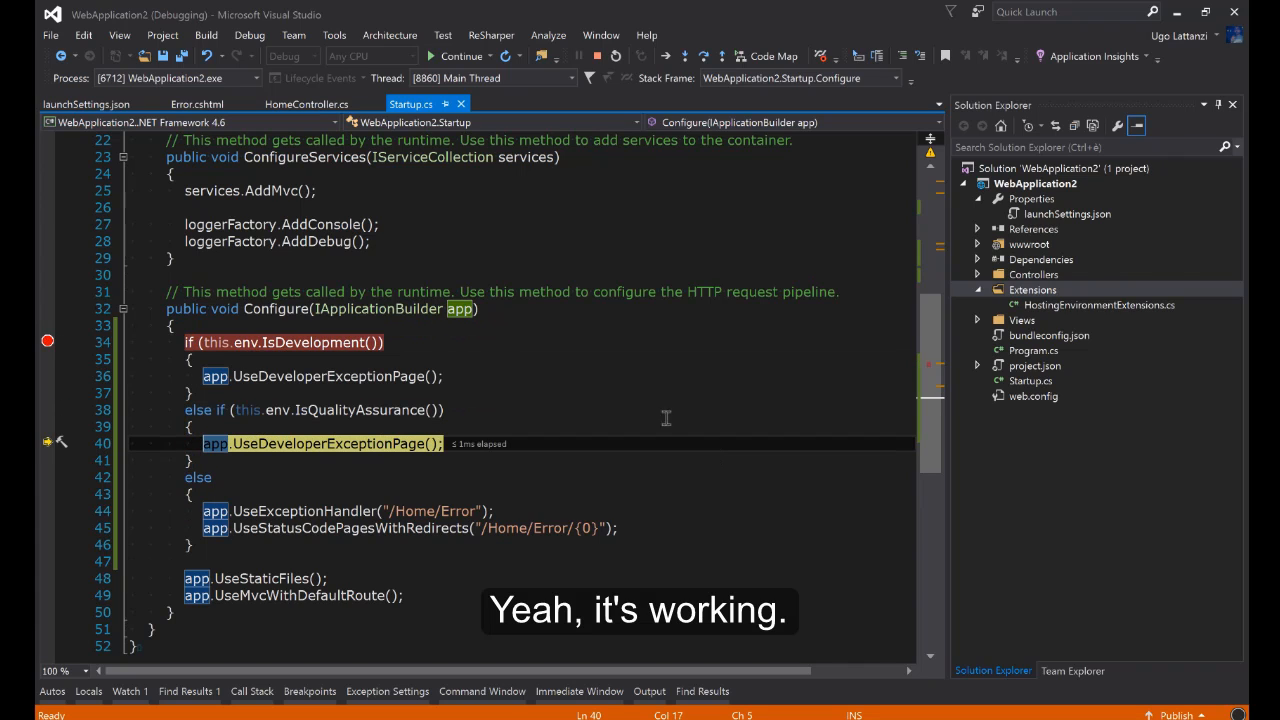
left_click(597, 56)
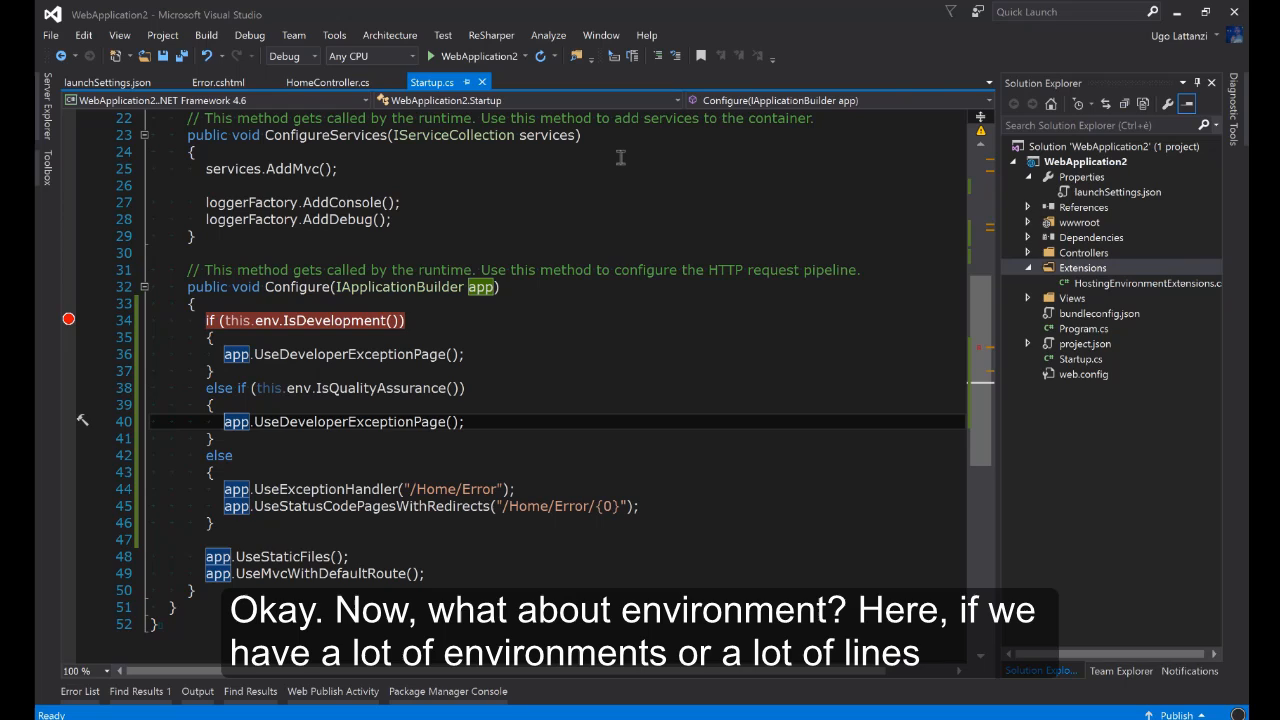
mouse_move(340, 347)
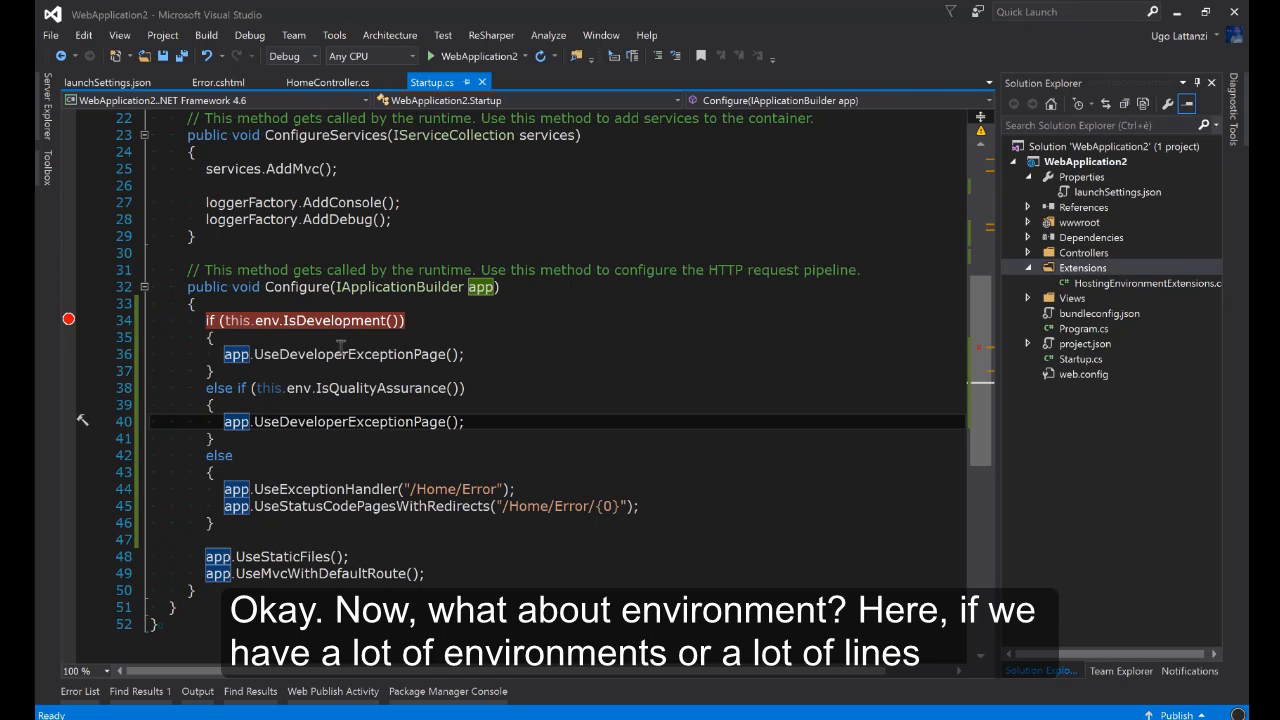
mouse_move(233, 405)
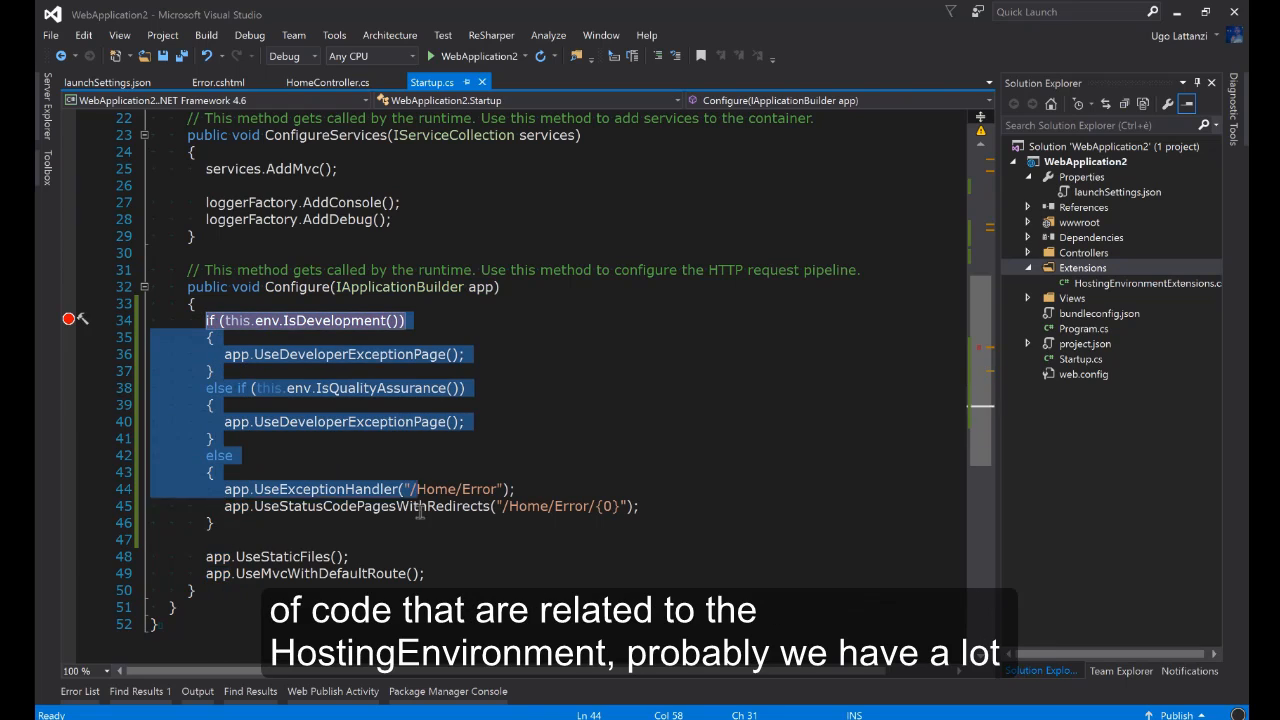
left_click(437, 573)
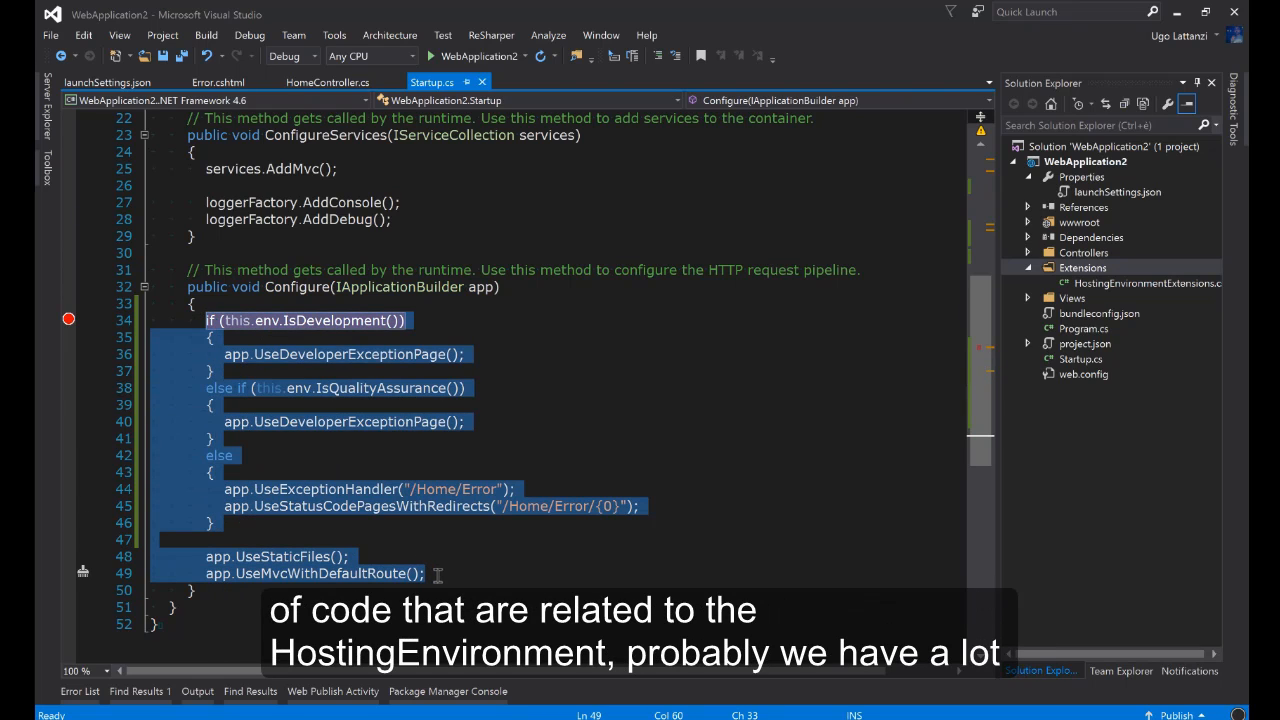
mouse_move(367, 449)
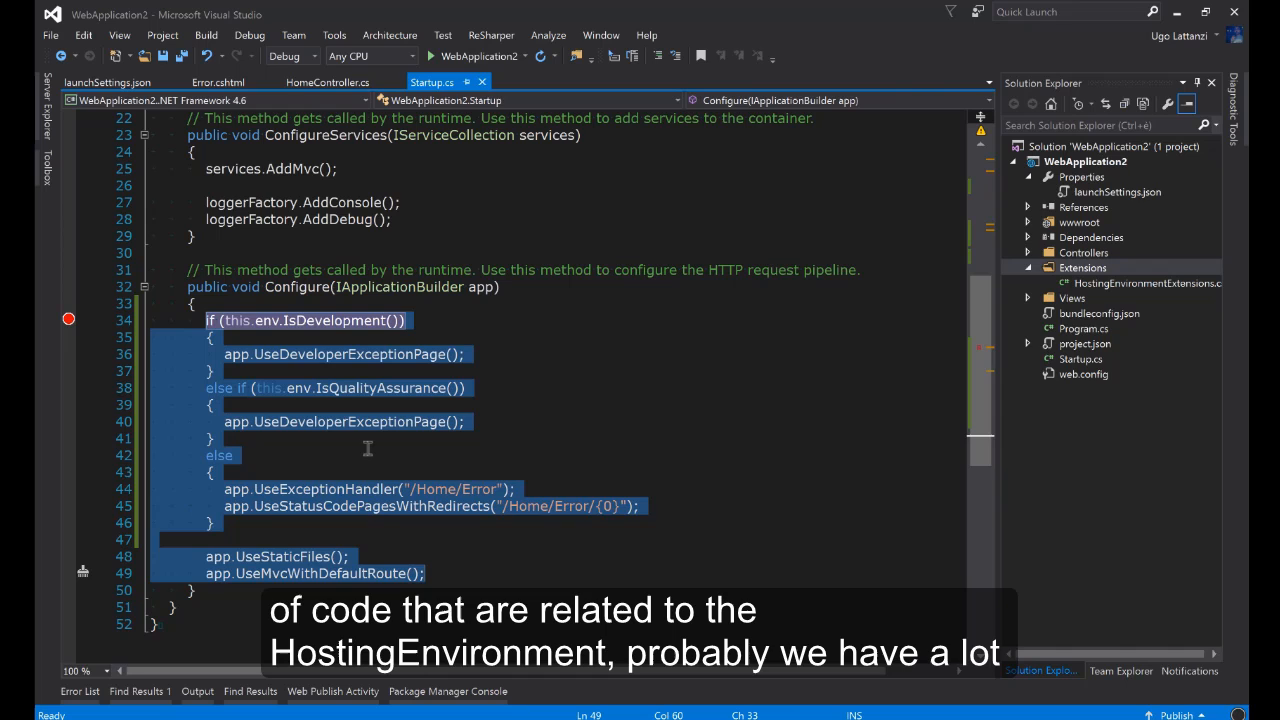
mouse_move(315, 405)
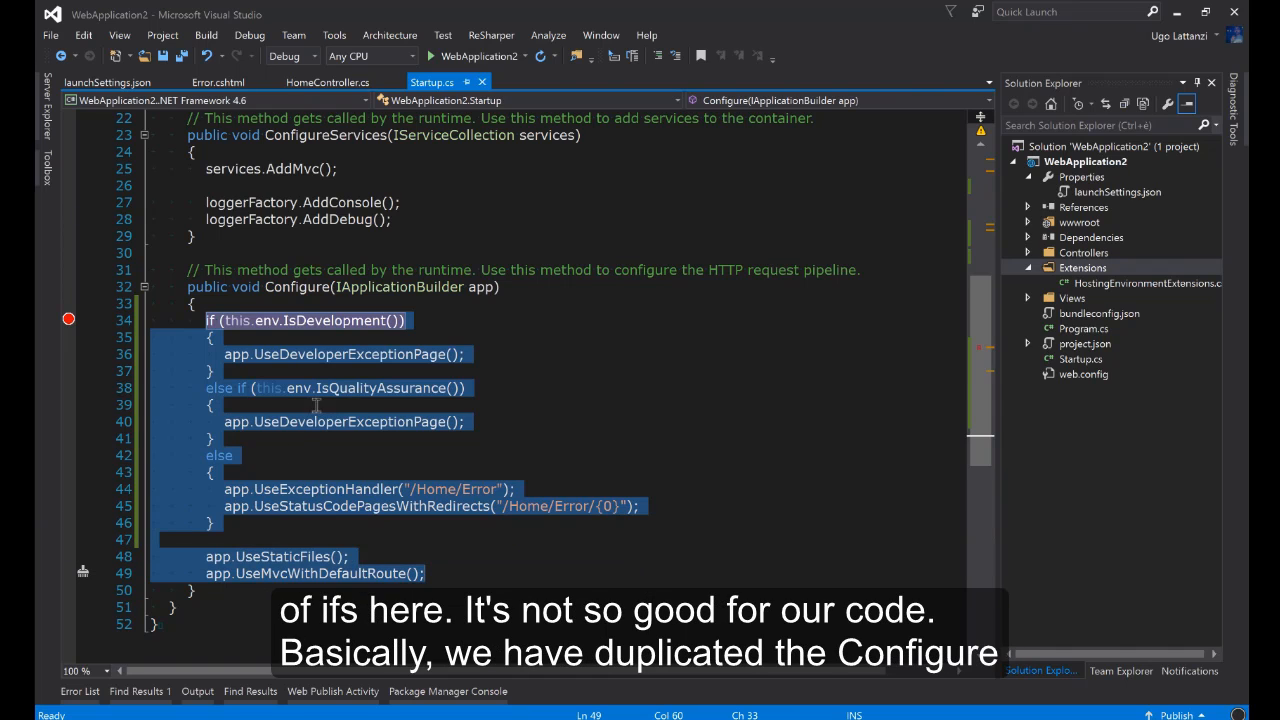
- Keep error handlers in Configure and add ConfigureQualityAssurance using UseDeveloperExceptionPage, static files and MVC
left_click(348, 421)
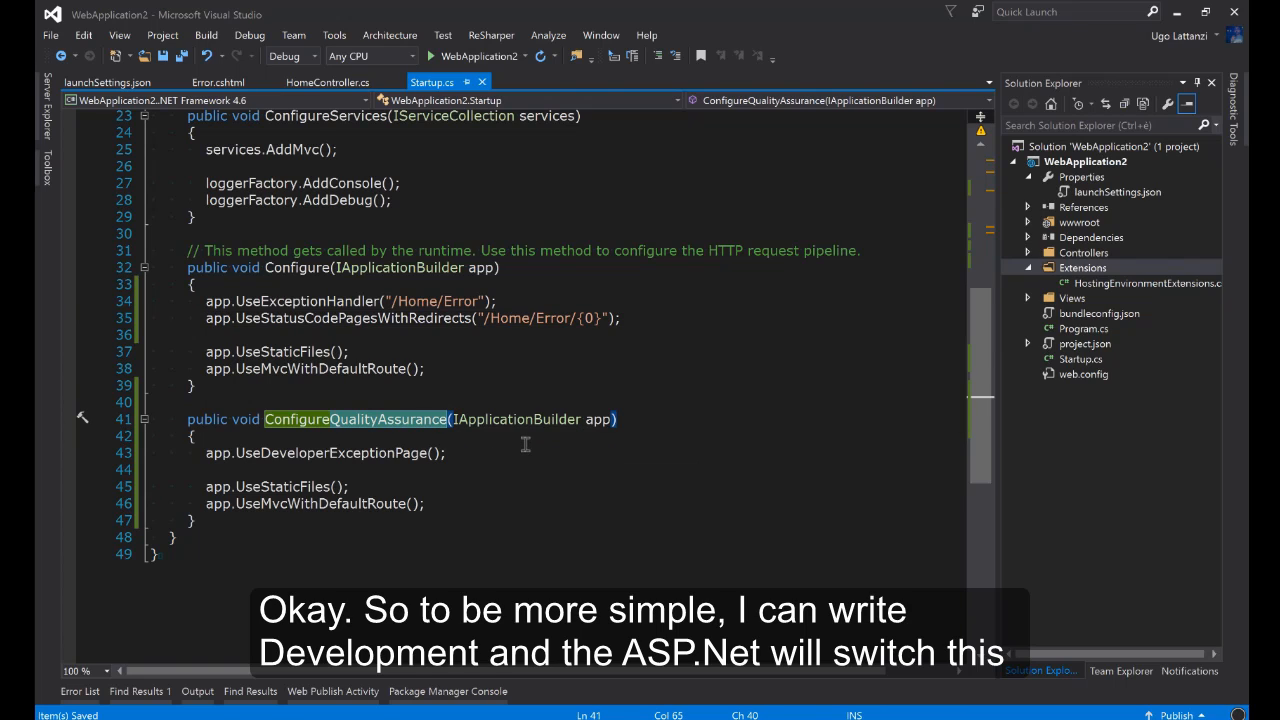
- Rename ConfigureQualityAssurance to ConfigureDevelopment and start debugging into Configure
type("Devel")
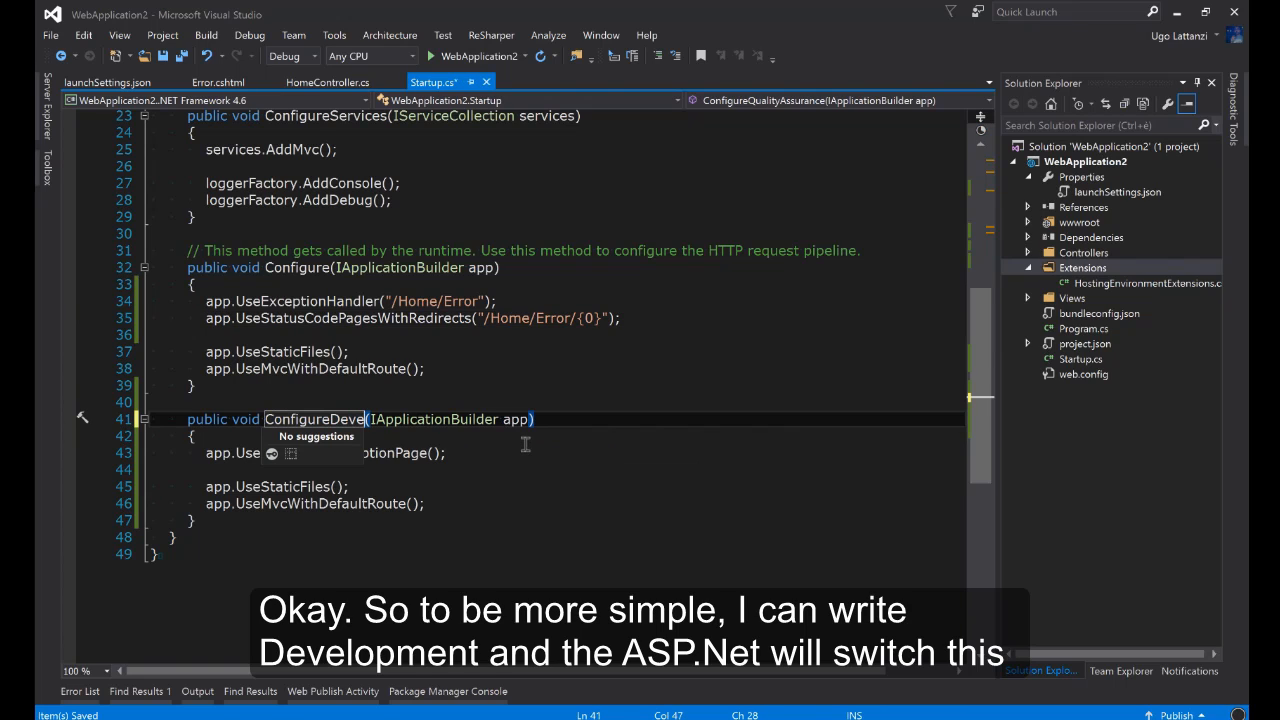
type("lopment")
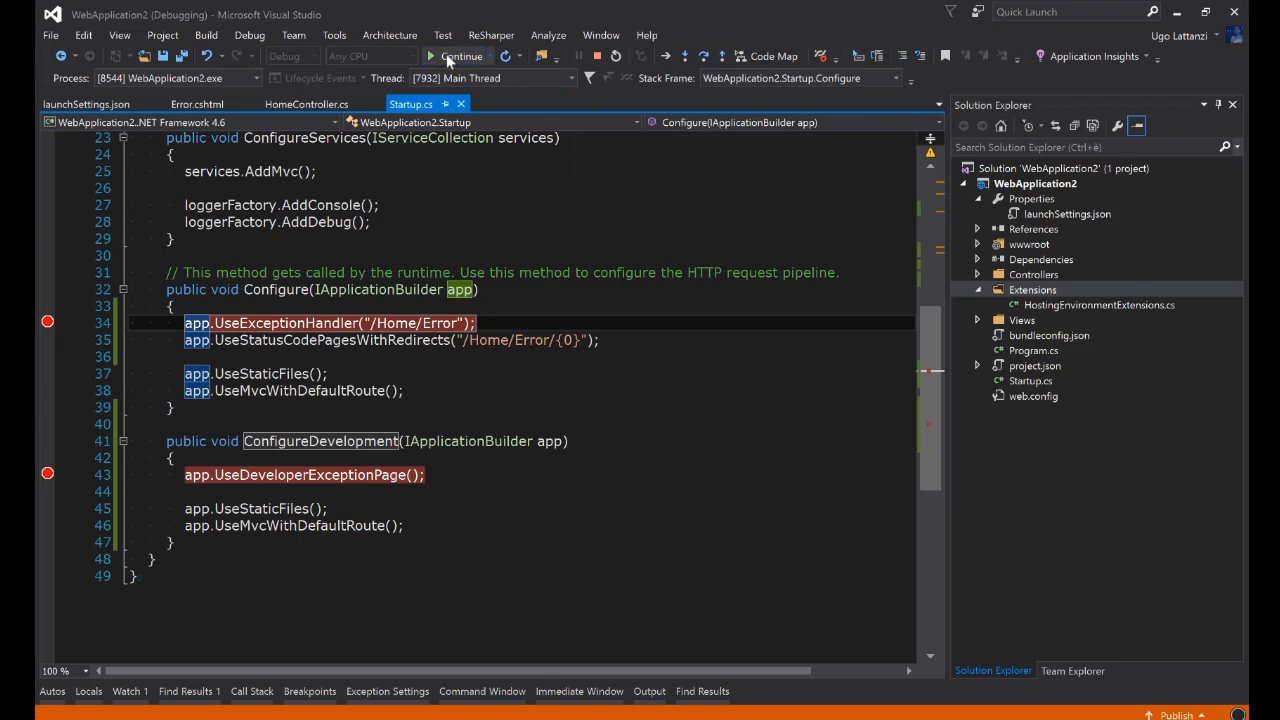
- Resume the app and overwrite WebApplication2's ASPNETCORE_ENVIRONMENT with Development copied from IIS Express
left_click(461, 55)
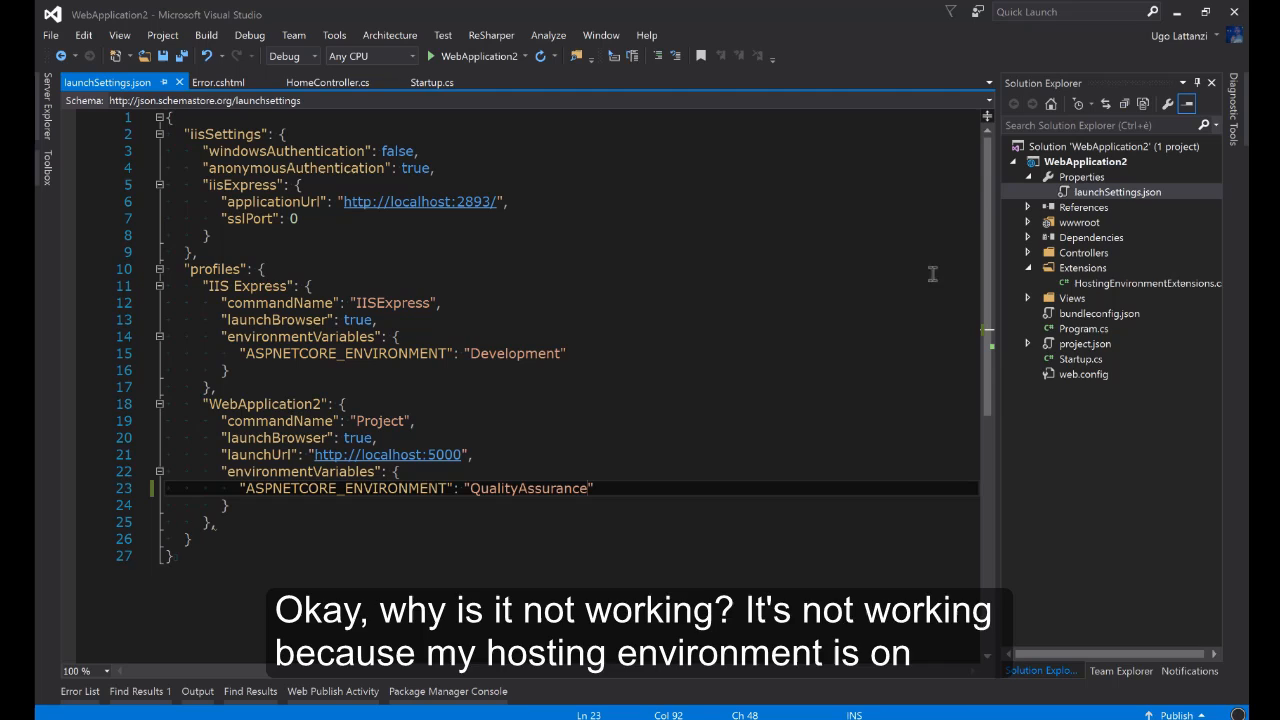
double_click(528, 488)
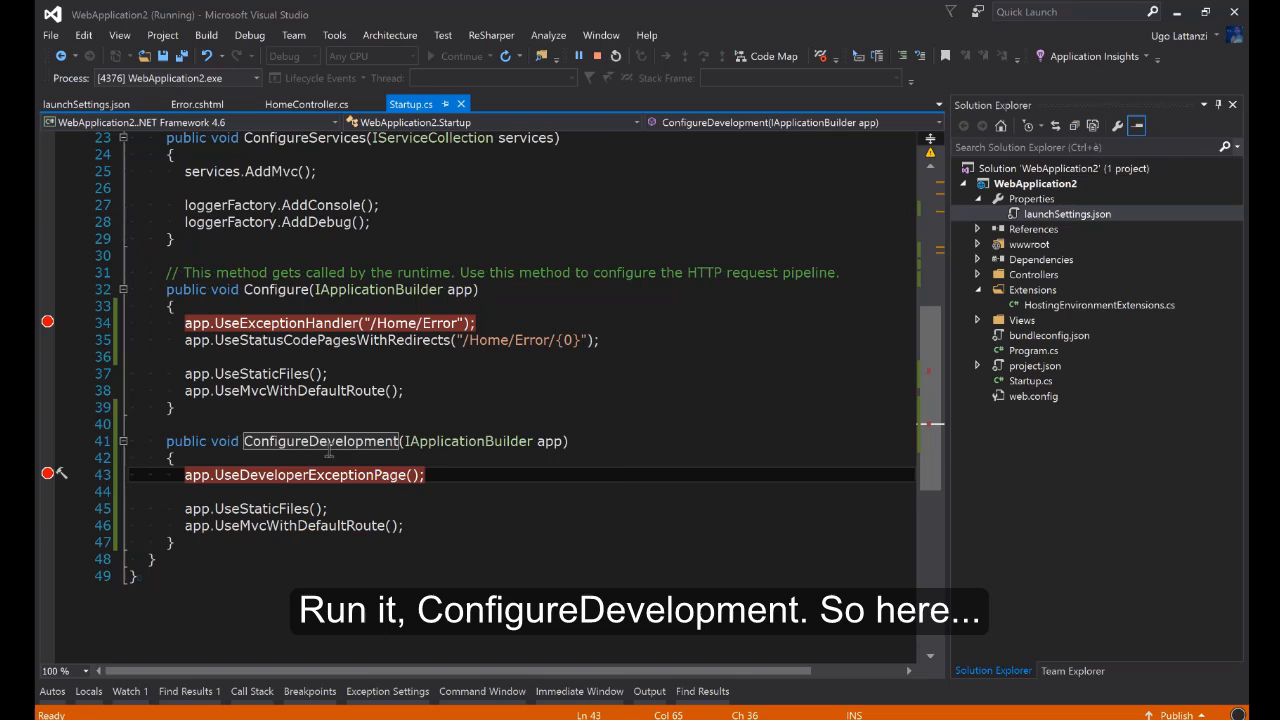
mouse_move(433, 235)
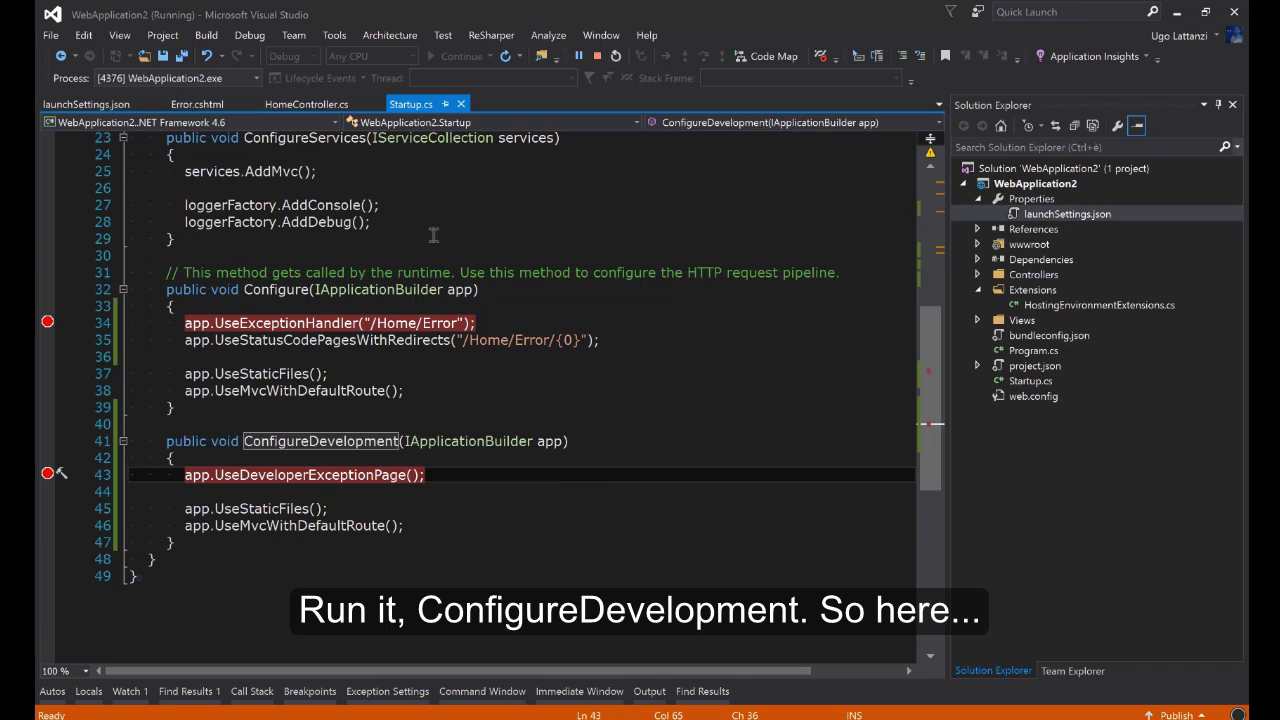
left_click(86, 104)
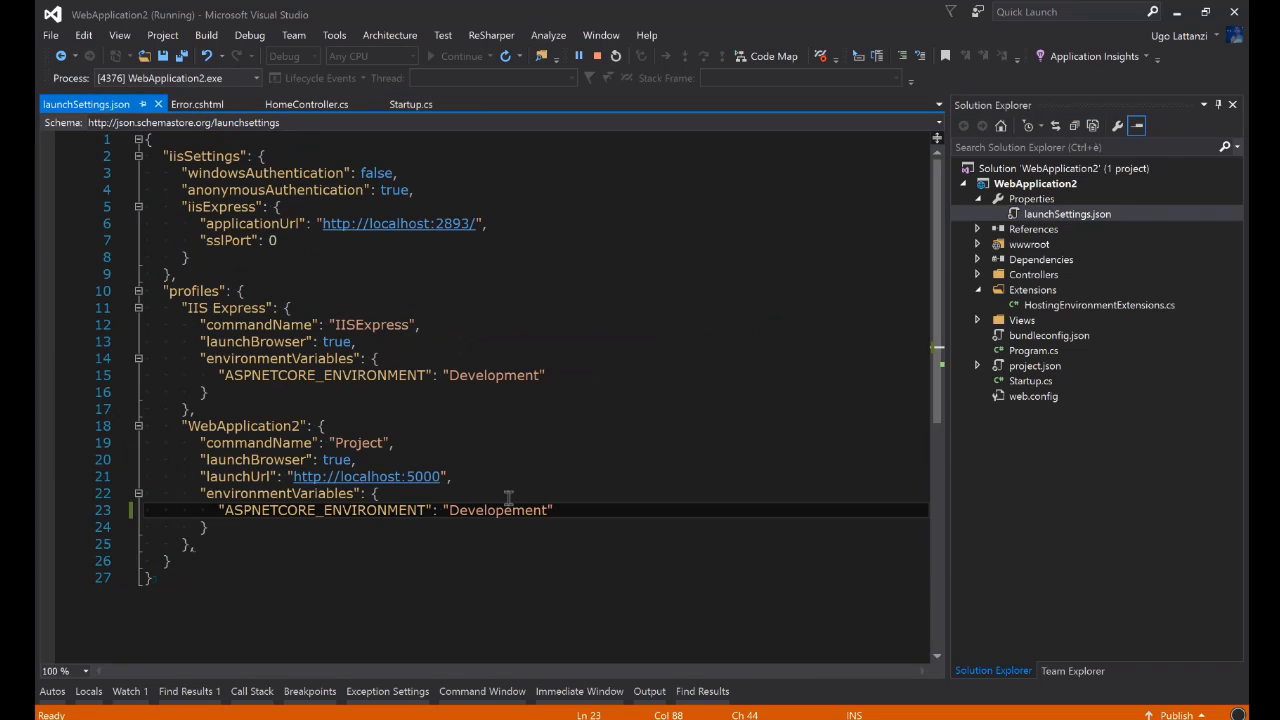
double_click(493, 375)
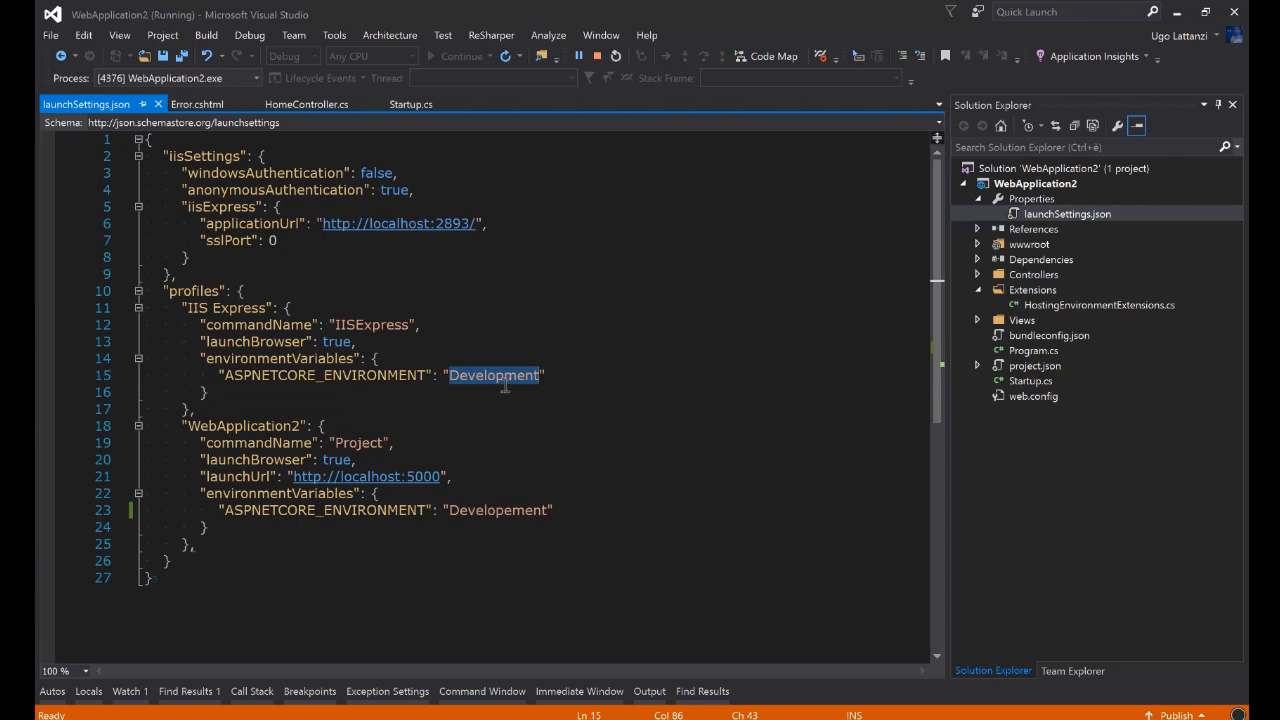
type("Development(IApplicationBuilder app")
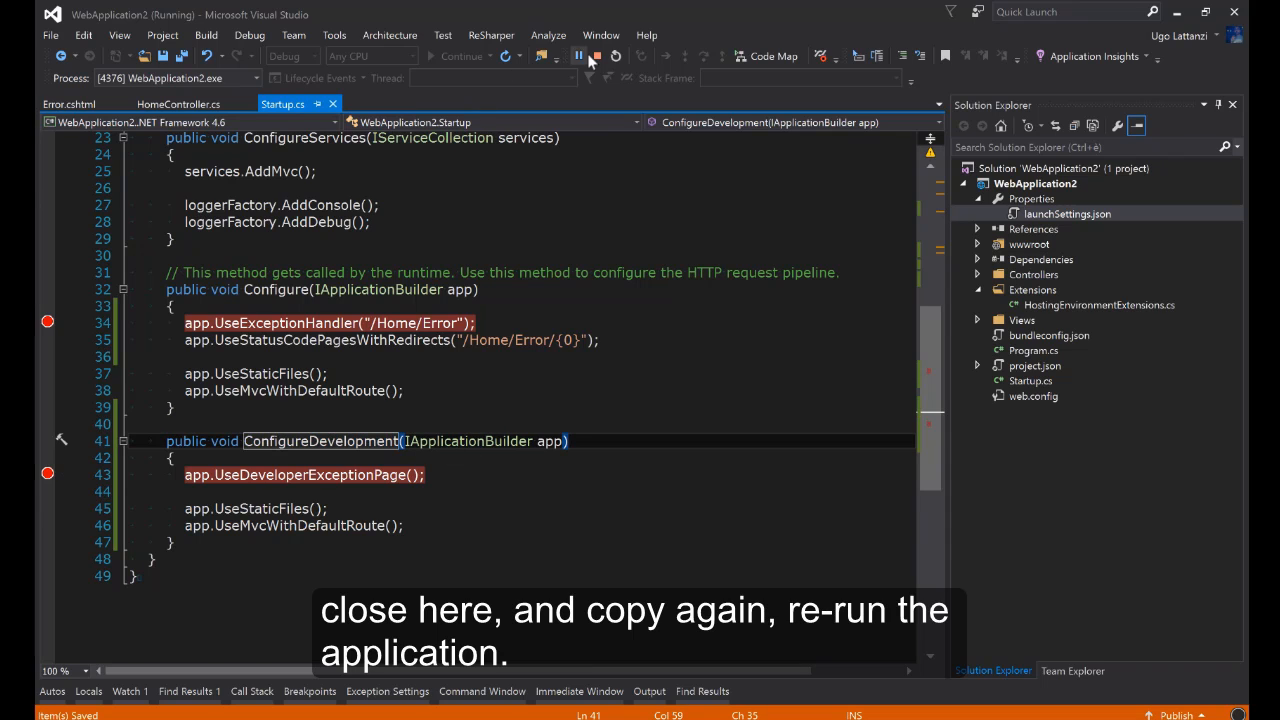
- Re-run the debugger with breakpoints in Configure and ConfigureDevelopment, stopping at UseDeveloperExceptionPage
left_click(595, 56)
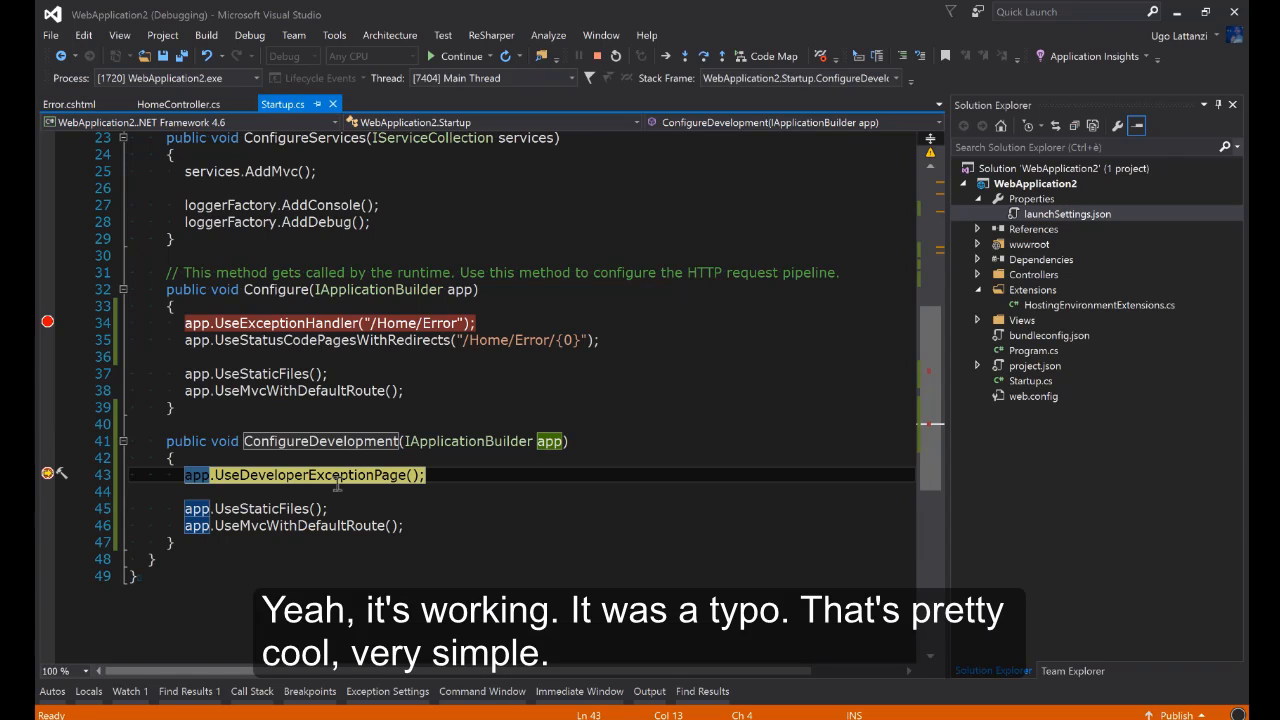
mouse_move(378, 518)
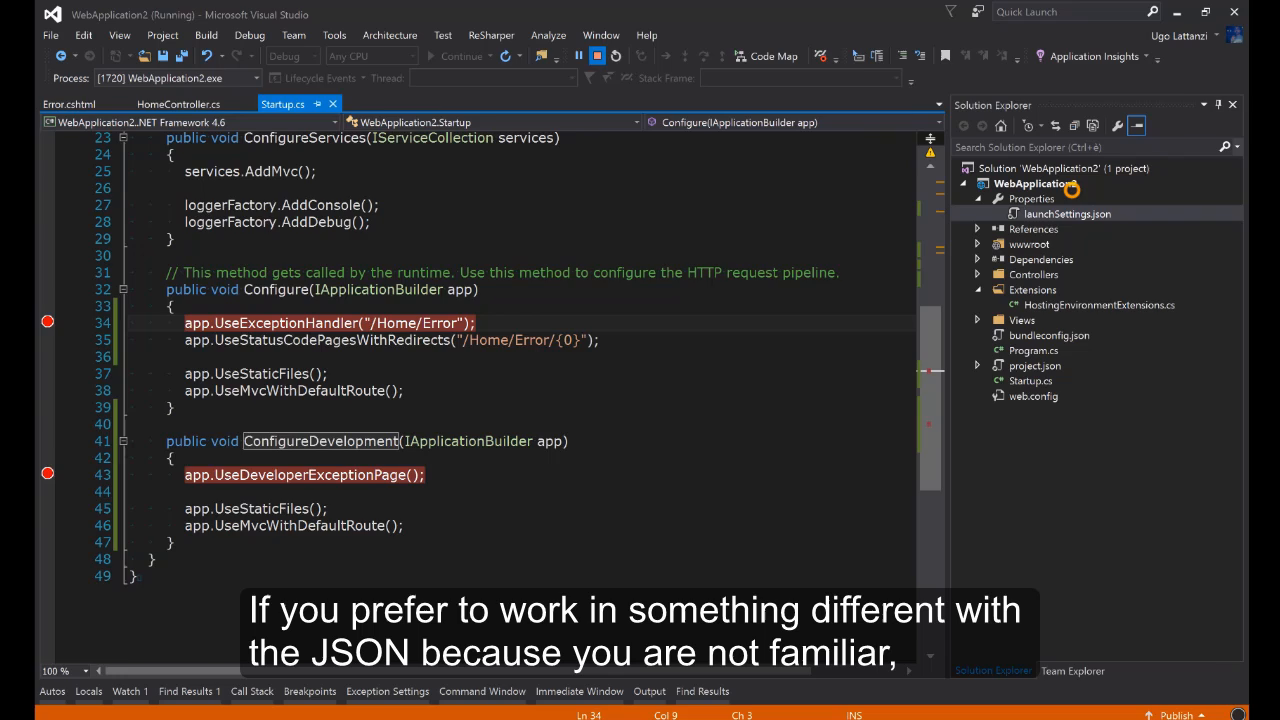
- Set ASPNETCORE_ENVIRONMENT to QualityAssurance in the project's Debug properties
double_click(1067, 214)
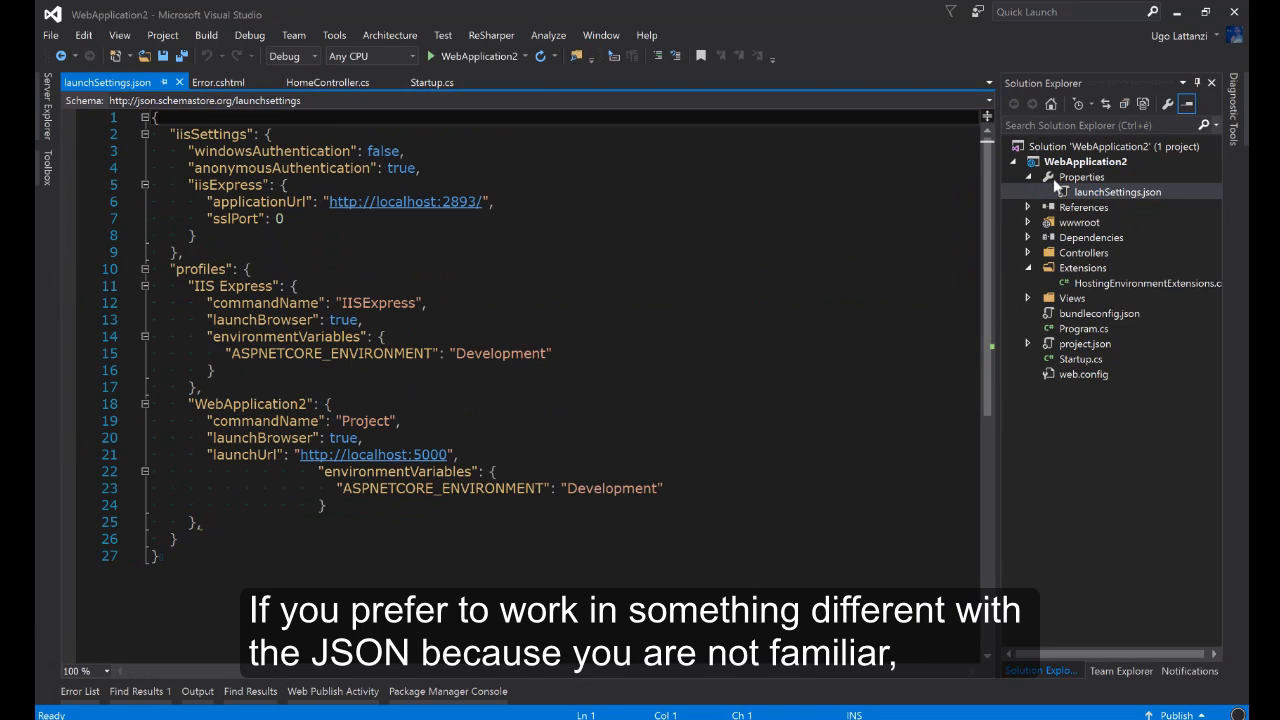
right_click(1085, 161)
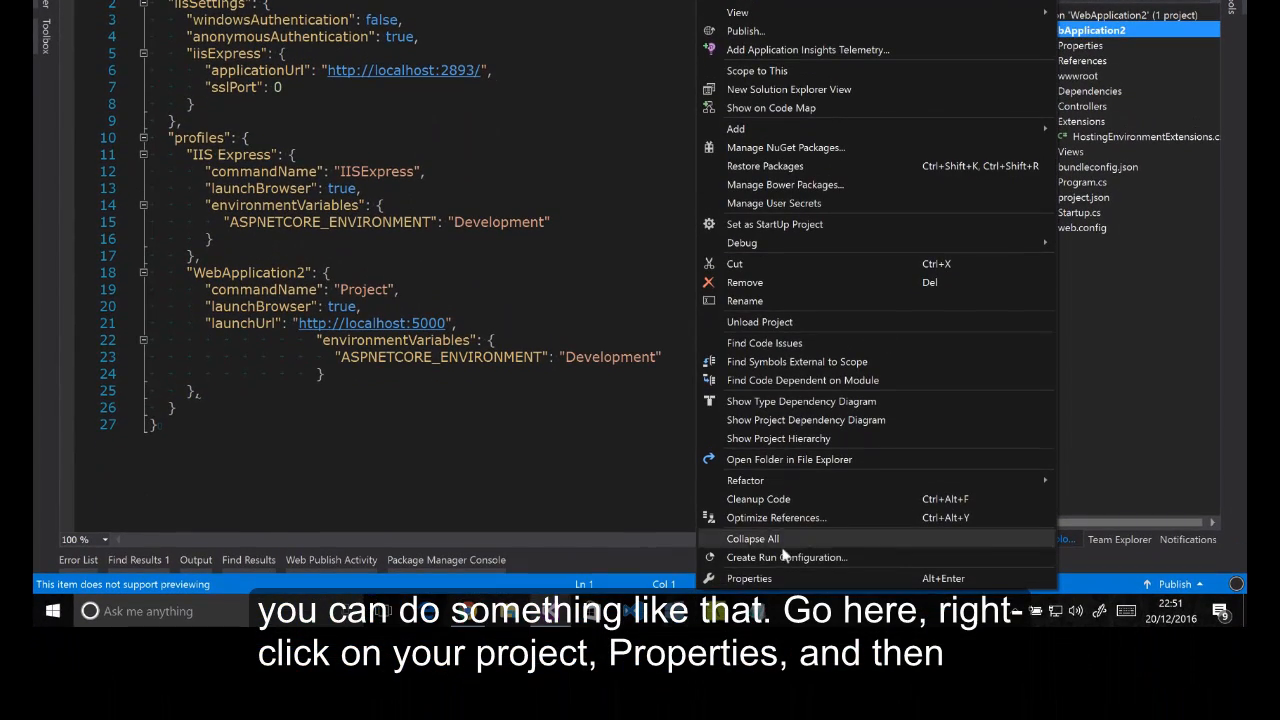
left_click(749, 578)
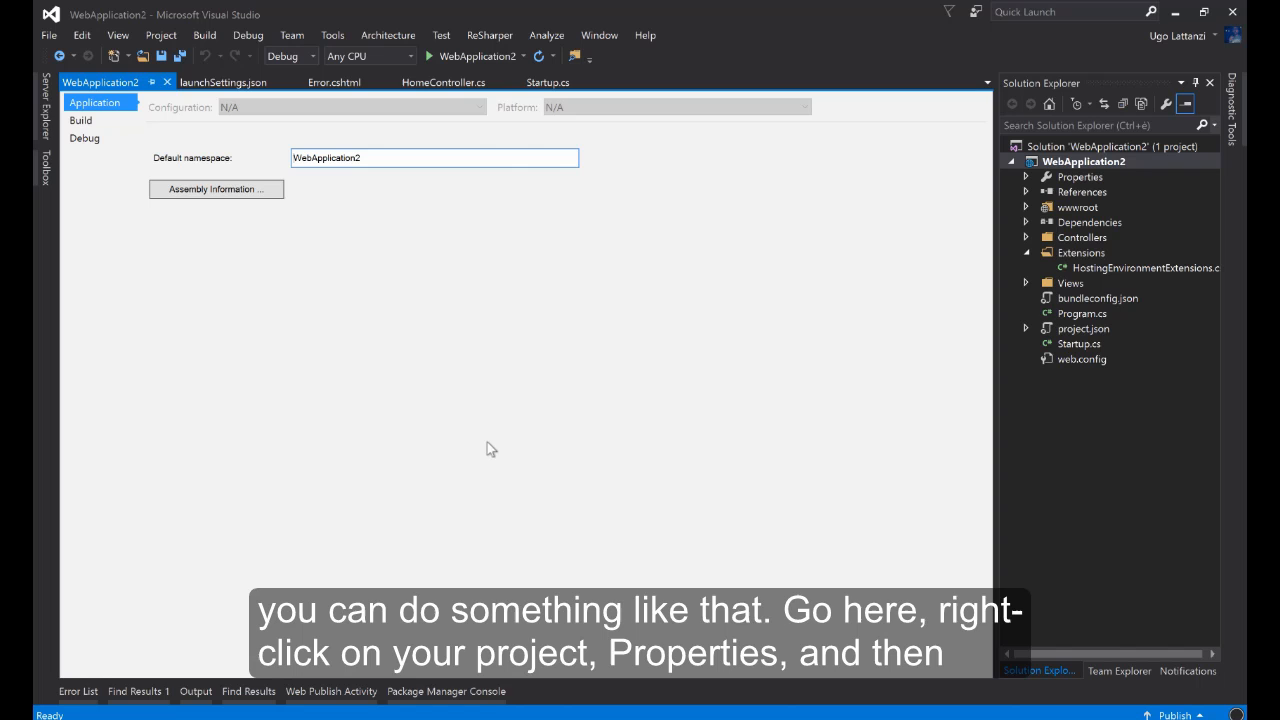
left_click(80, 120)
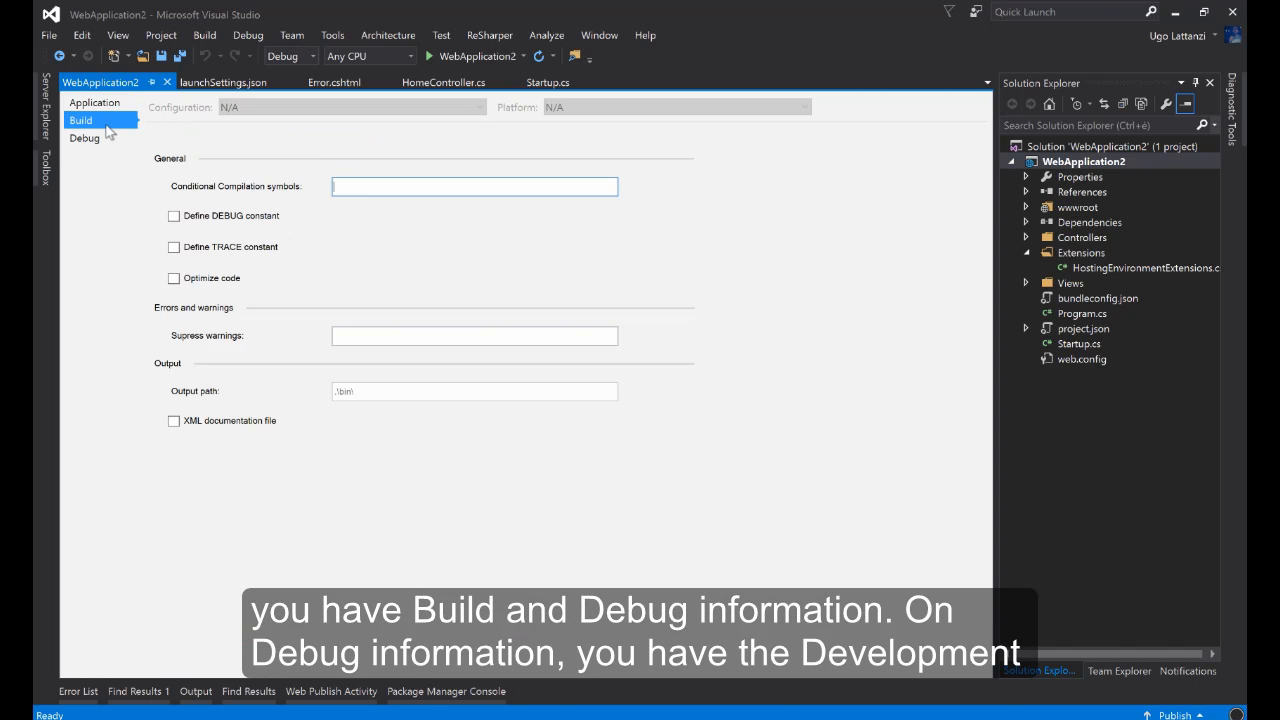
left_click(84, 138)
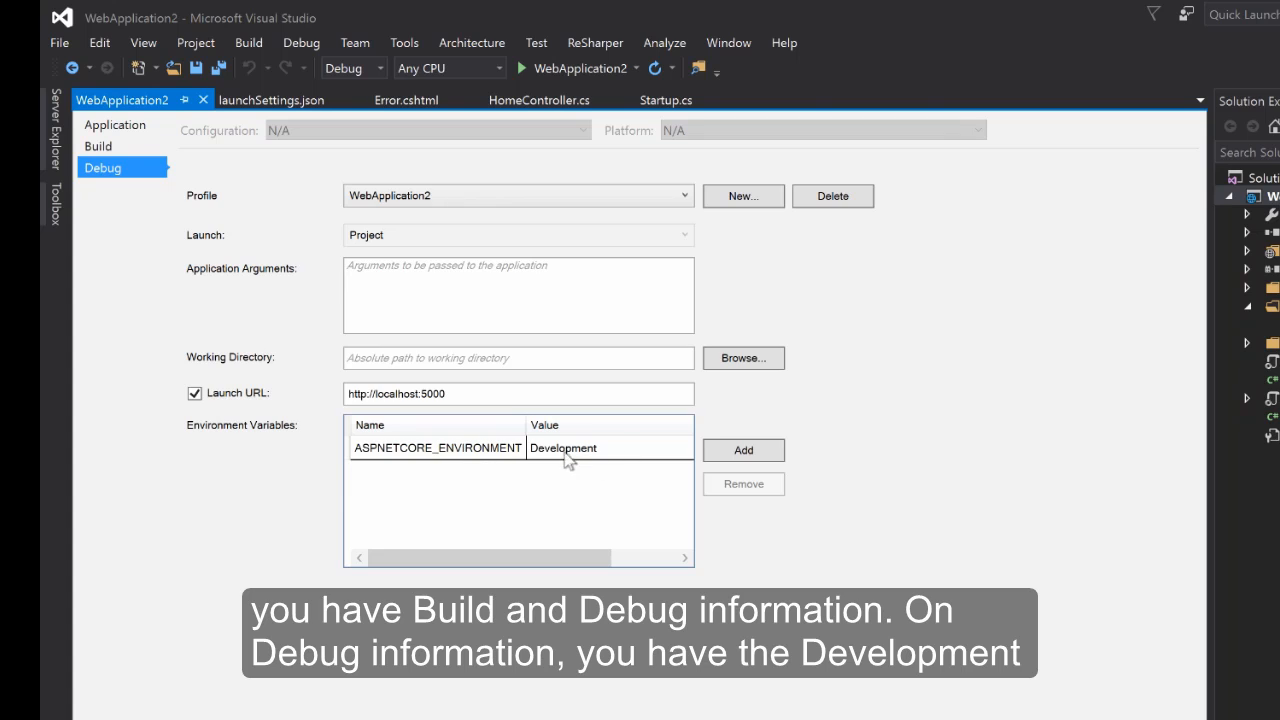
left_click(520, 448)
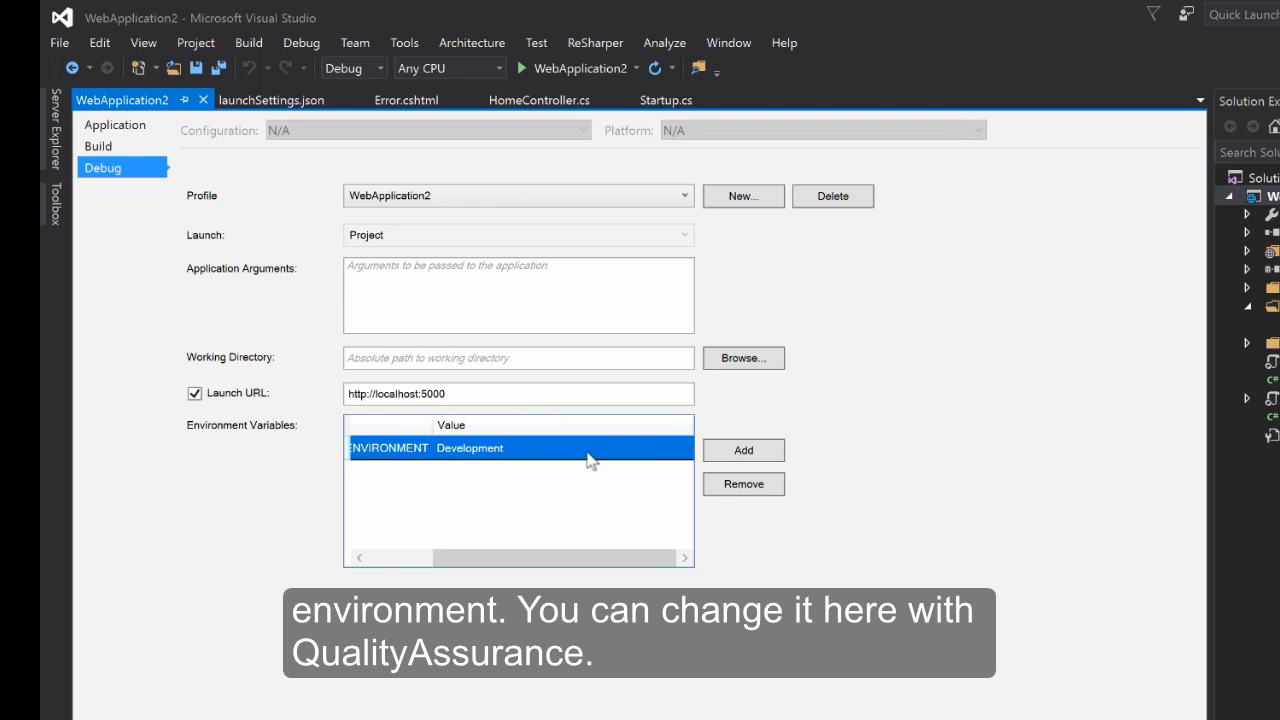
double_click(470, 448)
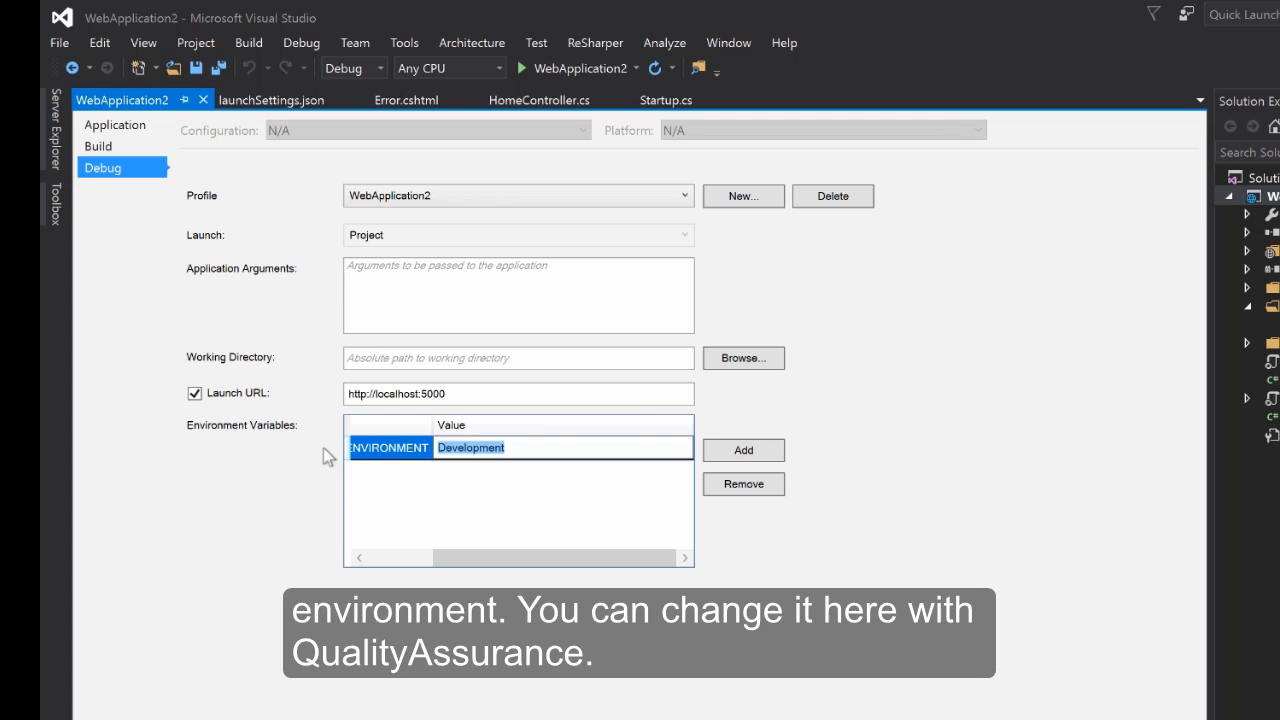
type("QualityAs")
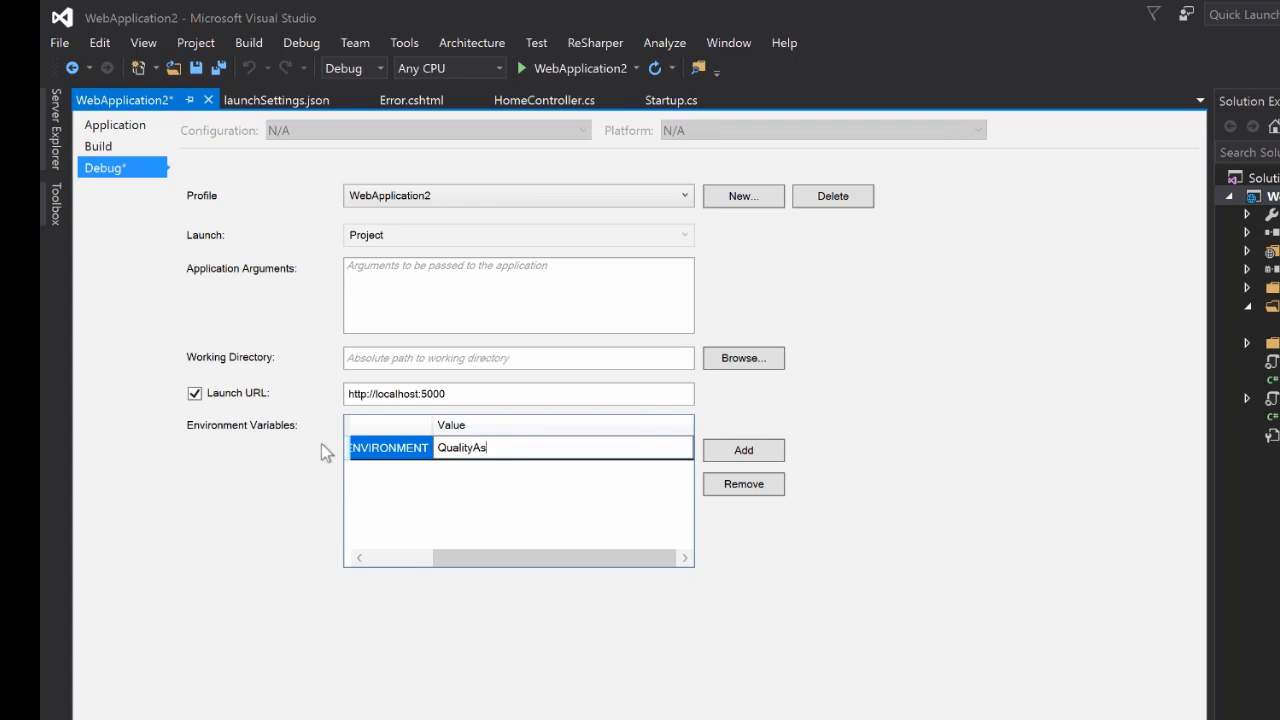
type("surance")
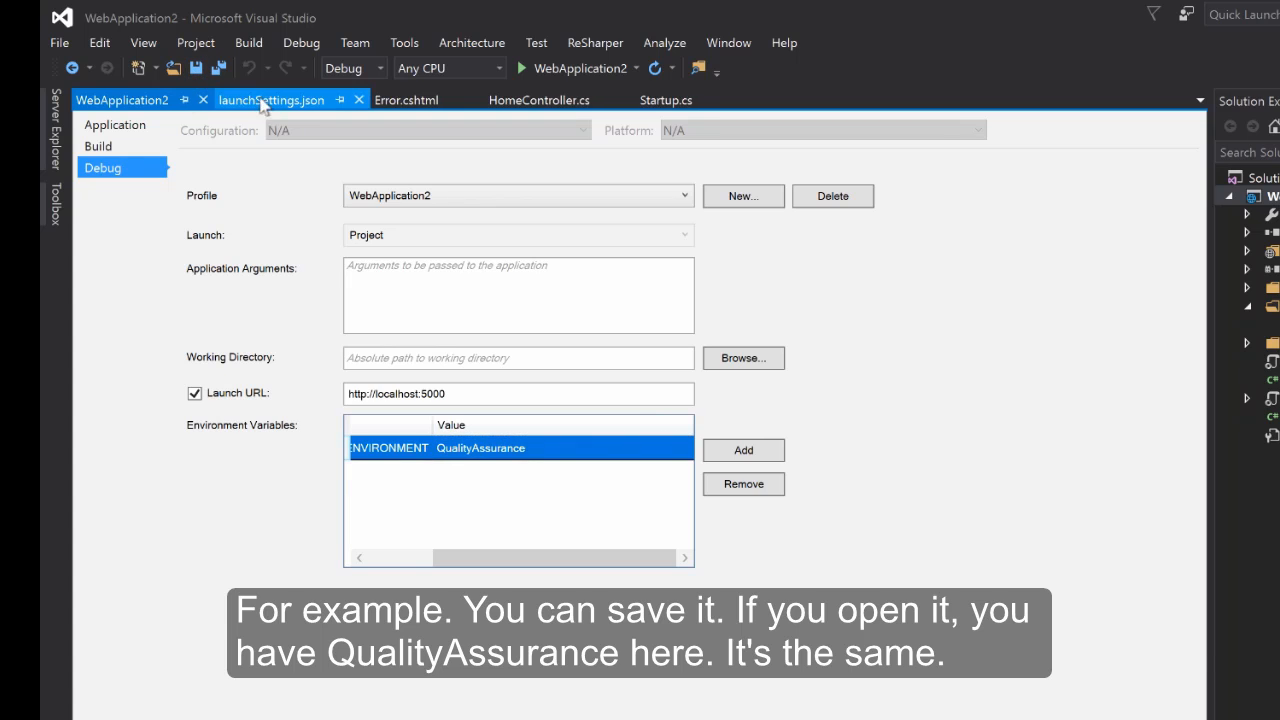
- Close launchSettings.json and keep WebApplication2 as the selected launch profile
left_click(271, 99)
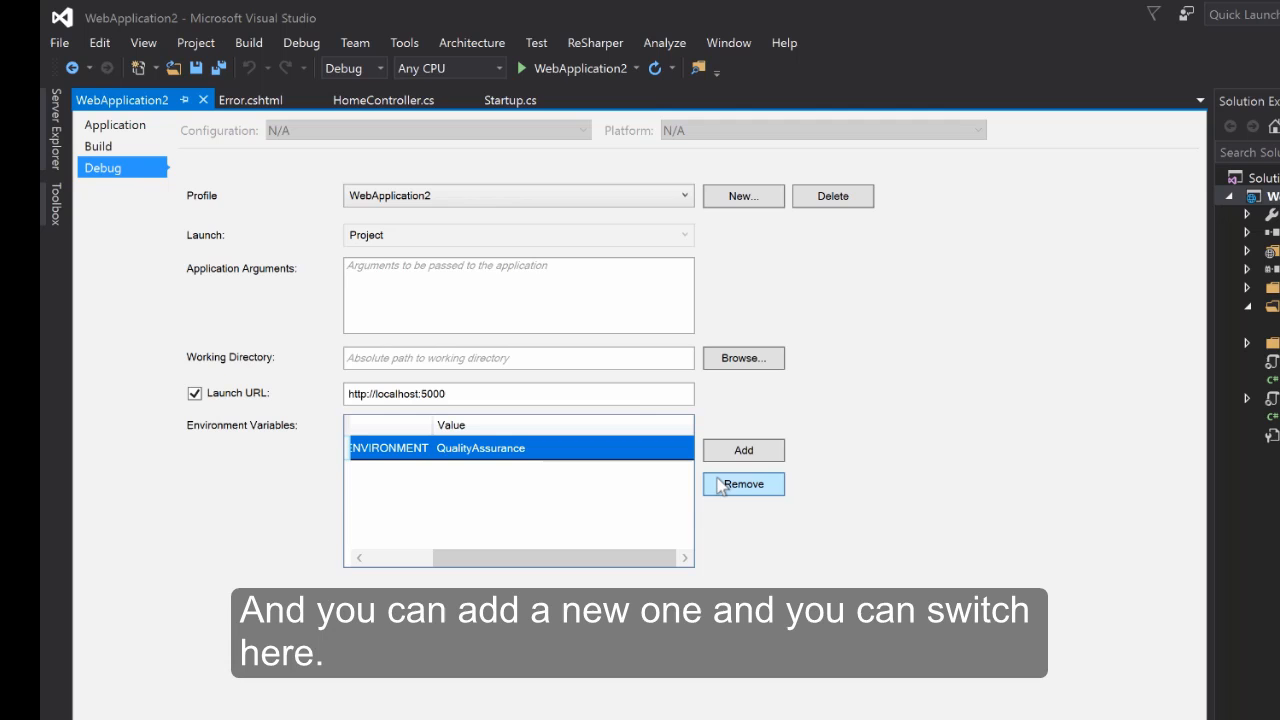
left_click(684, 195)
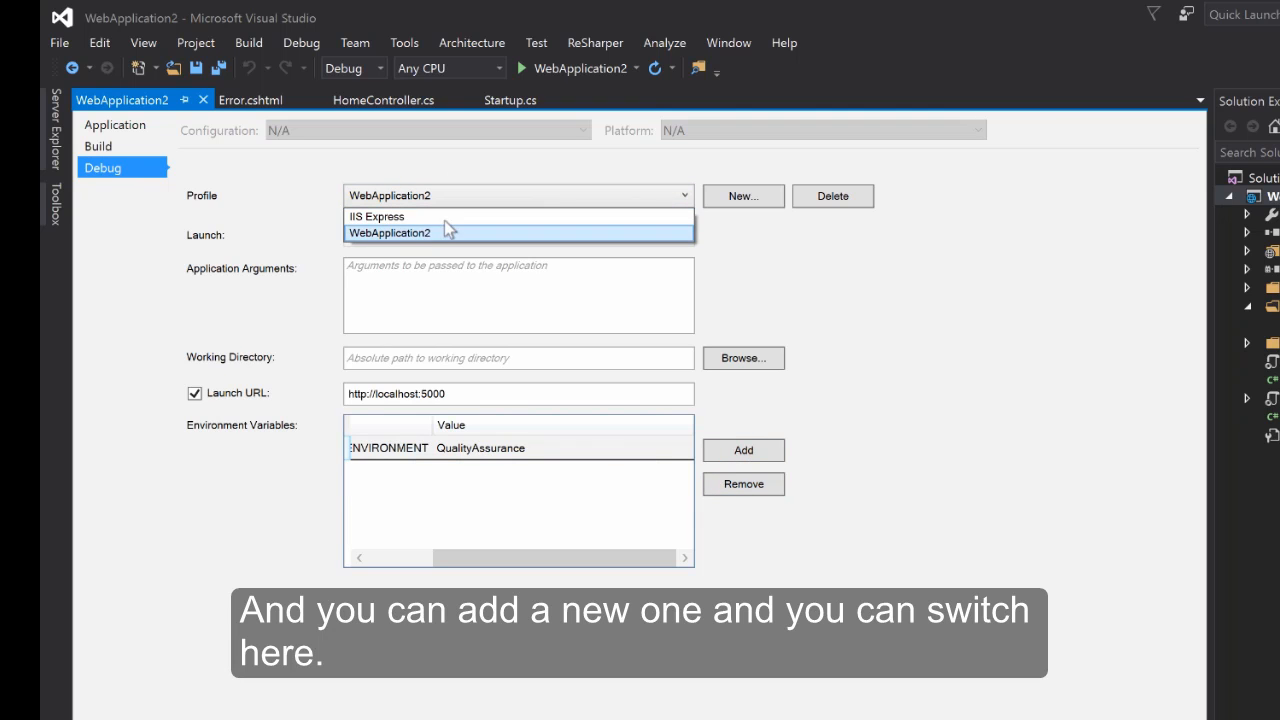
left_click(389, 232)
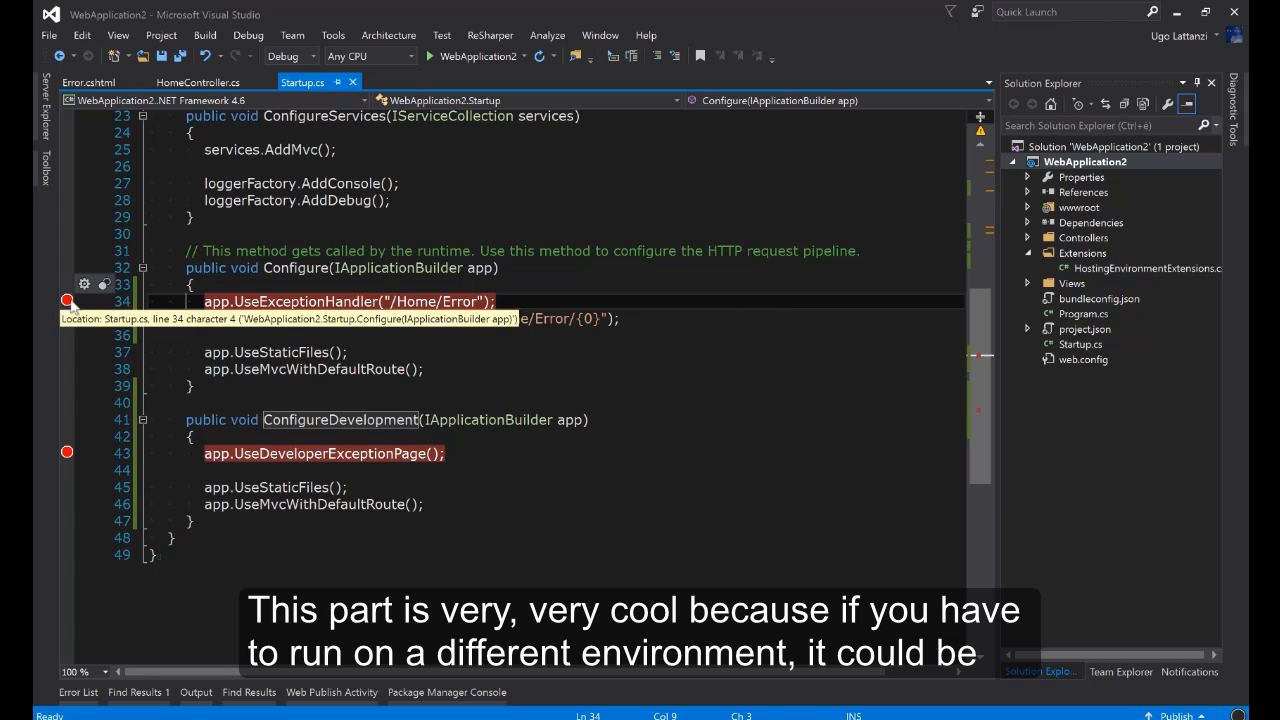
- Remove the Startup.cs breakpoints and rename the launch profile to Kestrel-Development
left_click(217, 453)
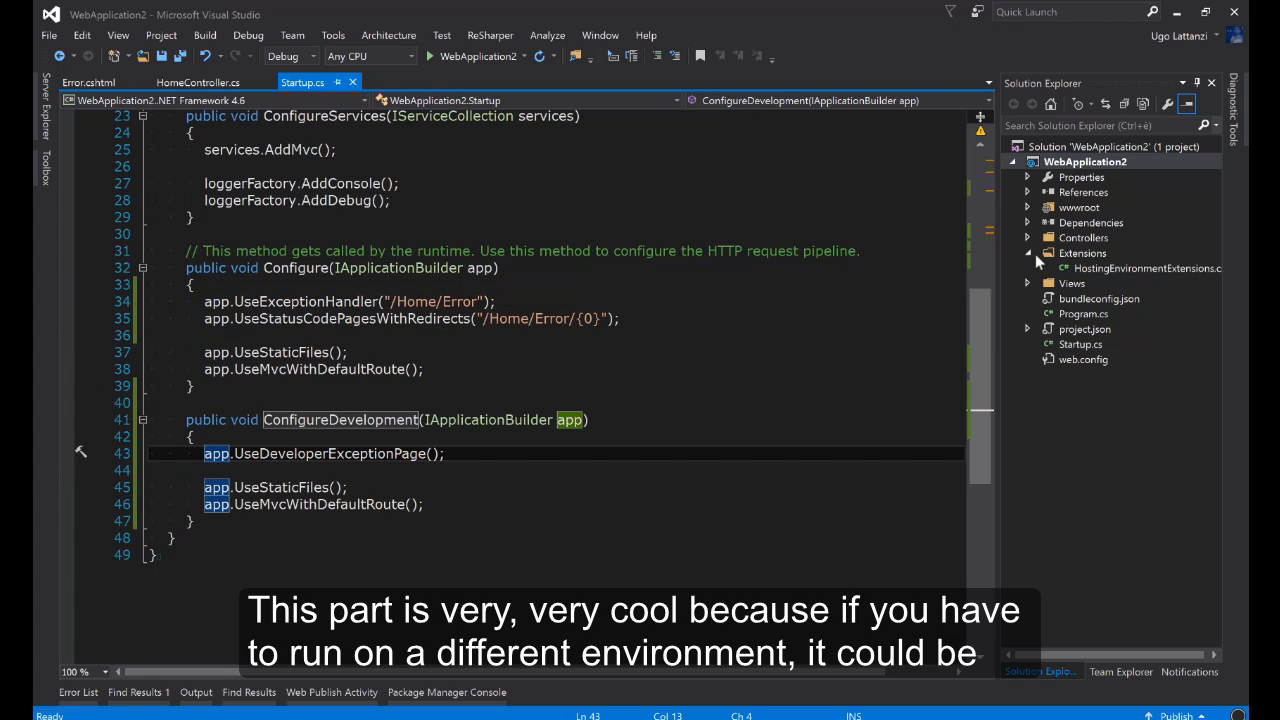
left_click(1027, 252)
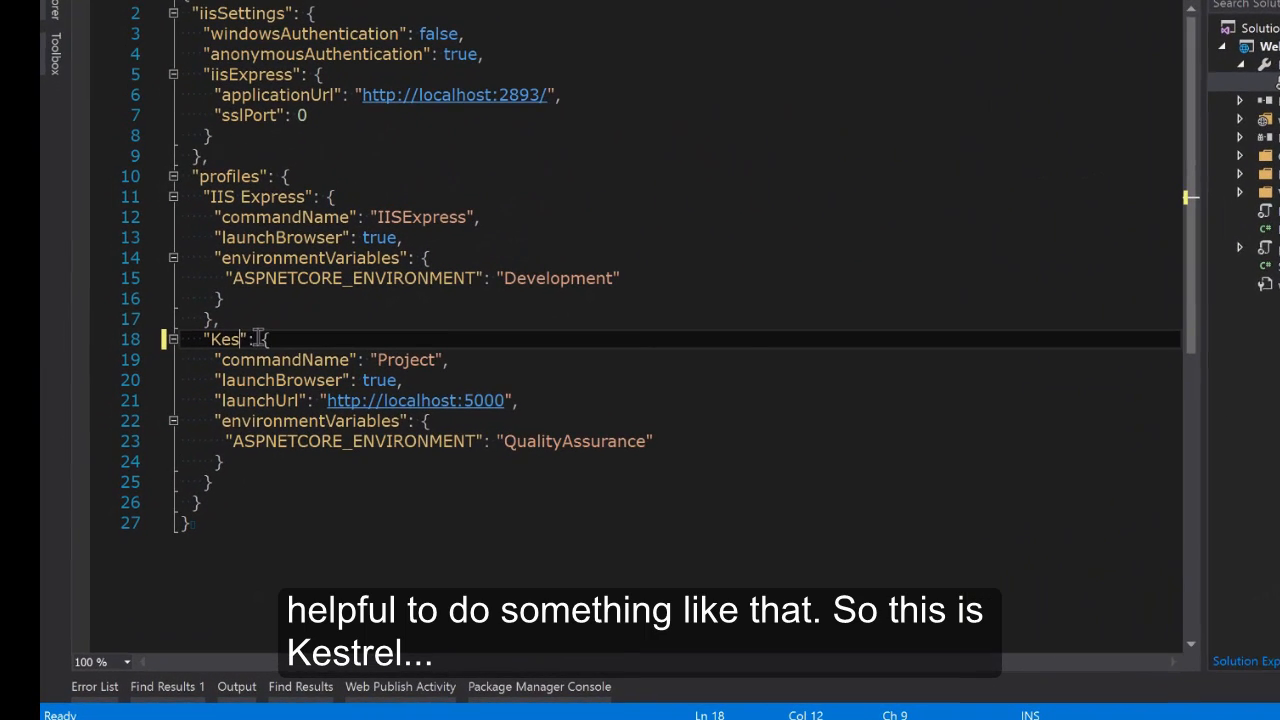
type("tre")
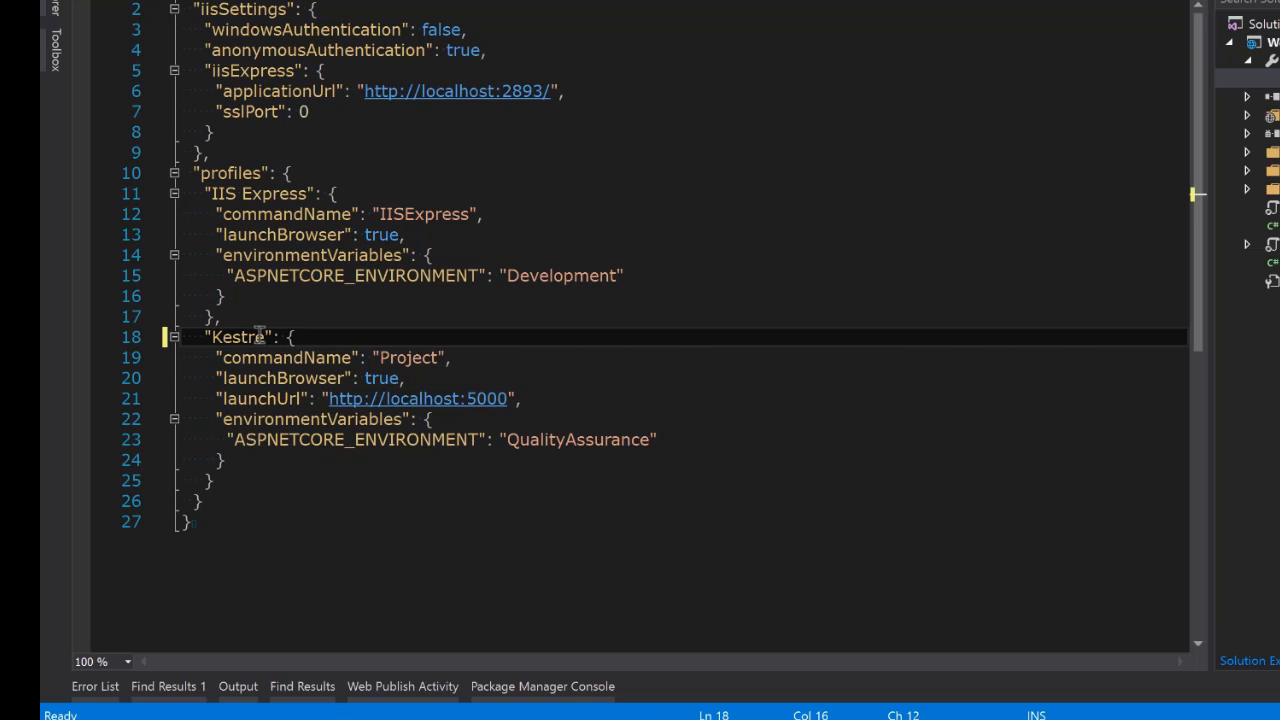
type("-Development")
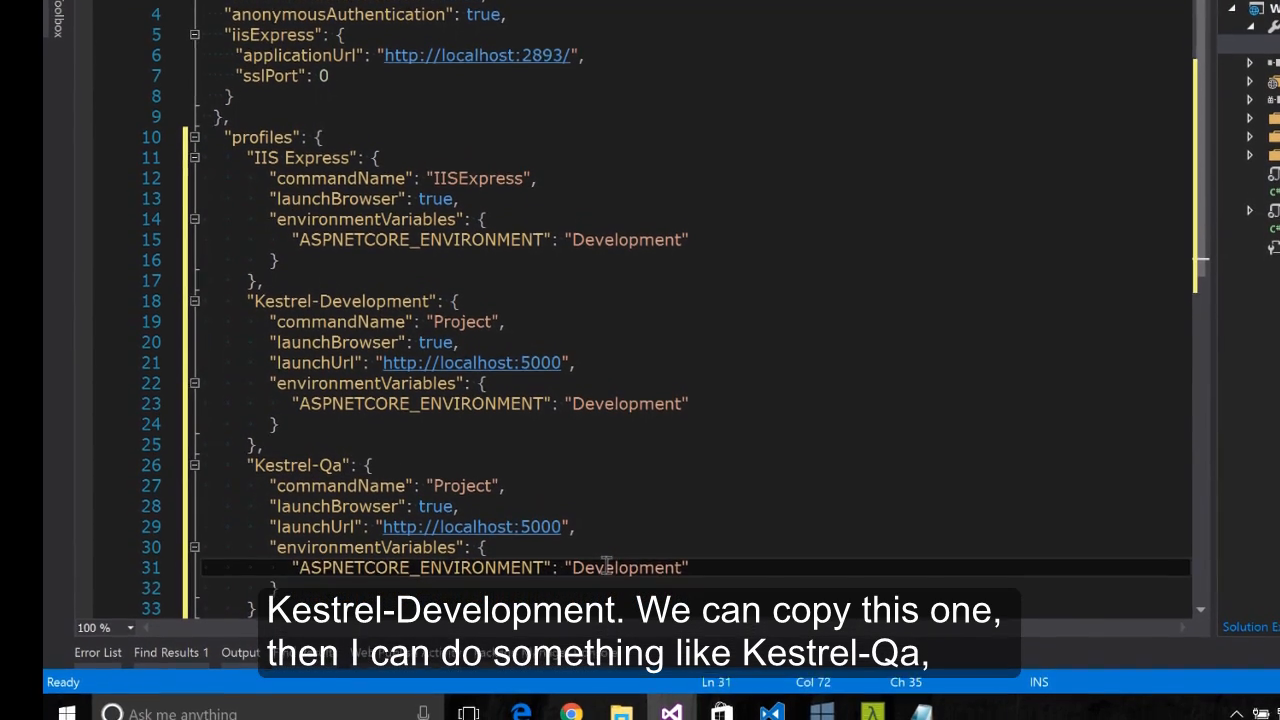
- Add Kestrel-Qa with QualityAssurance and Kestrel-Production with Production environments, and save
type("Quality")
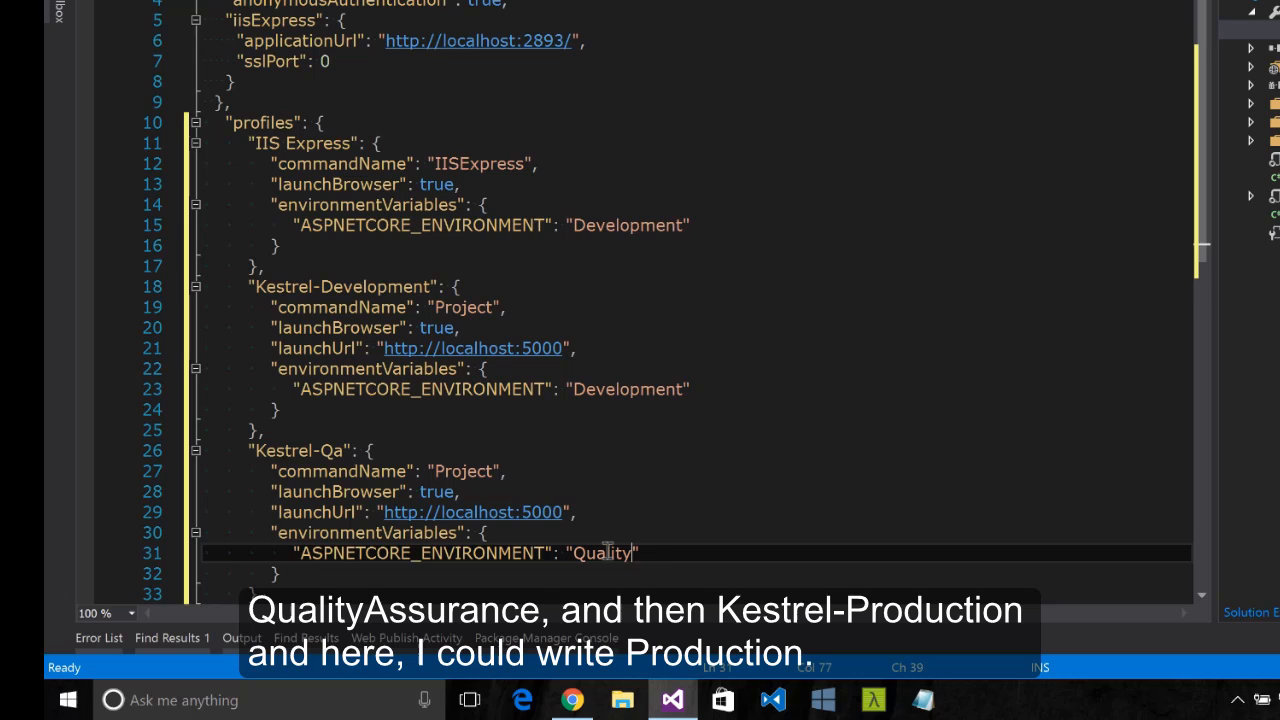
type("Assurance")
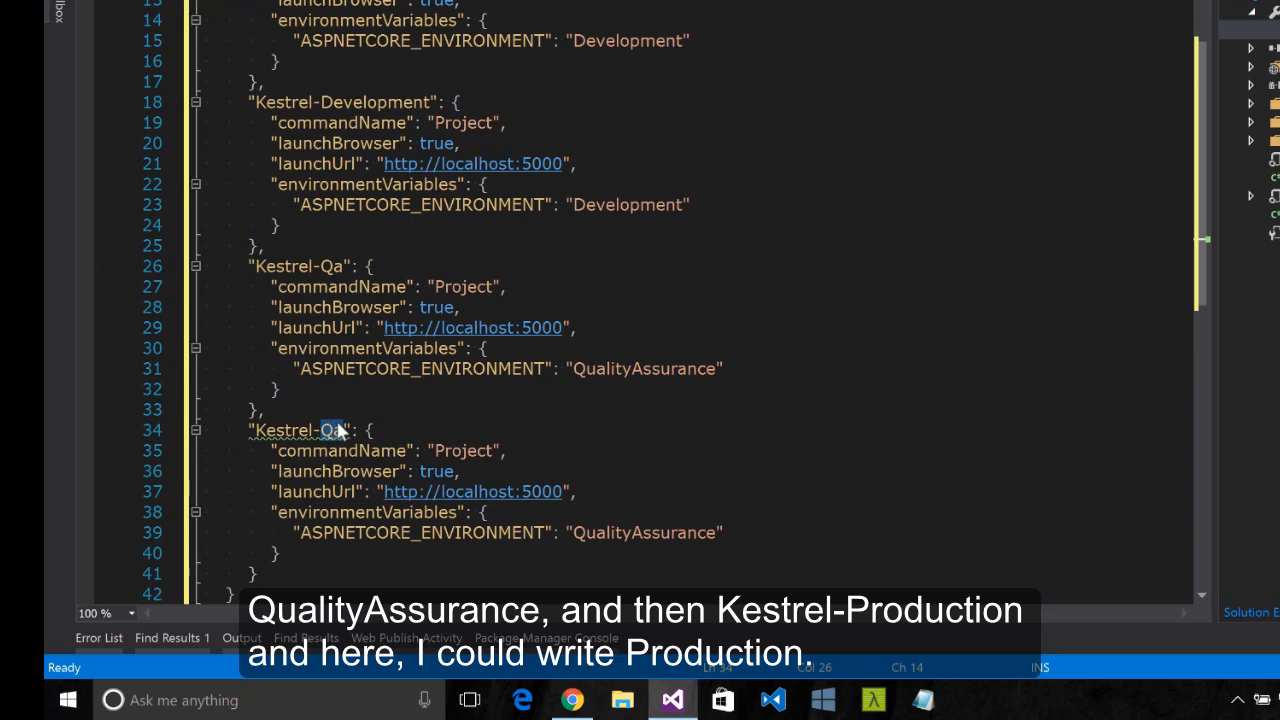
type("Production")
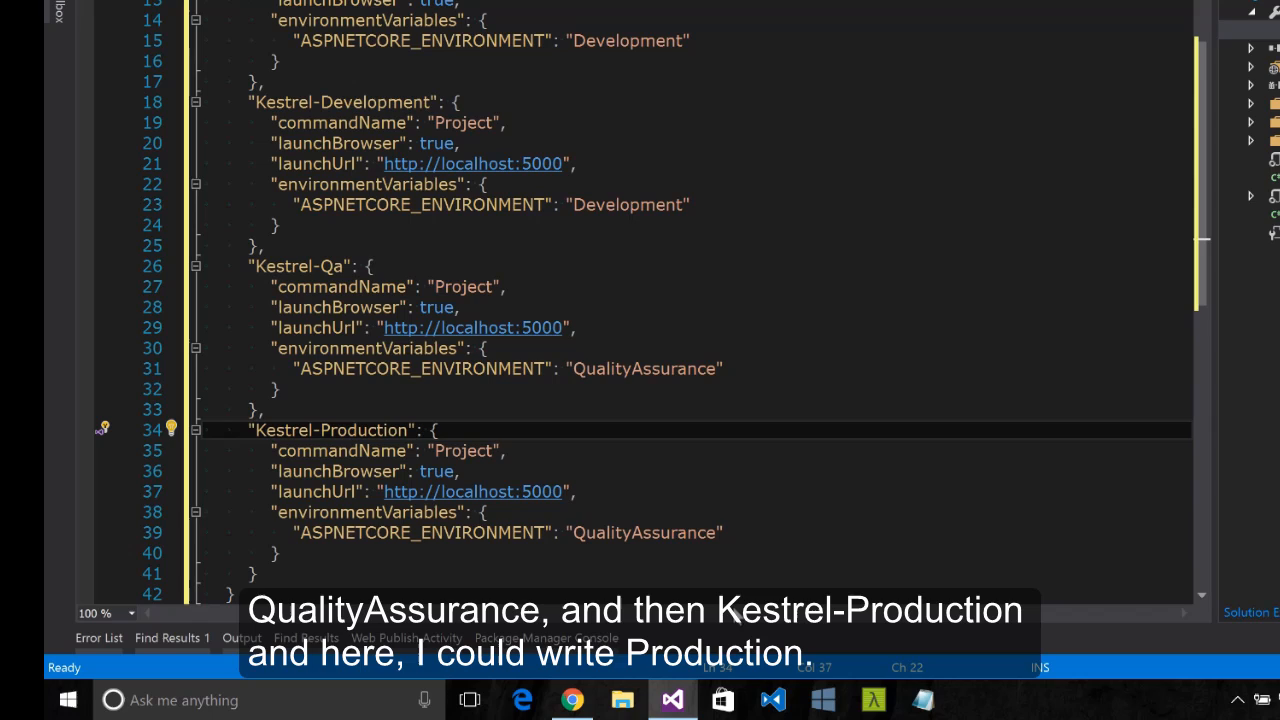
type("Productio")
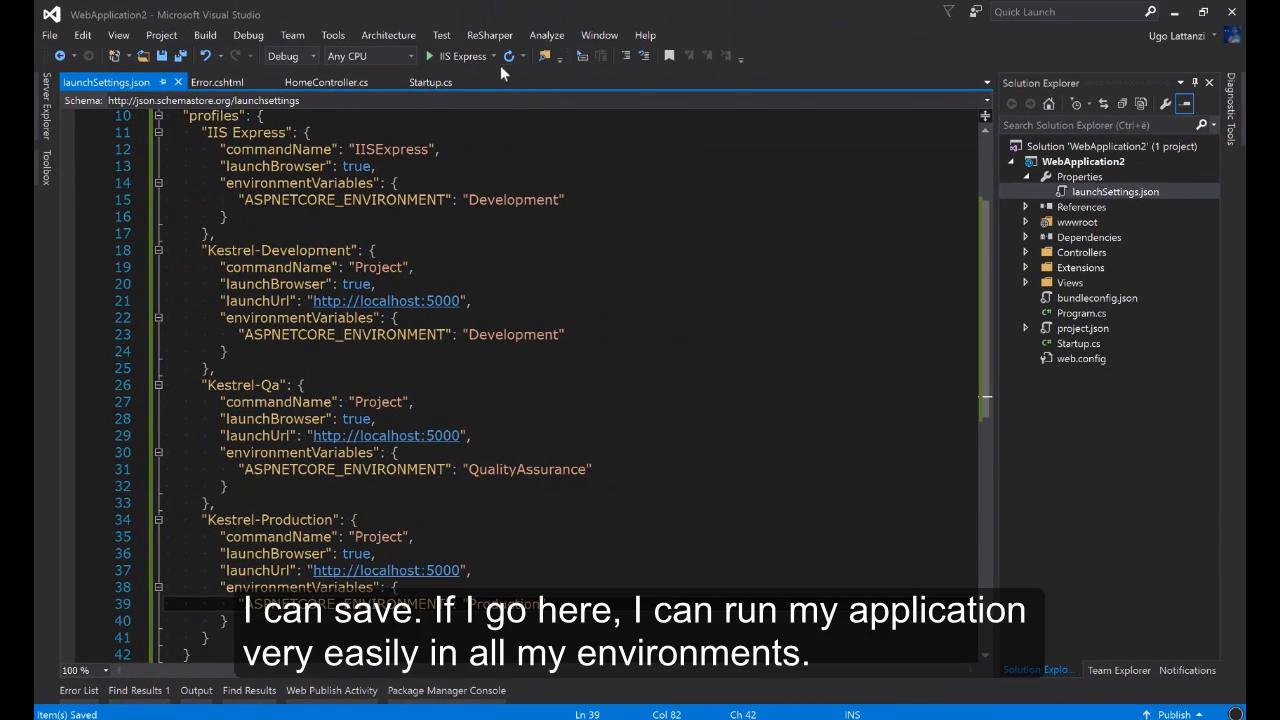
- Show the launch profile list with IIS Express, Kestrel-Development, Kestrel-Qa and Kestrel-Production
left_click(495, 55)
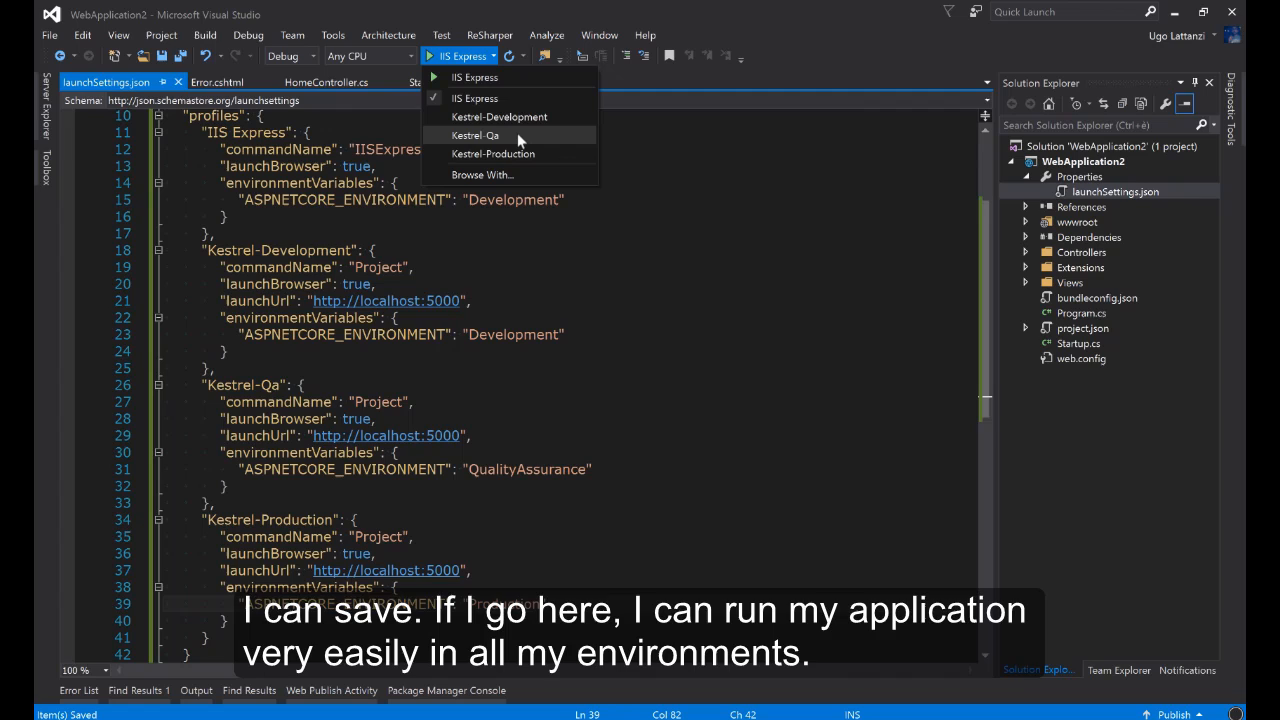
mouse_move(570, 383)
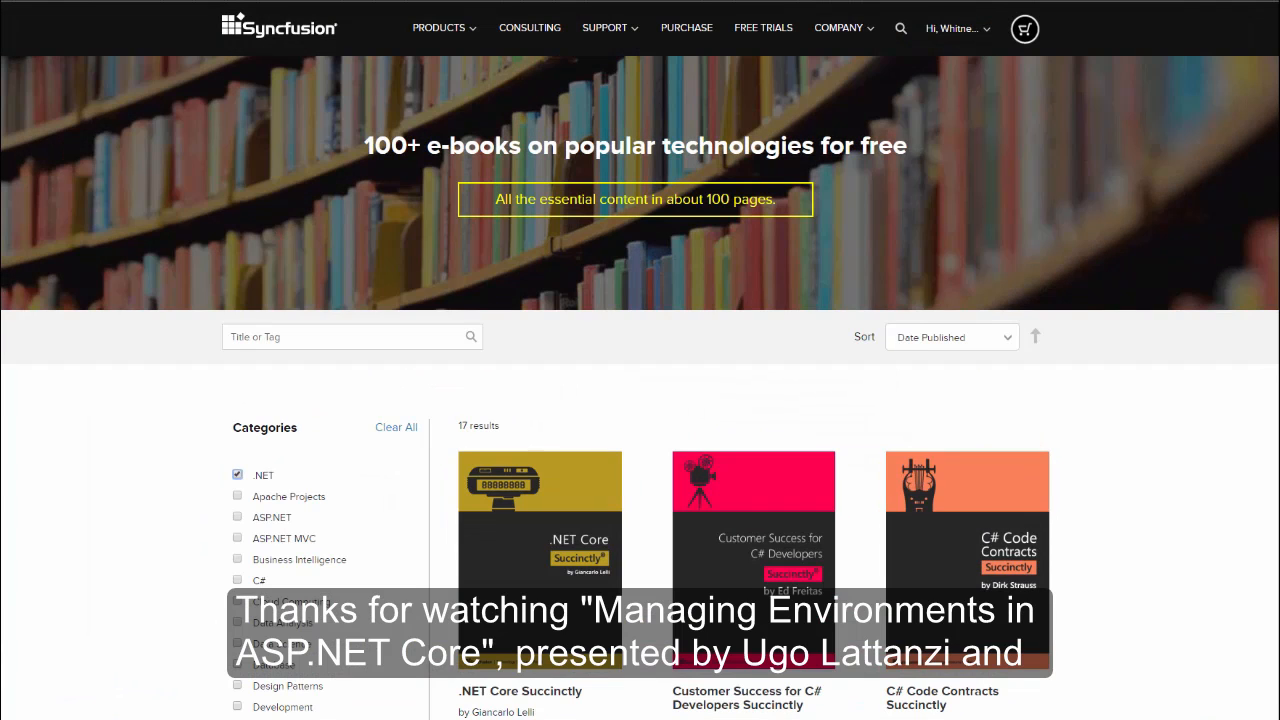
scroll("down", 3)
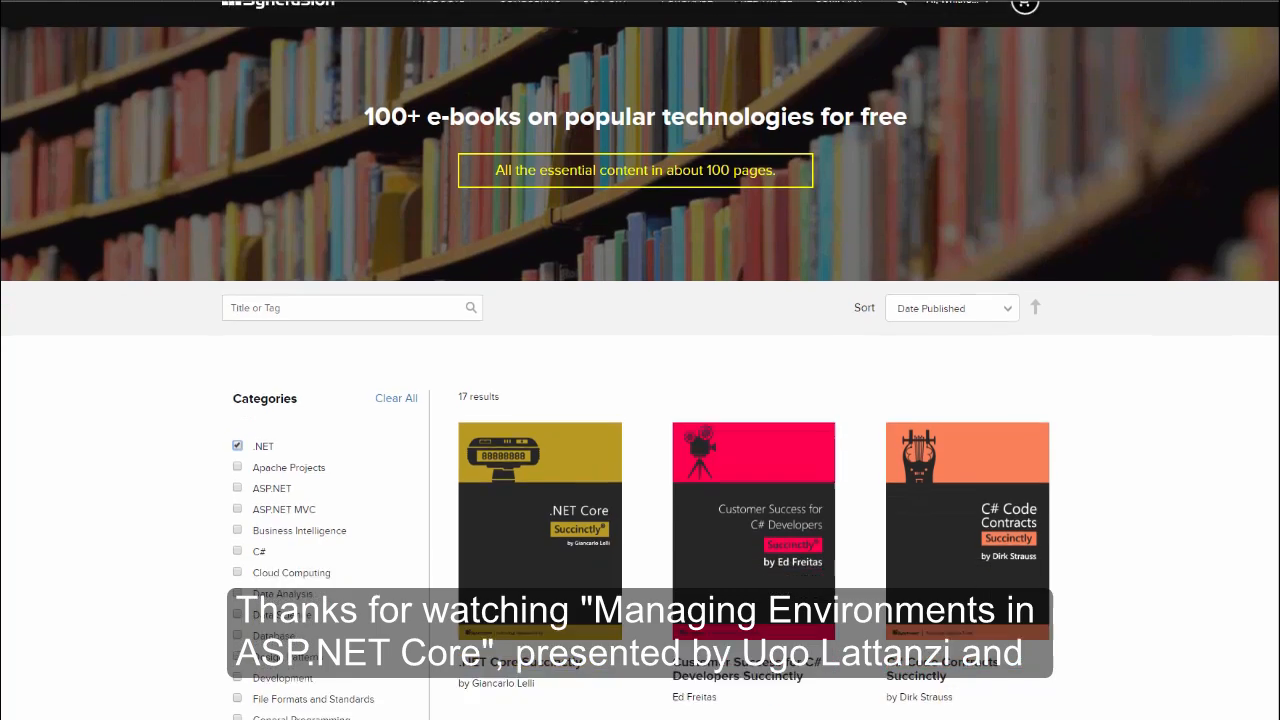
scroll("down", 3)
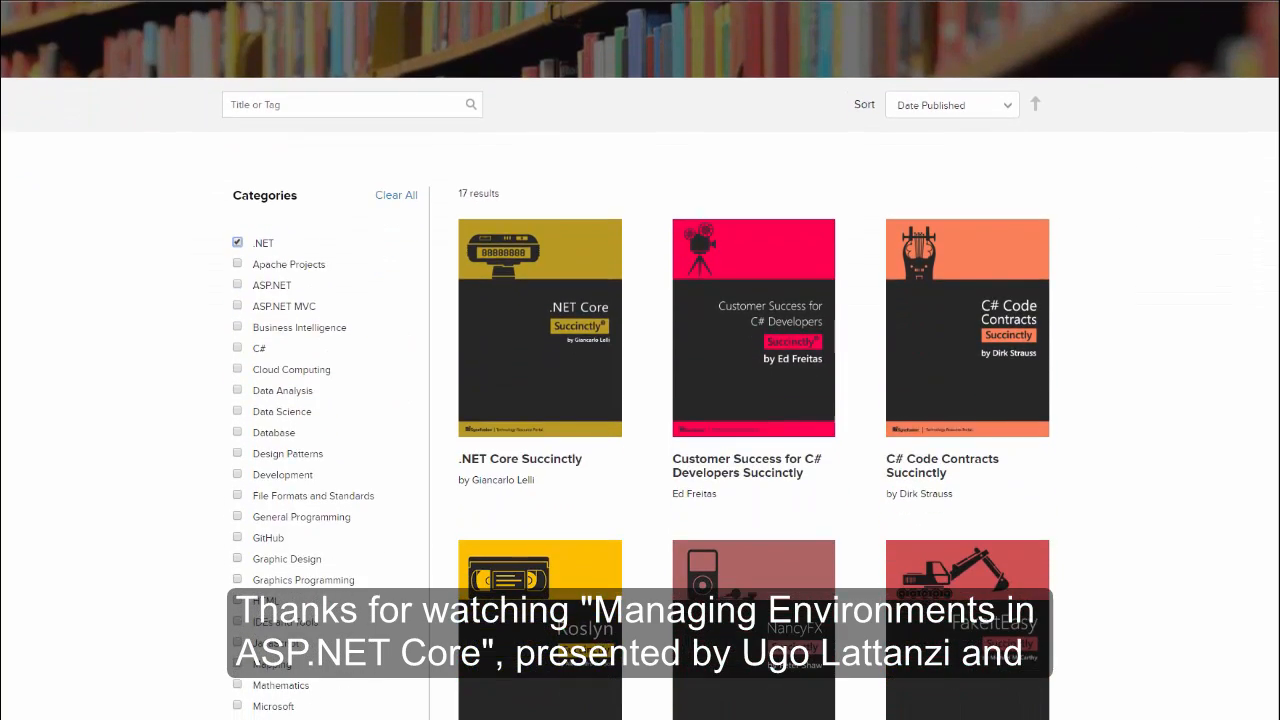
scroll("down", 3)
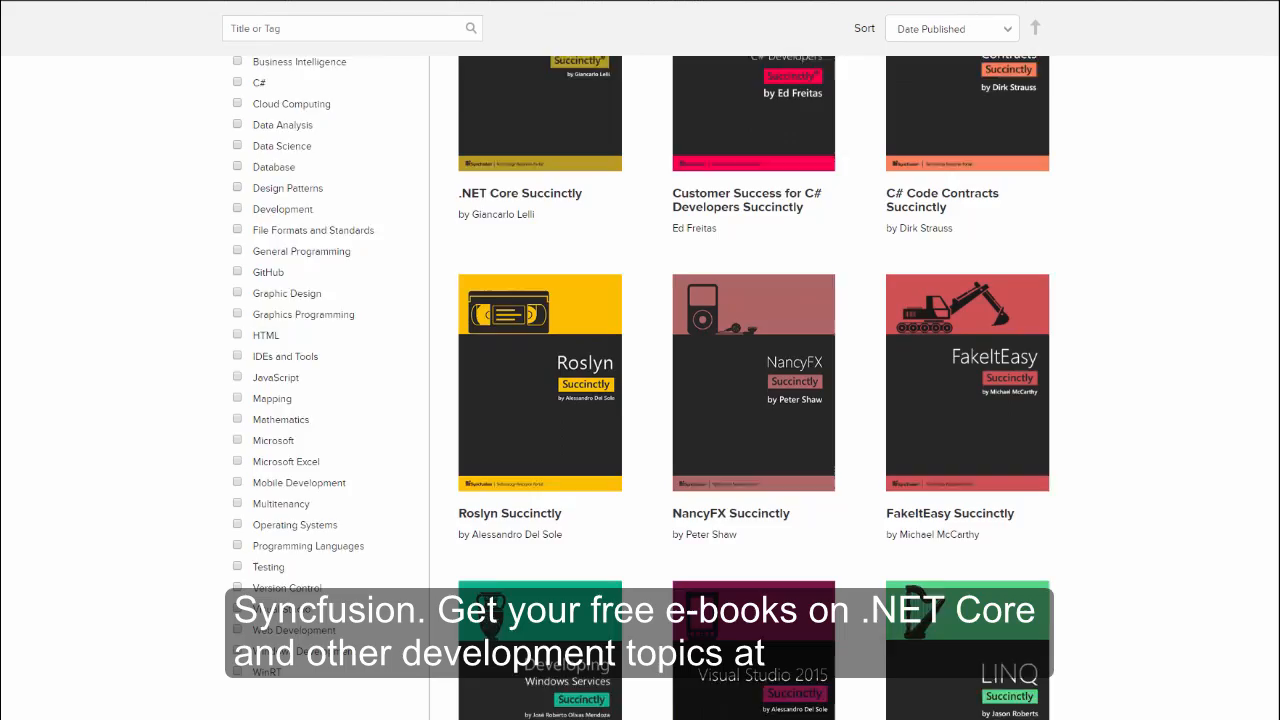
scroll("down", 3)
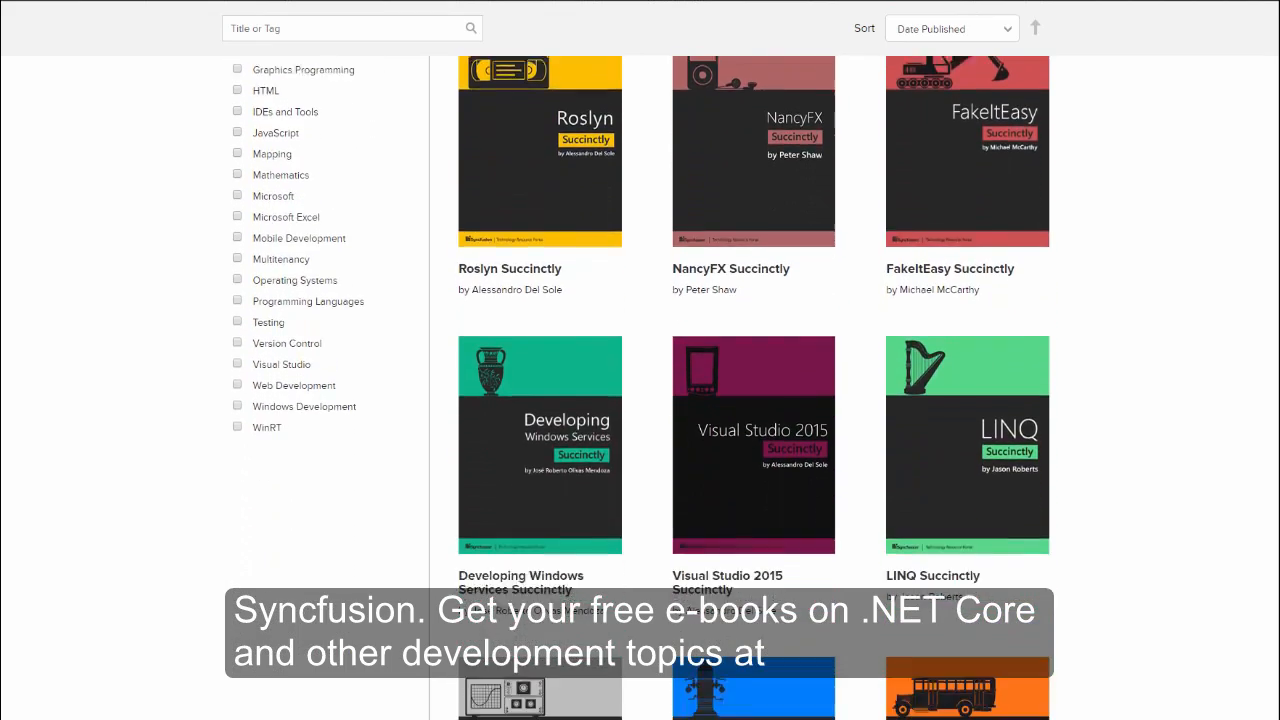
scroll("down", 3)
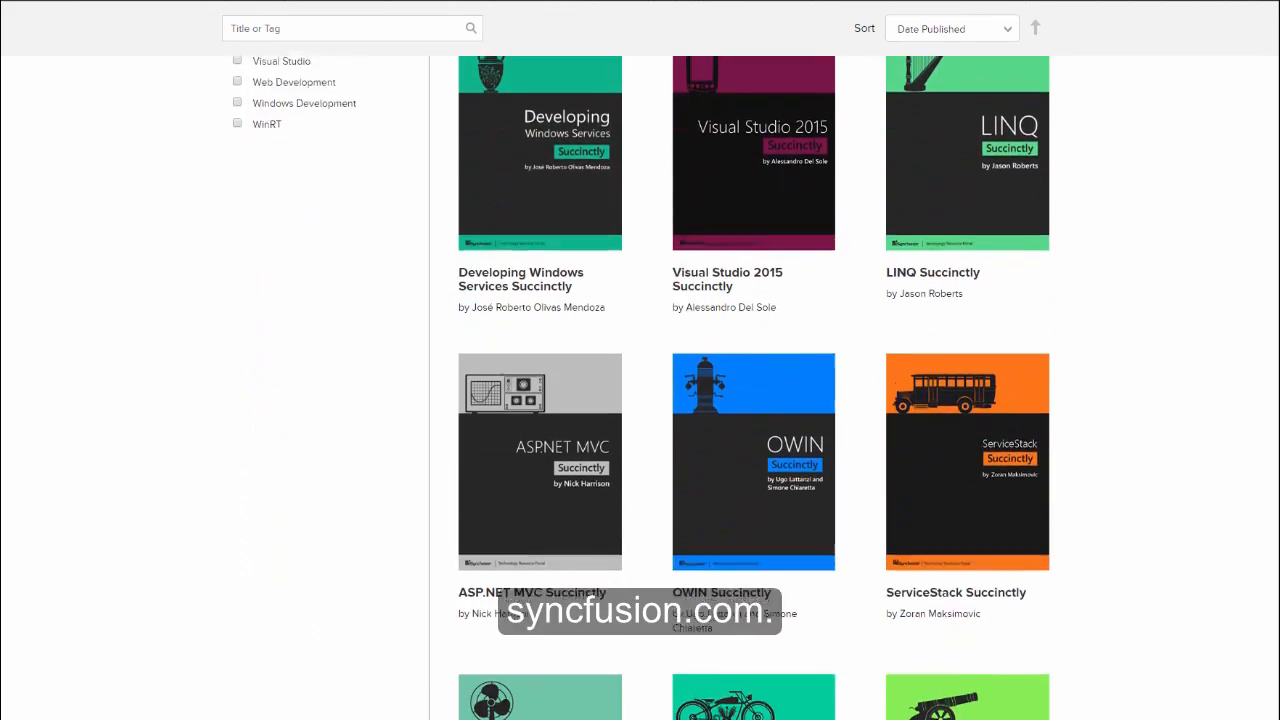